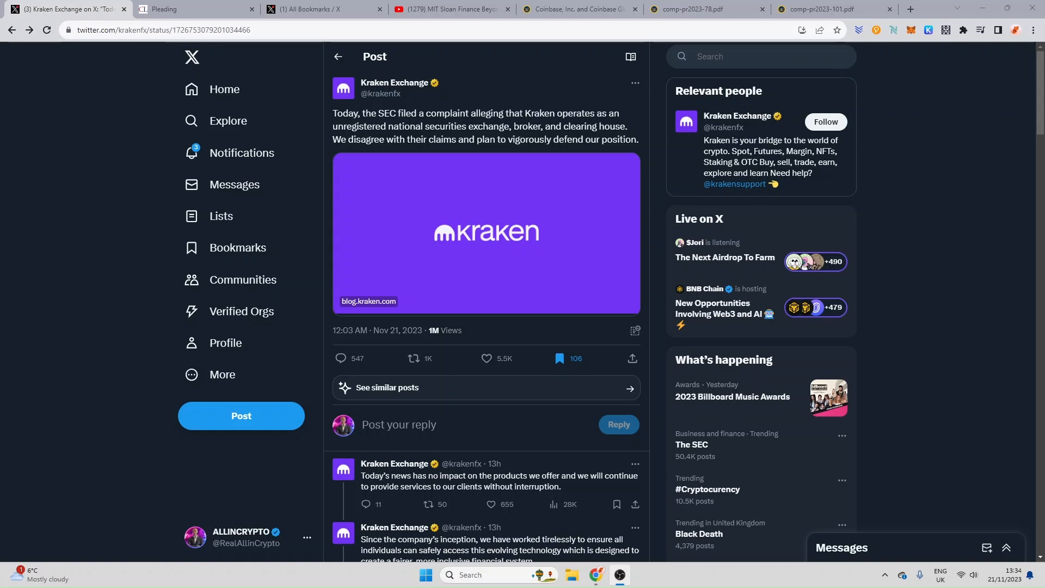
Bring page 15 of the Kraken complaint into view and pick out ALGO in paragraph 58's symbol list
{"action": "left_click", "coordinate": [174, 9]}
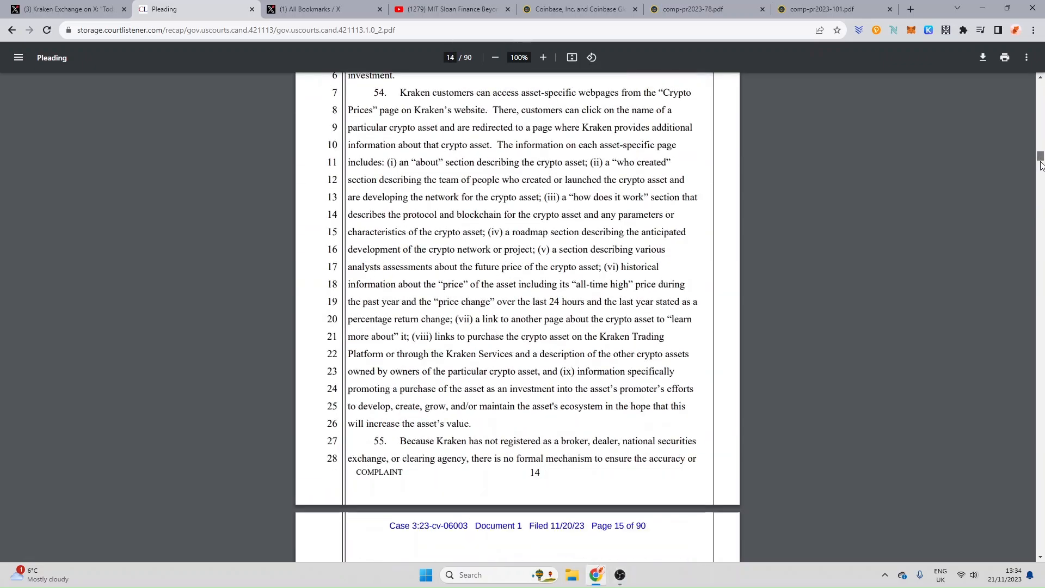
{"action": "scroll", "scroll_direction": "down", "scroll_amount": 3}
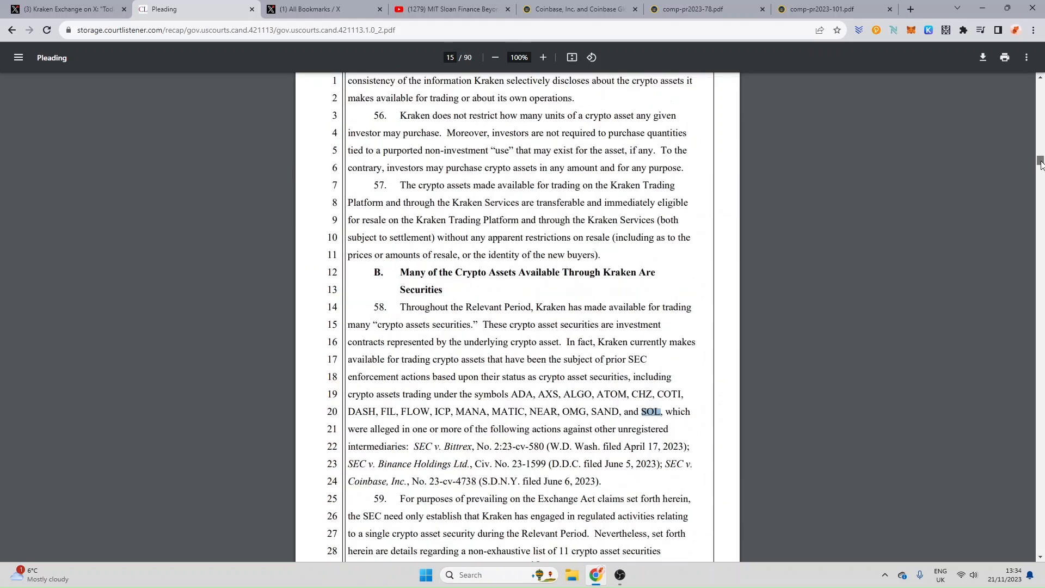
{"action": "scroll", "scroll_direction": "down", "scroll_amount": 3}
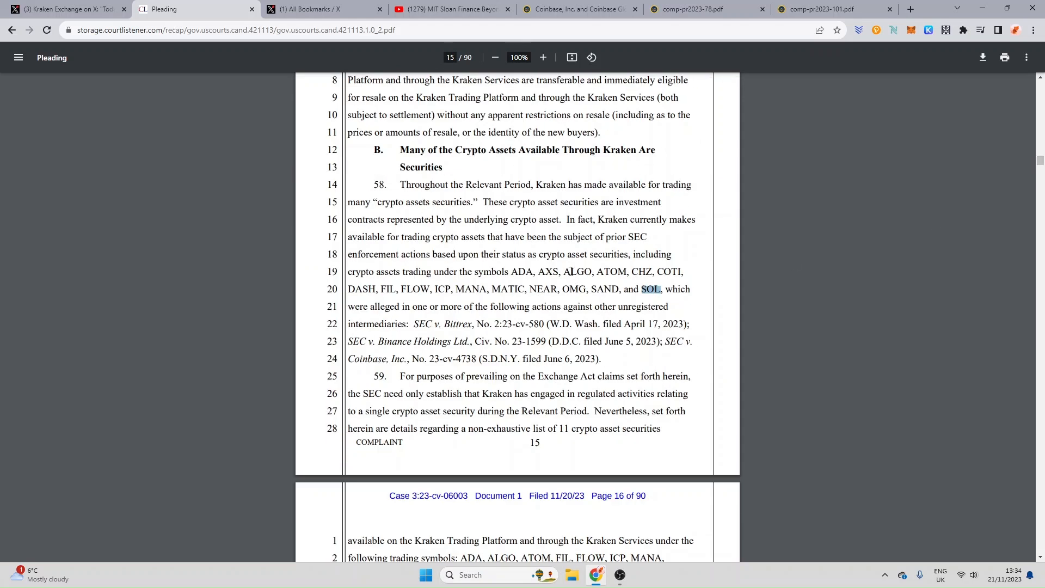
{"action": "double_click", "coordinate": [577, 272]}
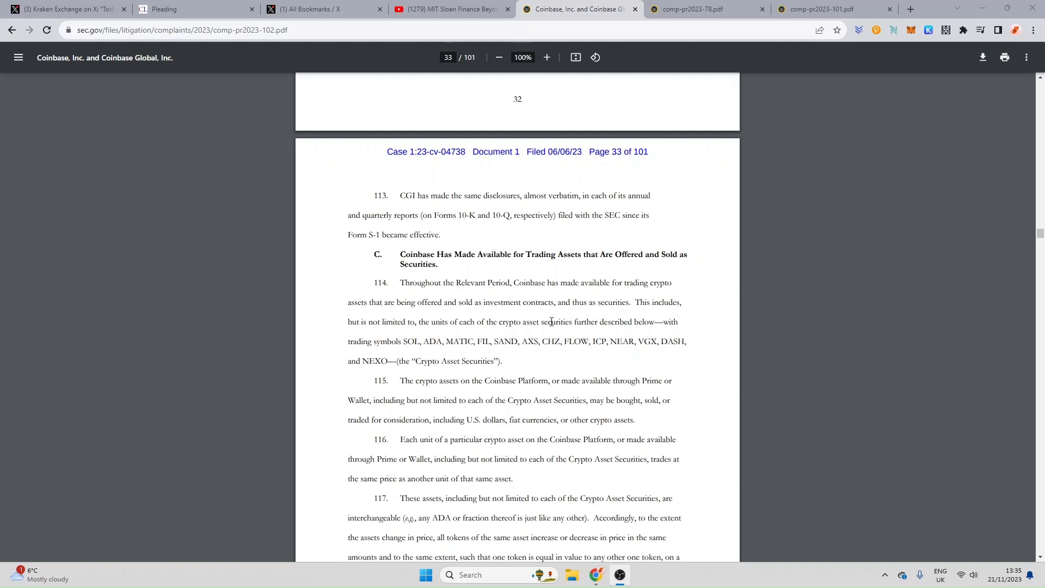
{"action": "mouse_move", "coordinate": [515, 261]}
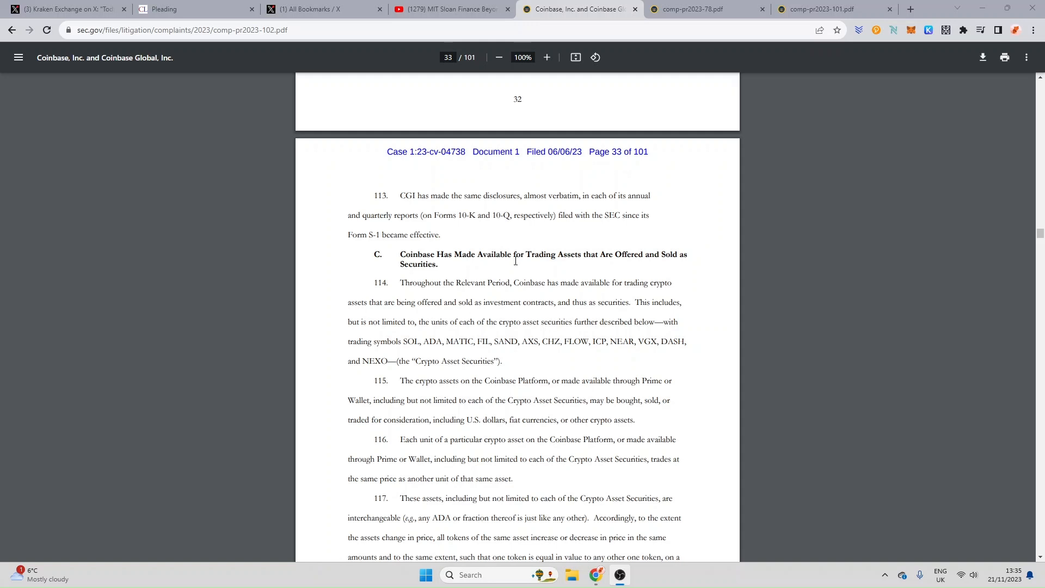
Pick out the ALGO section heading in comp-pr2023-78.pdf, then move to the comp-pr2023-101.pdf complaint
{"action": "left_click", "coordinate": [698, 9]}
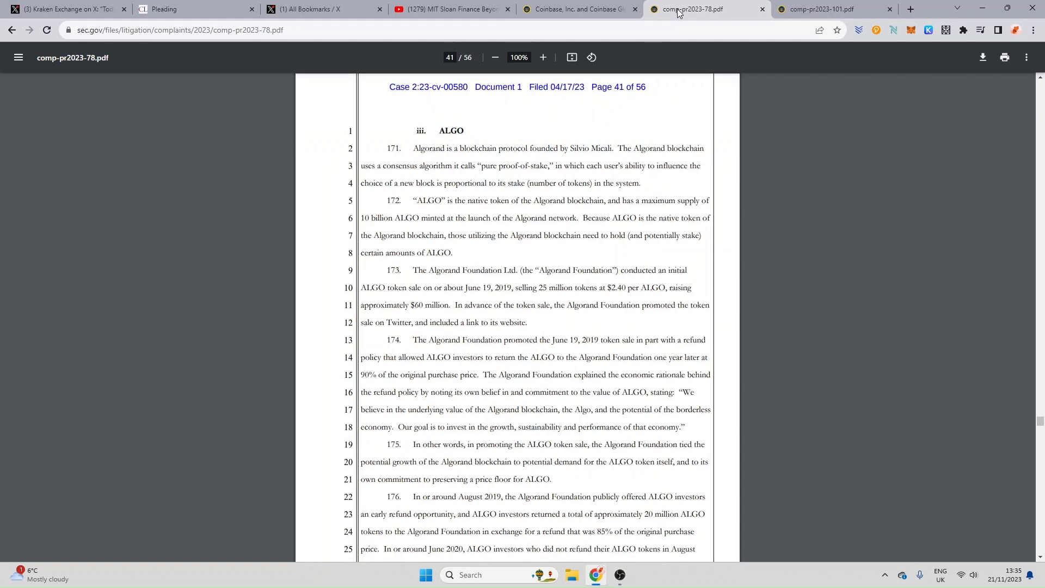
{"action": "mouse_move", "coordinate": [435, 131]}
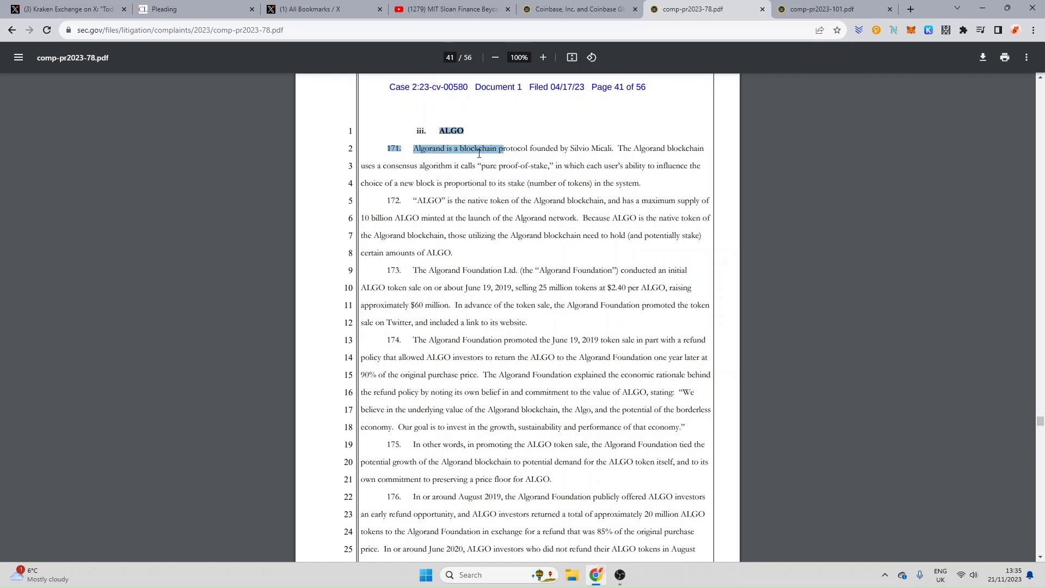
{"action": "left_click", "coordinate": [438, 130]}
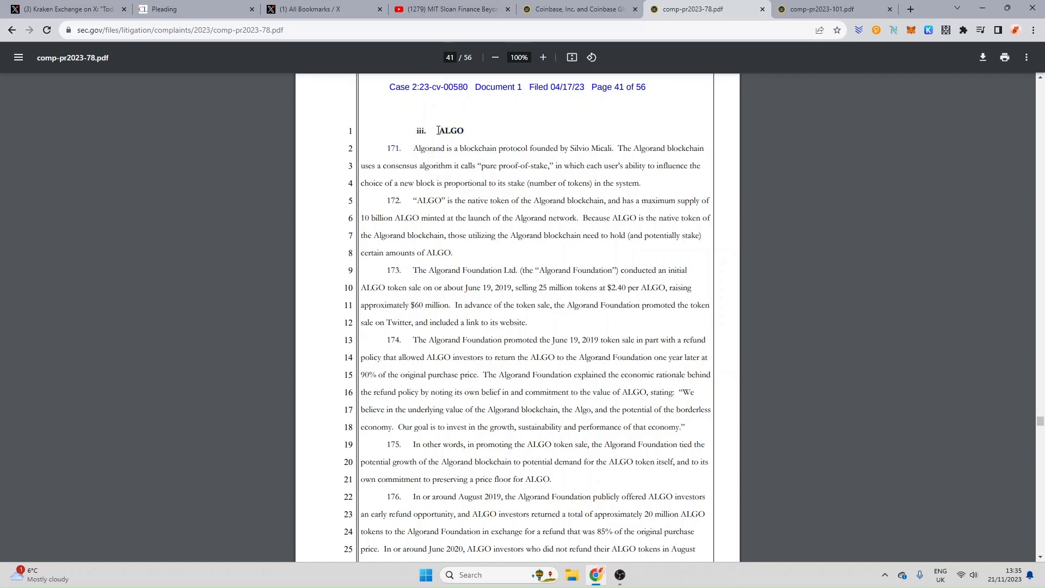
{"action": "double_click", "coordinate": [451, 131]}
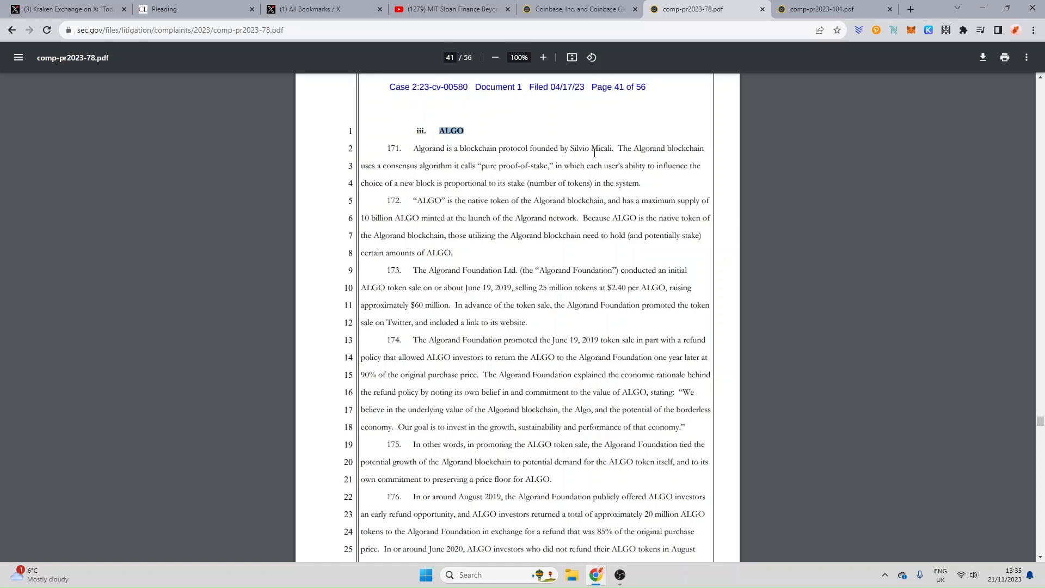
{"action": "mouse_move", "coordinate": [473, 244]}
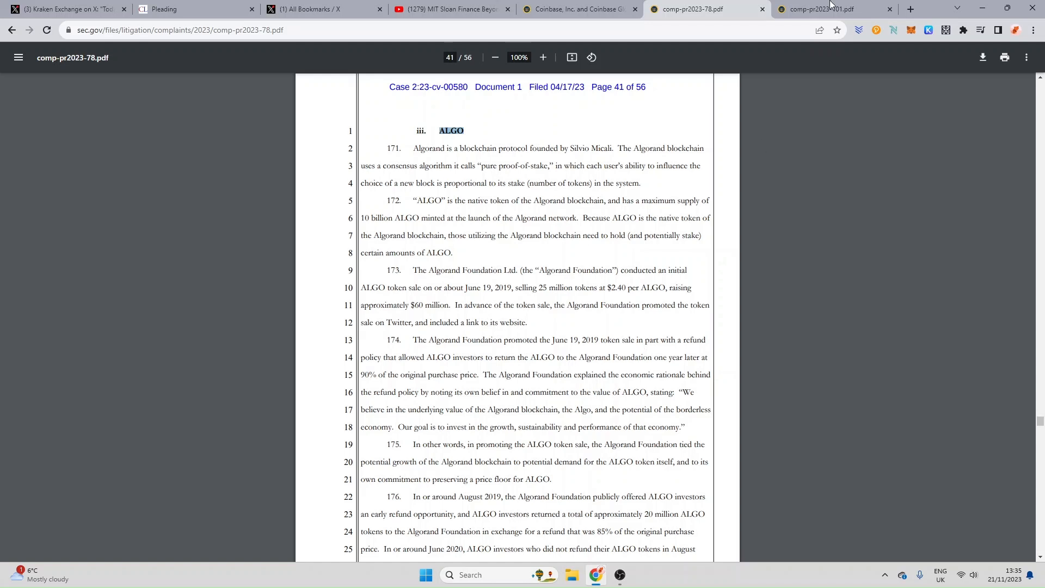
{"action": "left_click", "coordinate": [821, 9]}
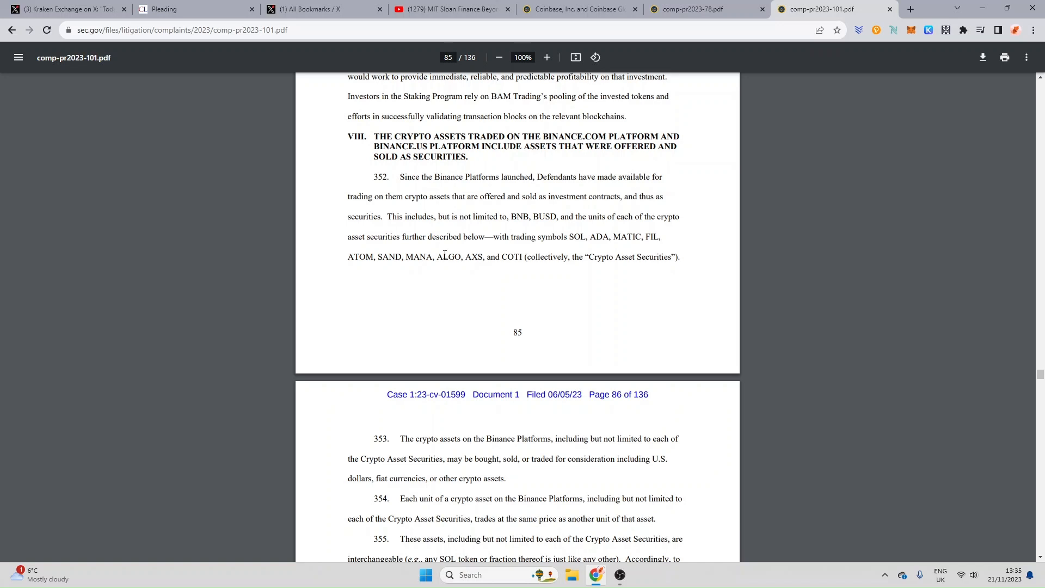
Pick out ALGO in paragraph 352's list of assets traded on the Binance platforms
{"action": "double_click", "coordinate": [447, 257]}
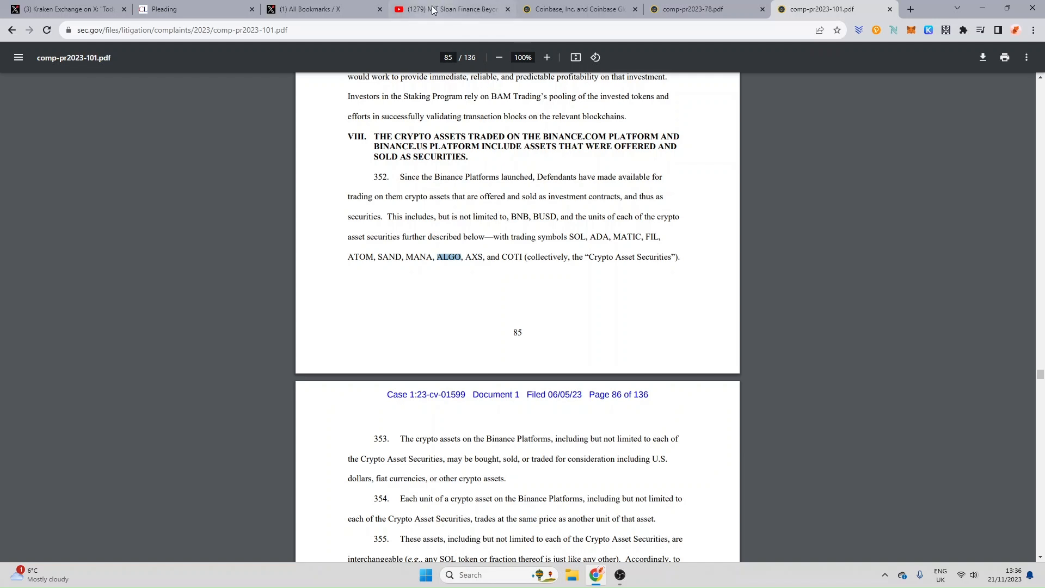
Play the Gary Gensler MIT Sloan fintech talk on YouTube, then return to the Pleading complaint
{"action": "left_click", "coordinate": [447, 9]}
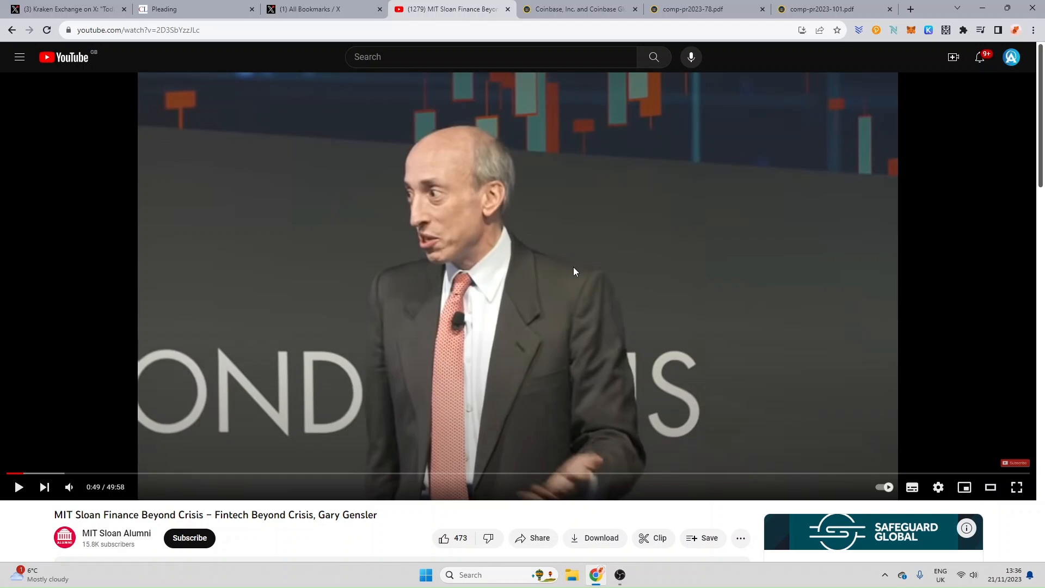
{"action": "left_click", "coordinate": [174, 8]}
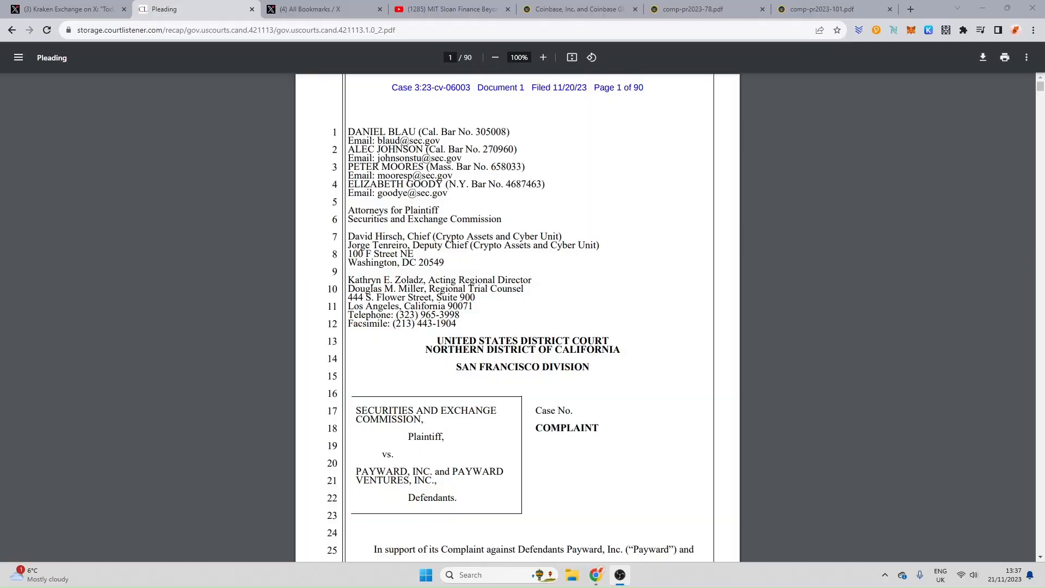
In paragraph 58, pick out ALGO, Bittrex and Binance among the cited cases, then move down to page 44
{"action": "scroll", "scroll_direction": "down", "scroll_amount": 3}
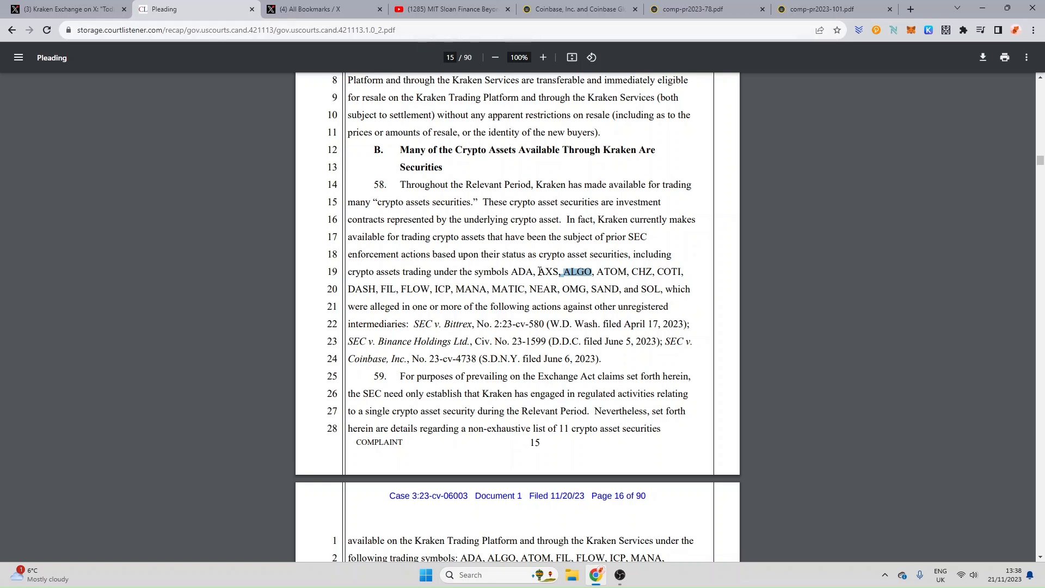
{"action": "double_click", "coordinate": [544, 272]}
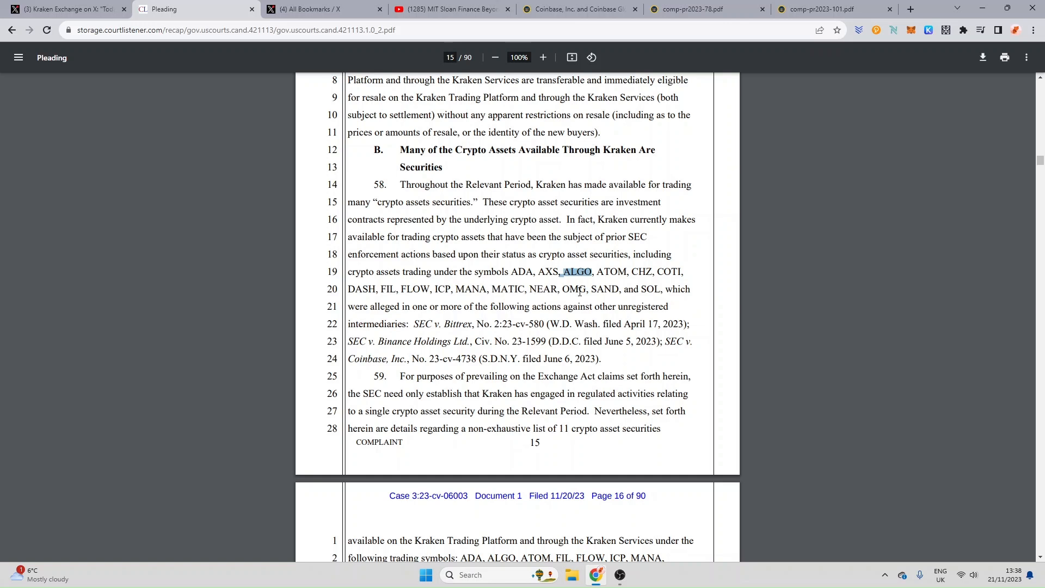
{"action": "mouse_move", "coordinate": [665, 301]}
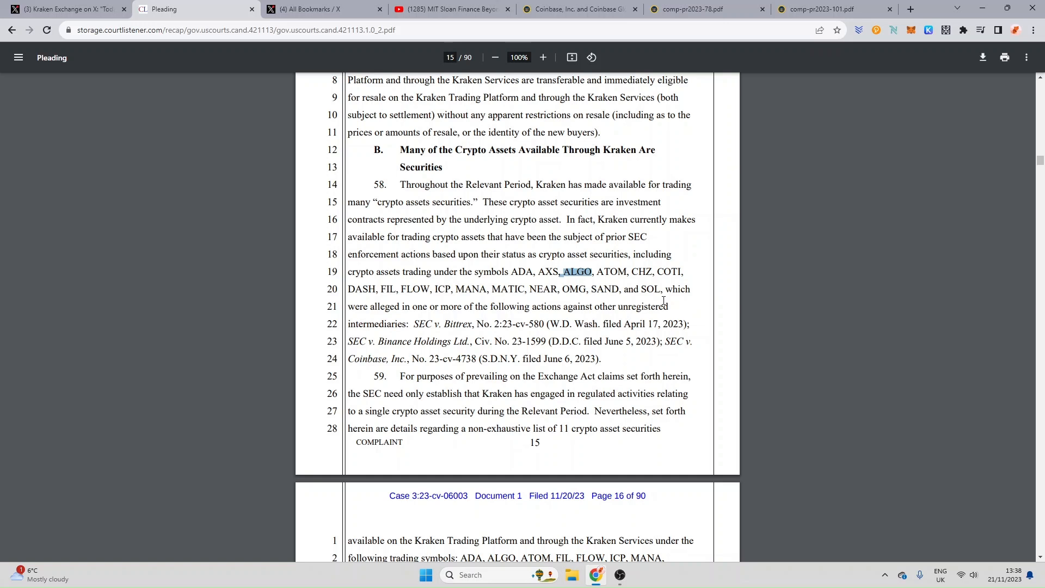
{"action": "mouse_move", "coordinate": [363, 319]}
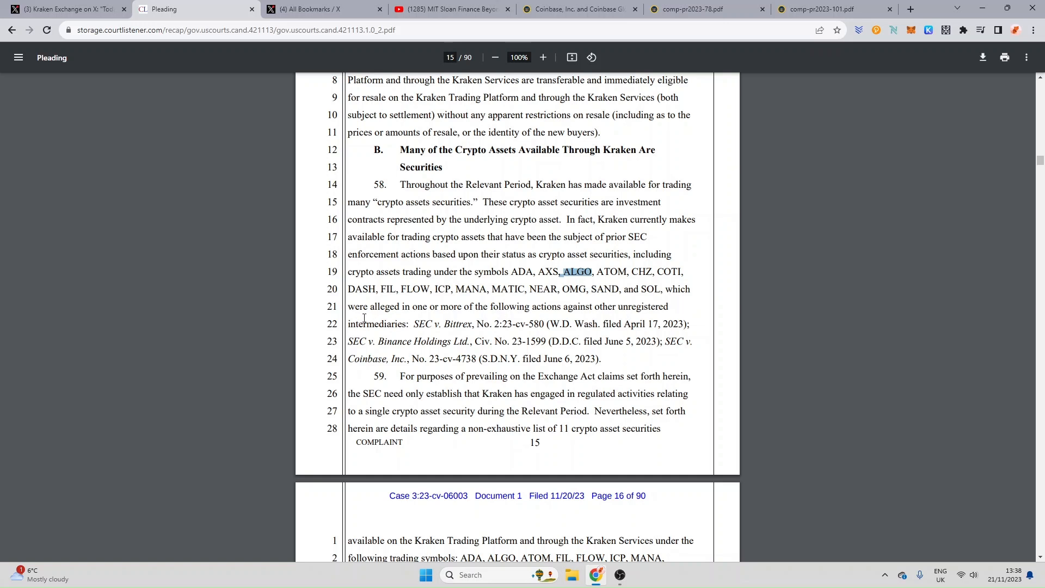
{"action": "mouse_move", "coordinate": [441, 311]}
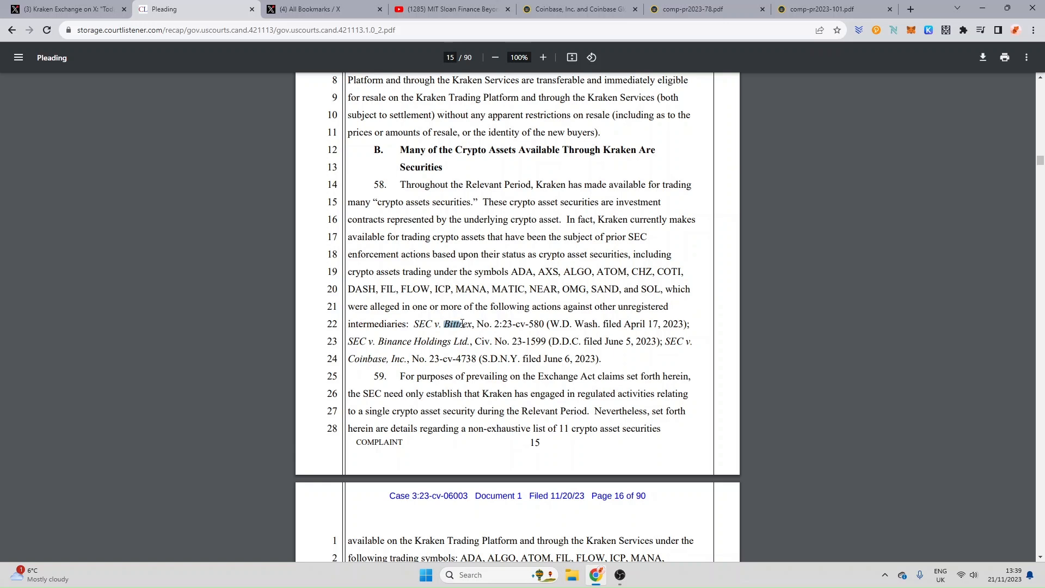
{"action": "double_click", "coordinate": [456, 325]}
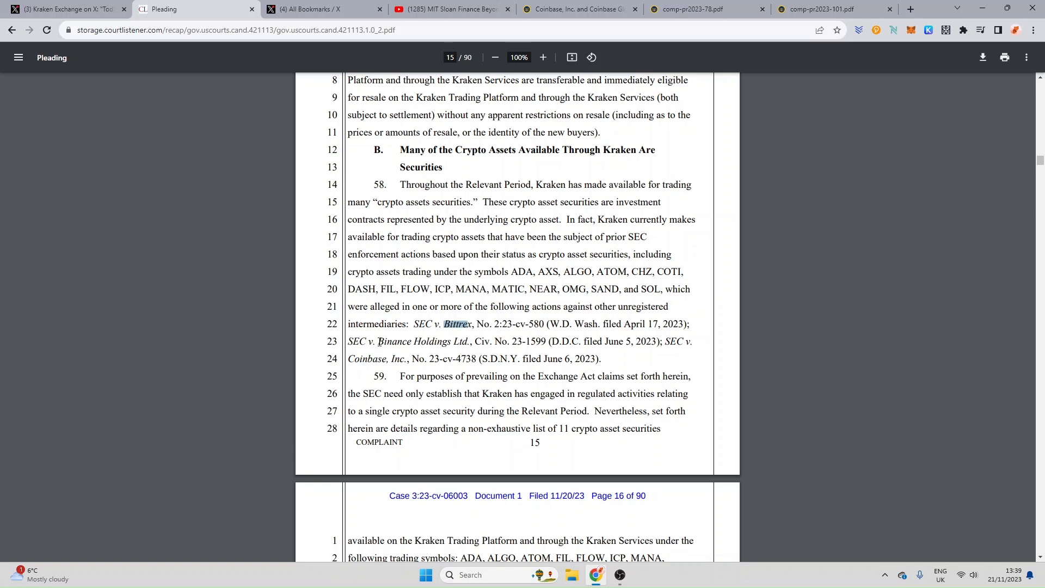
{"action": "double_click", "coordinate": [407, 340]}
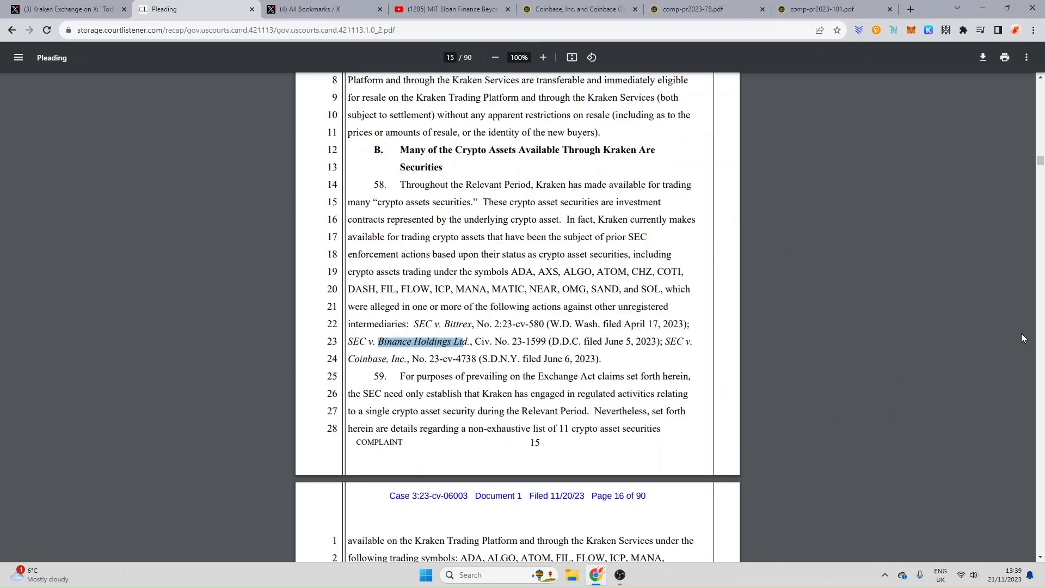
{"action": "scroll", "scroll_direction": "down", "scroll_amount": 3}
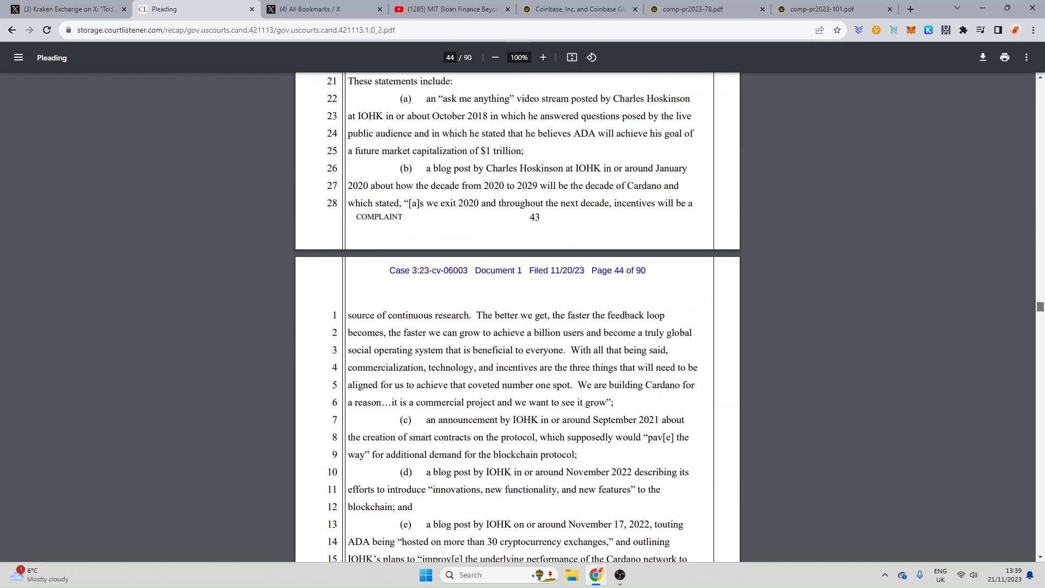
Scroll through page 45's ALGO section on the claim that ALGO token prices move together
{"action": "scroll", "scroll_direction": "down", "scroll_amount": 3}
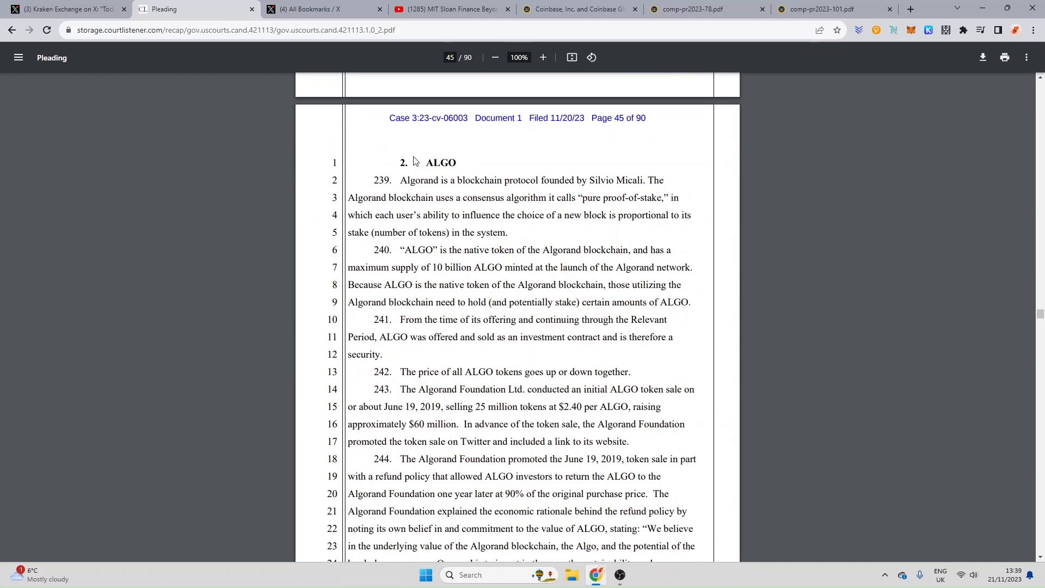
{"action": "mouse_move", "coordinate": [427, 197]}
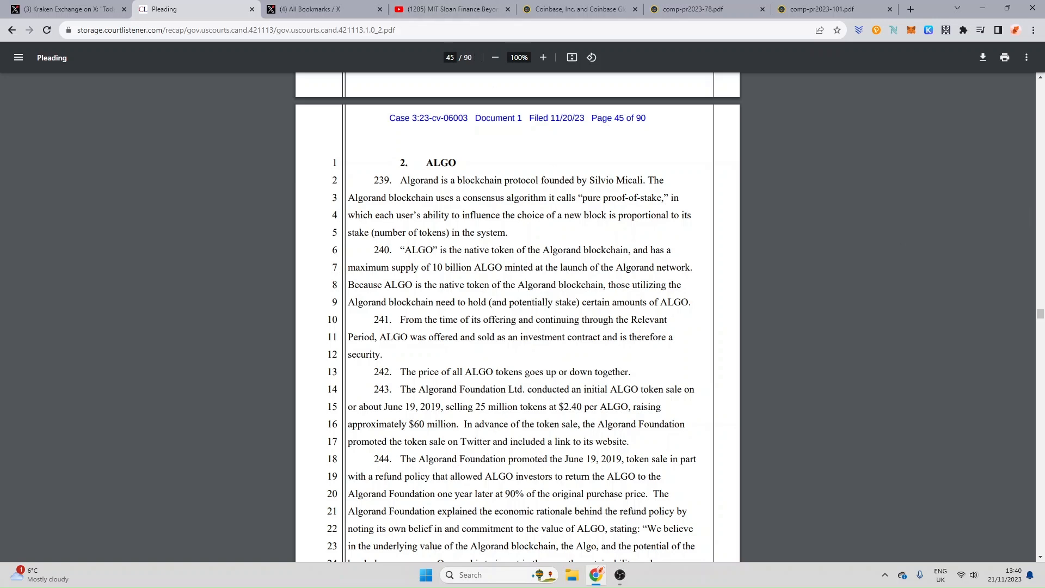
{"action": "scroll", "scroll_direction": "down", "scroll_amount": 3}
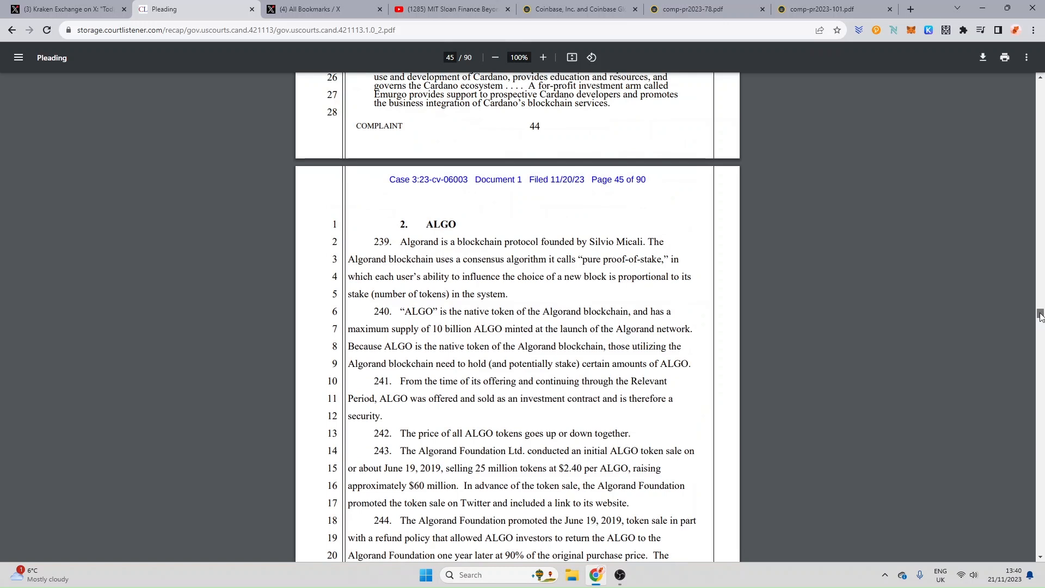
{"action": "scroll", "scroll_direction": "down", "scroll_amount": 3}
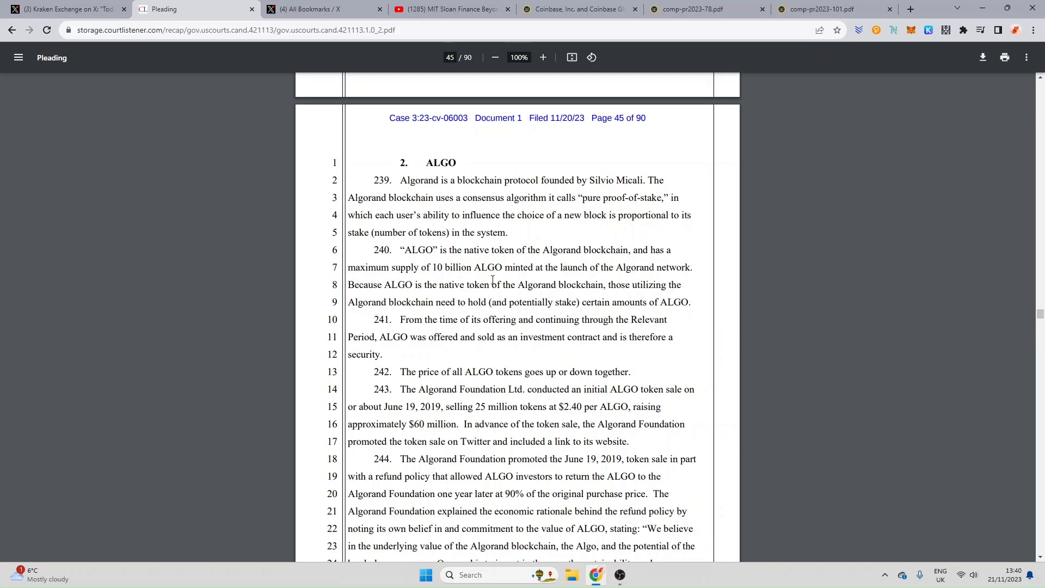
{"action": "mouse_move", "coordinate": [547, 281]}
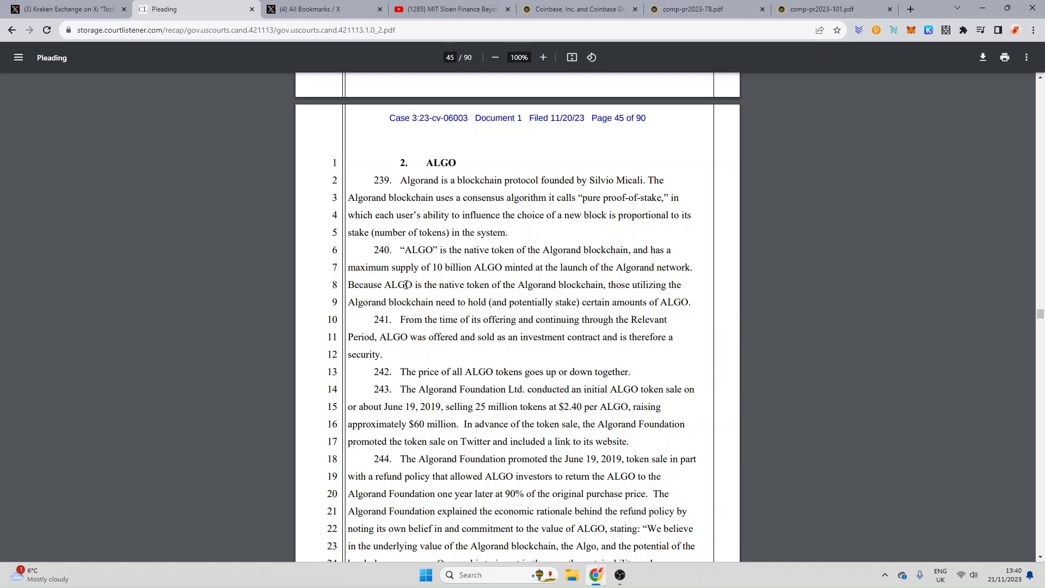
{"action": "mouse_move", "coordinate": [457, 292]}
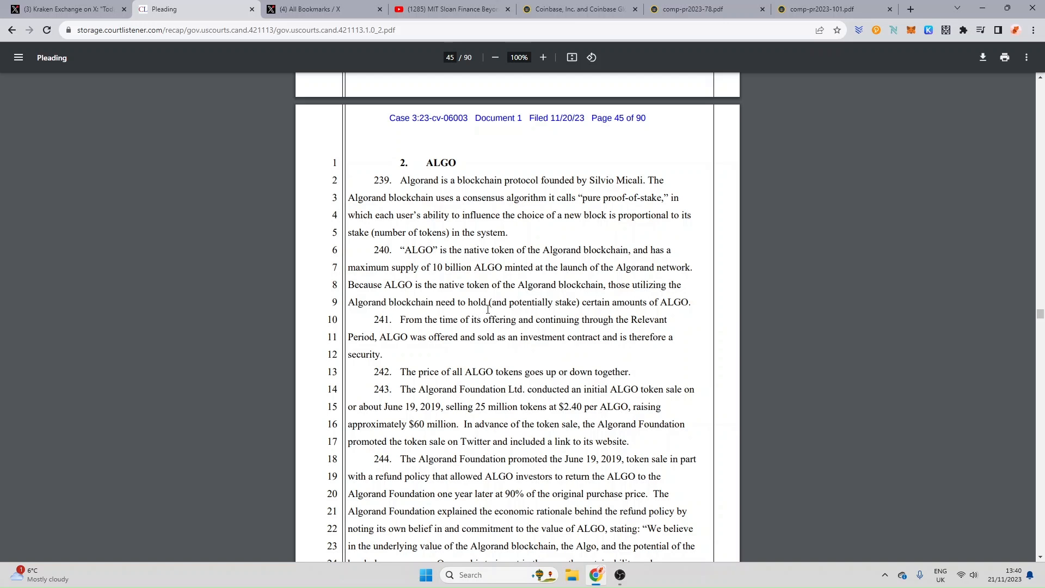
{"action": "mouse_move", "coordinate": [662, 309]}
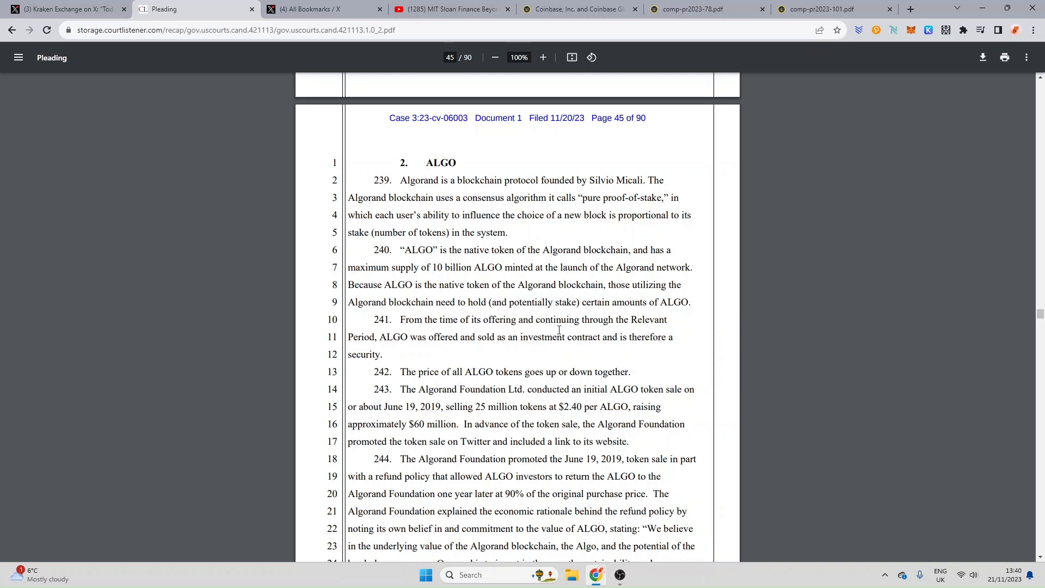
{"action": "mouse_move", "coordinate": [707, 328]}
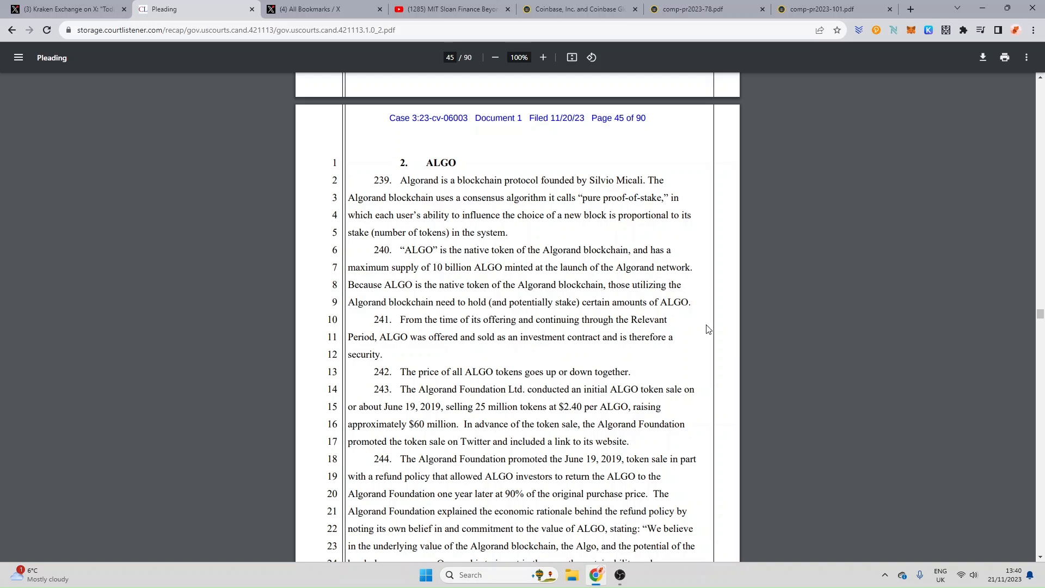
{"action": "mouse_move", "coordinate": [503, 349]}
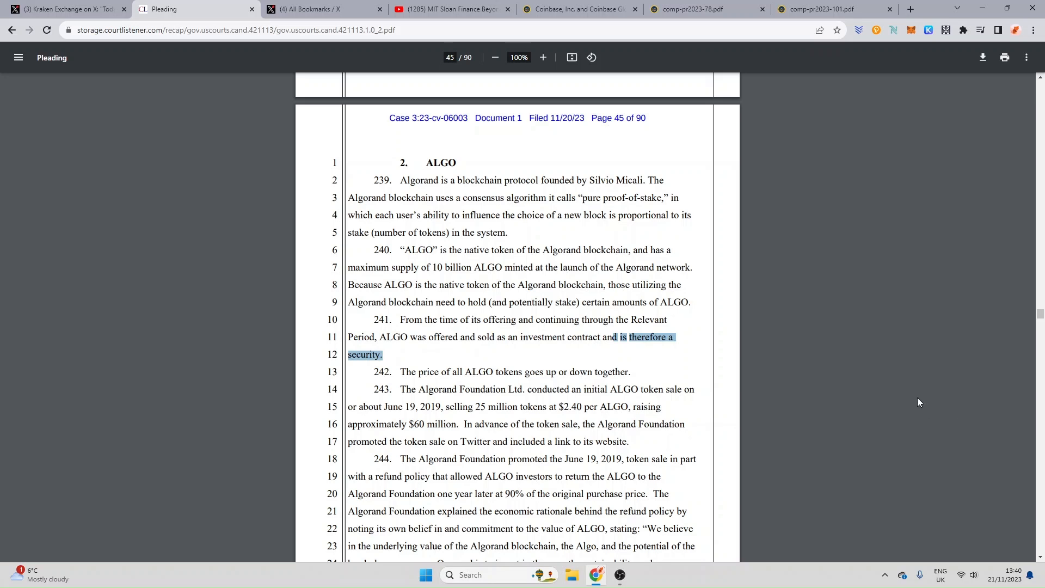
{"action": "scroll", "scroll_direction": "down", "scroll_amount": 3}
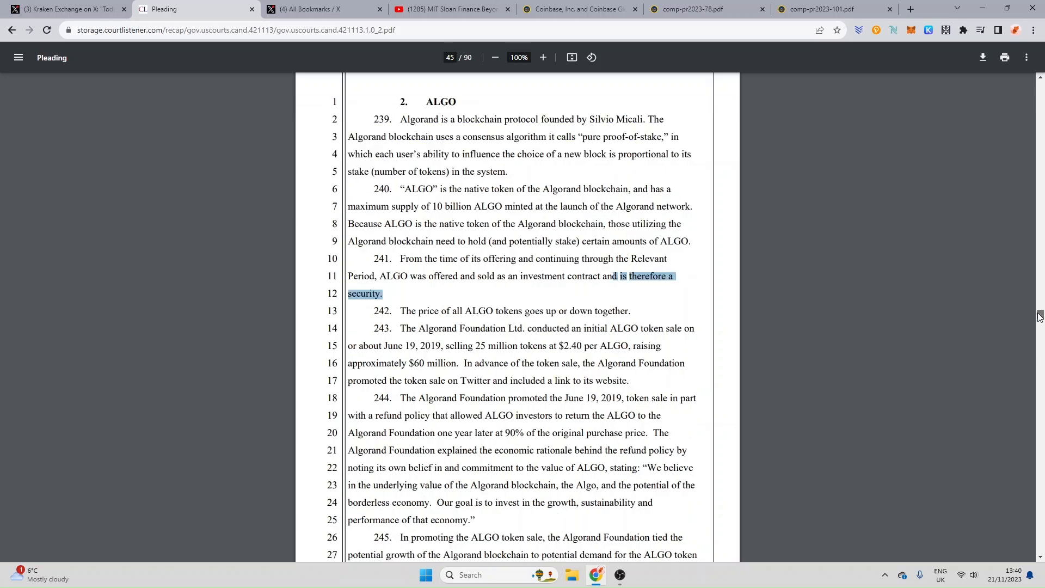
{"action": "scroll", "scroll_direction": "down", "scroll_amount": 3}
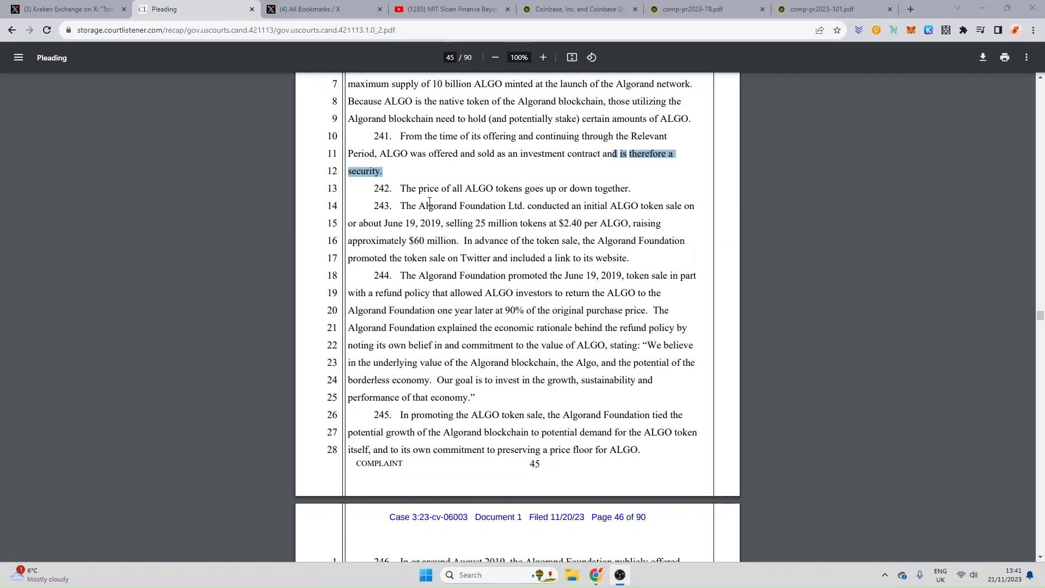
{"action": "mouse_move", "coordinate": [542, 188]}
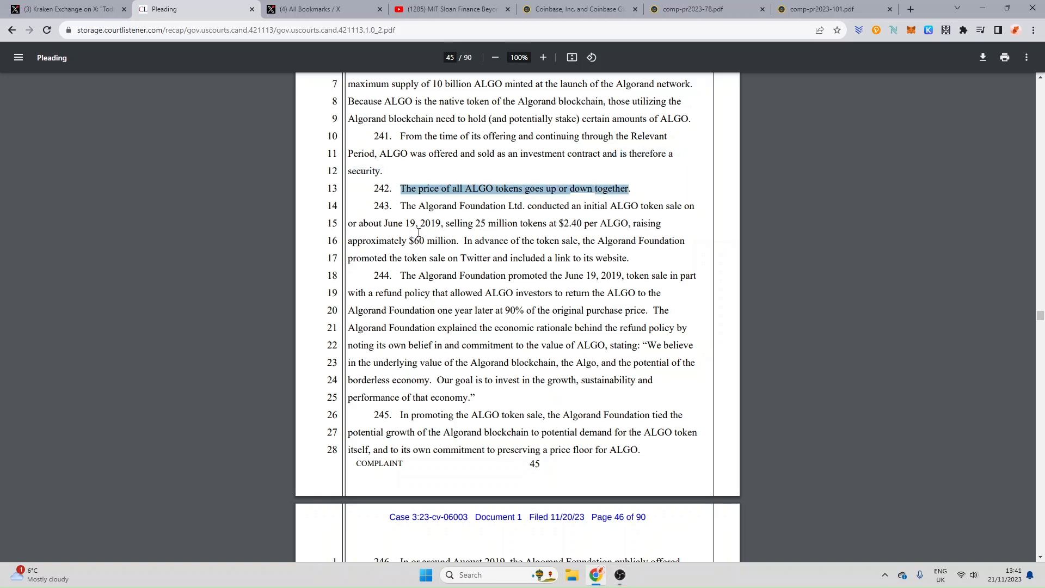
{"action": "mouse_move", "coordinate": [557, 226]}
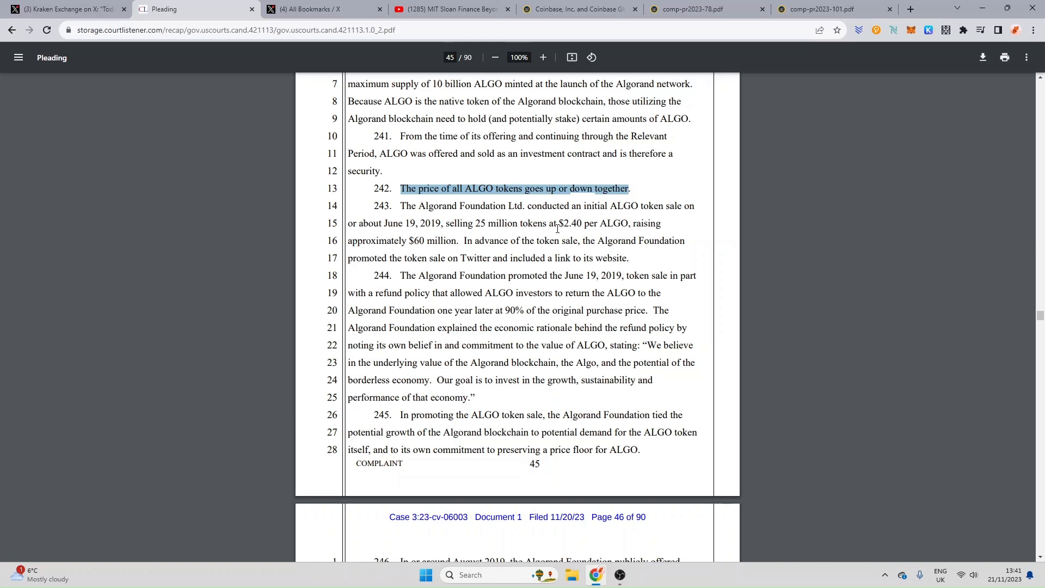
{"action": "mouse_move", "coordinate": [673, 246]}
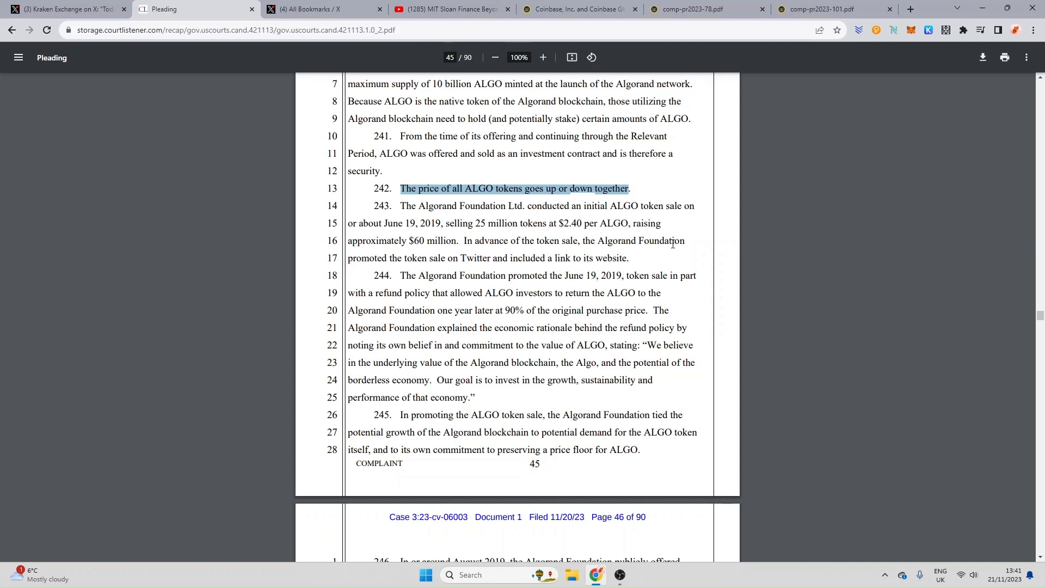
{"action": "mouse_move", "coordinate": [432, 259]}
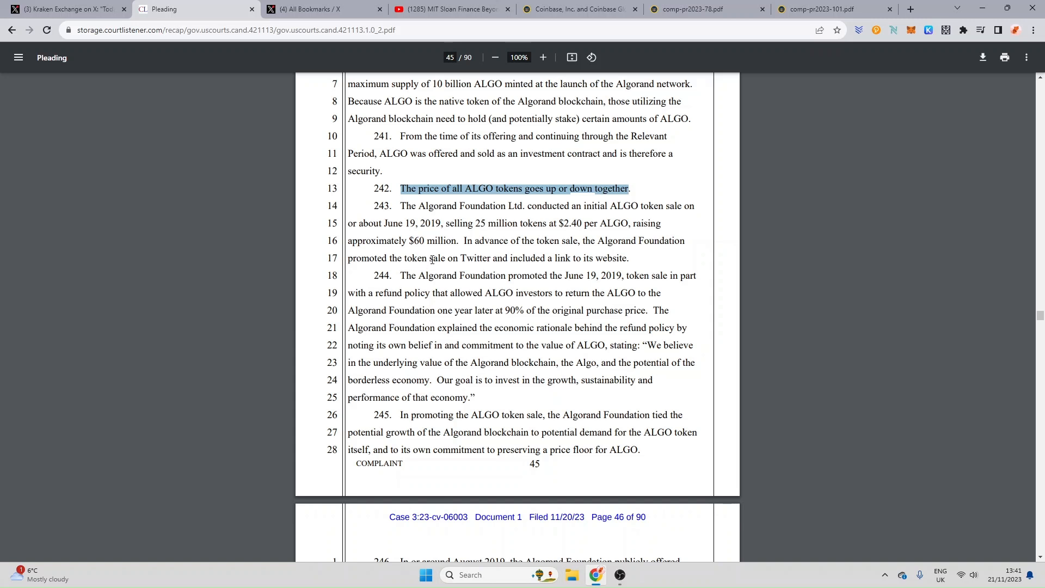
{"action": "mouse_move", "coordinate": [654, 261]}
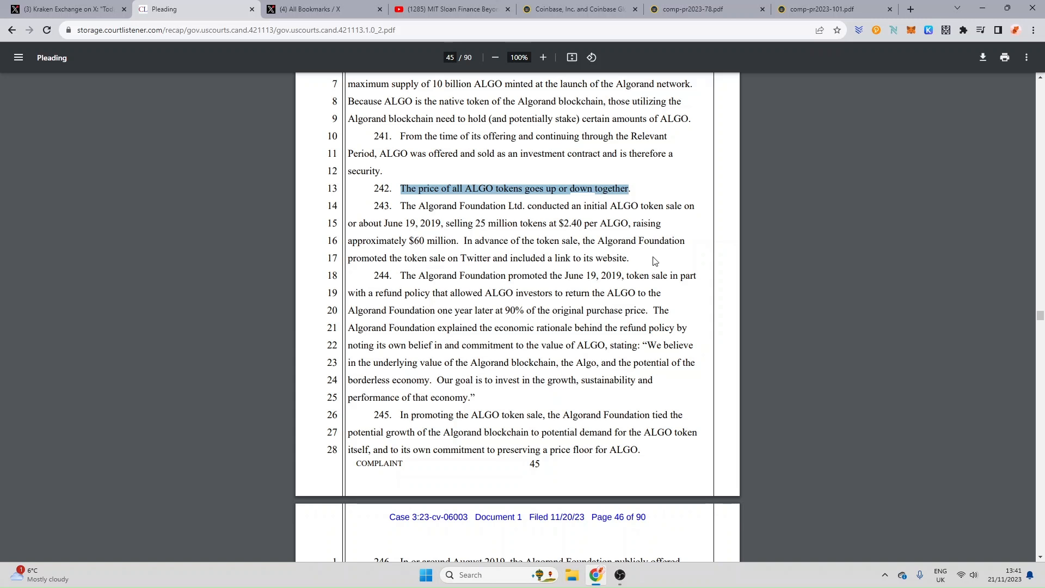
{"action": "mouse_move", "coordinate": [422, 283]}
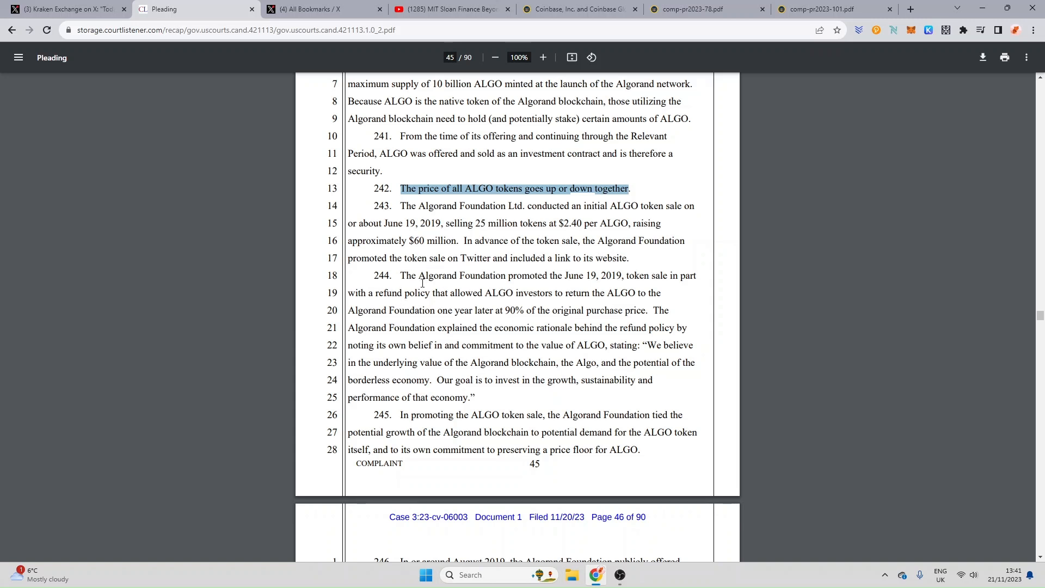
{"action": "mouse_move", "coordinate": [597, 281]}
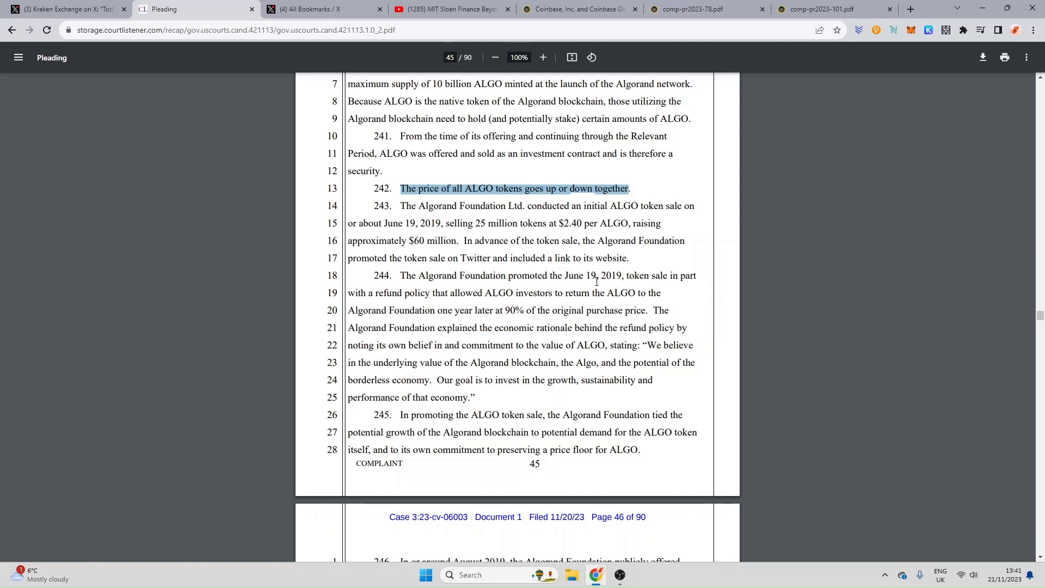
{"action": "mouse_move", "coordinate": [687, 282]}
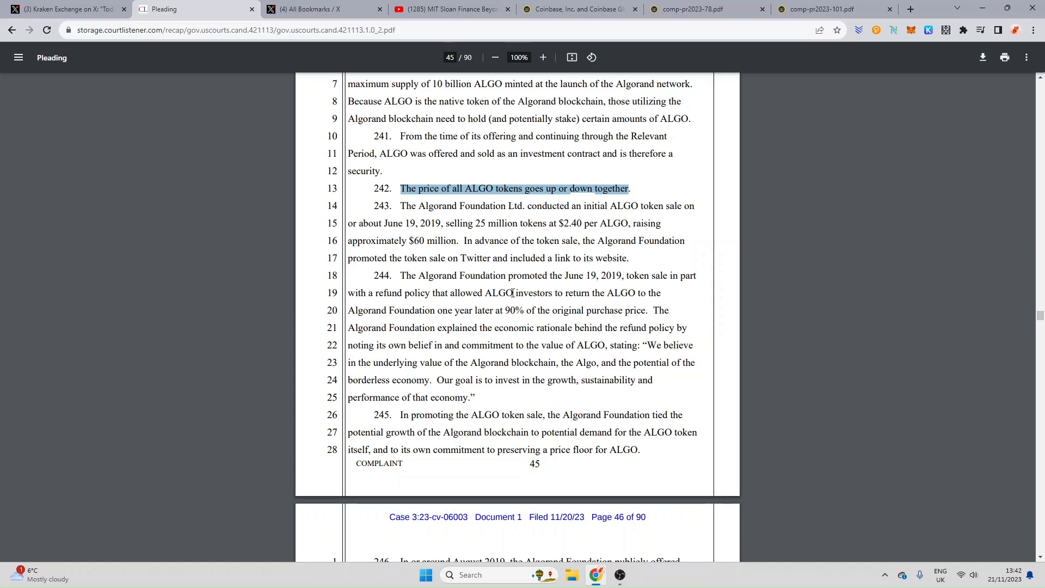
{"action": "mouse_move", "coordinate": [424, 307]}
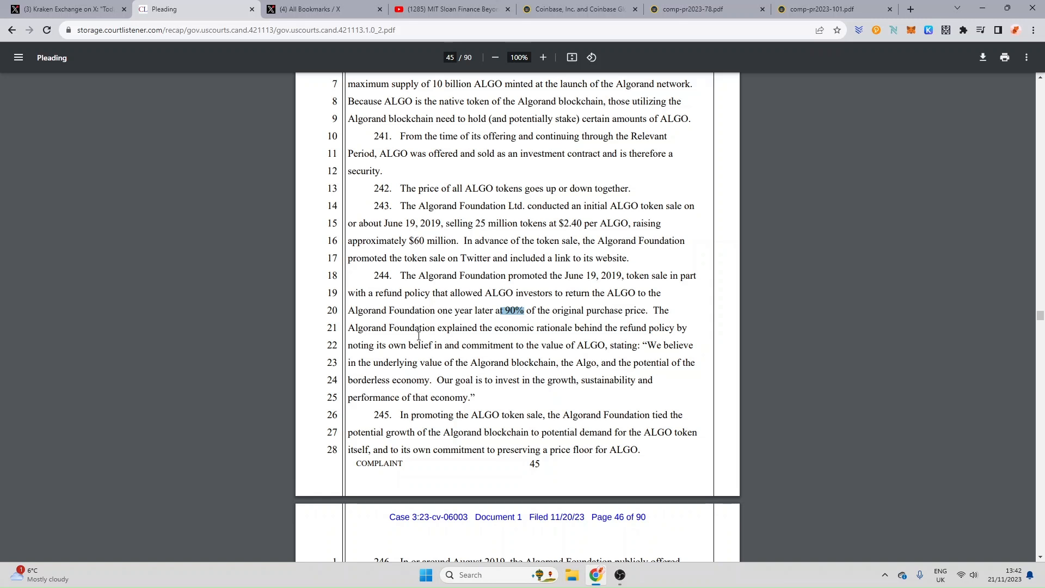
{"action": "mouse_move", "coordinate": [559, 335]}
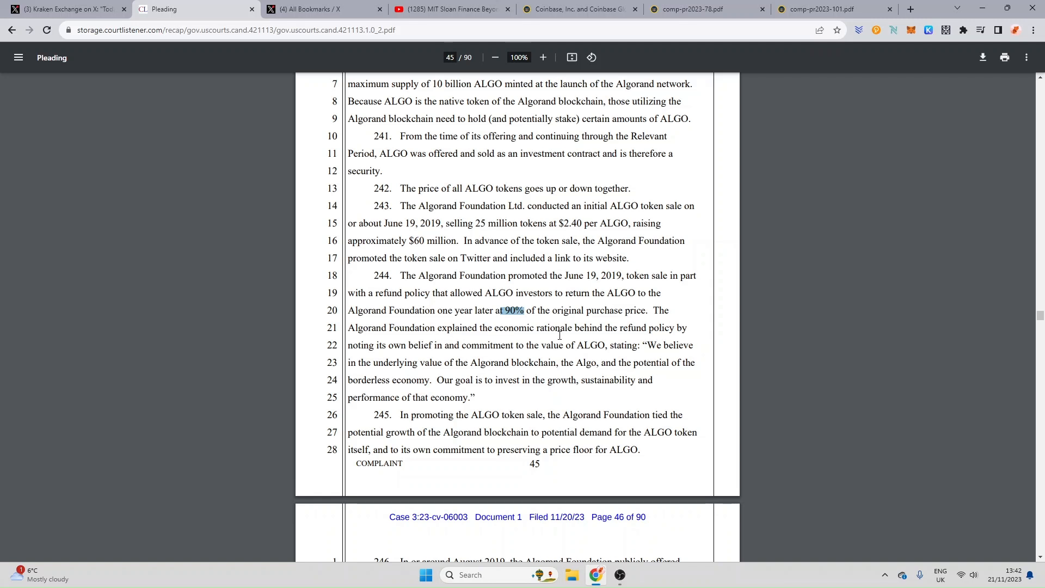
{"action": "mouse_move", "coordinate": [622, 332]}
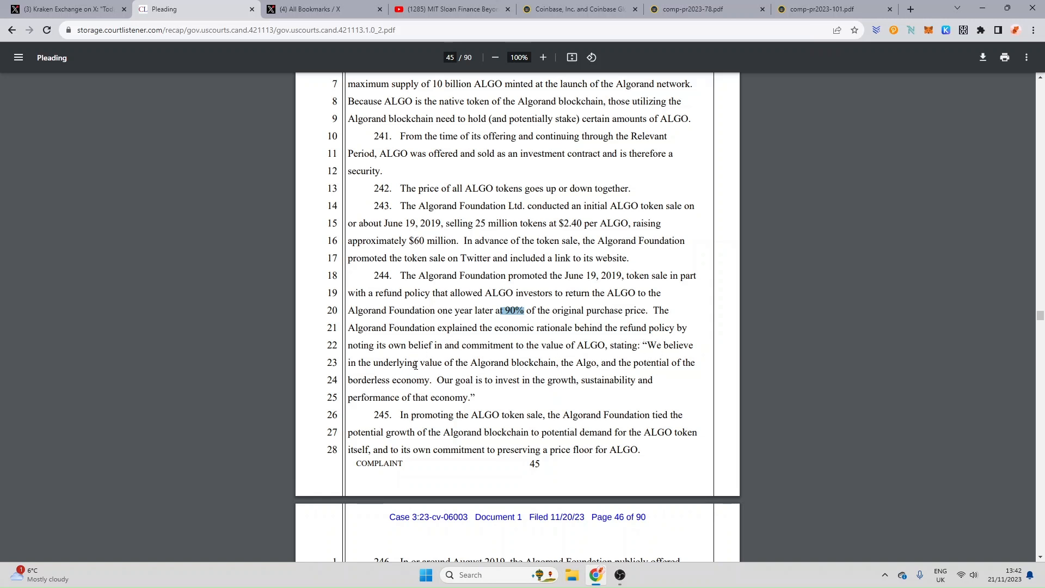
{"action": "mouse_move", "coordinate": [568, 367]}
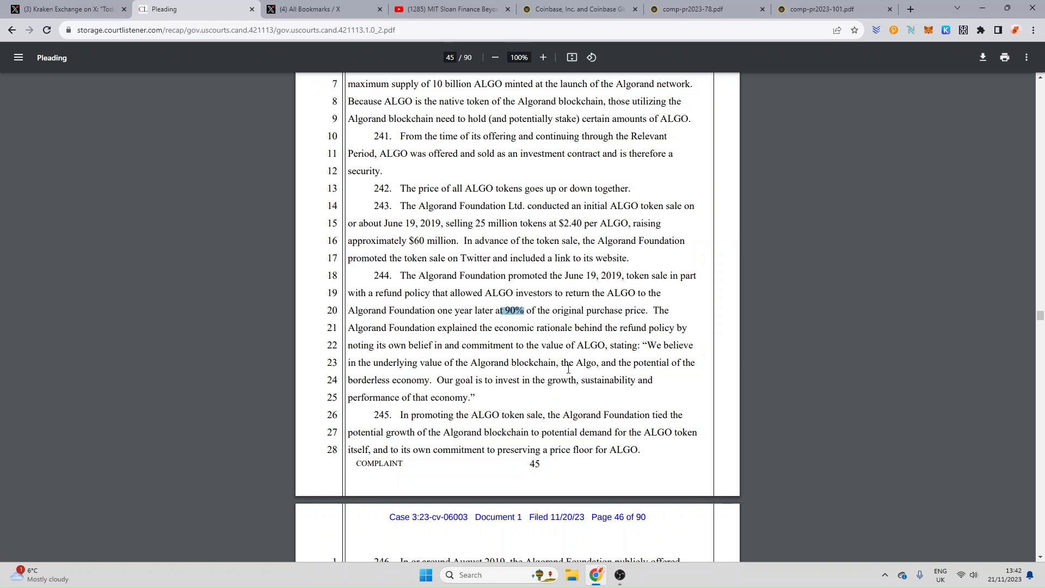
{"action": "mouse_move", "coordinate": [702, 369]}
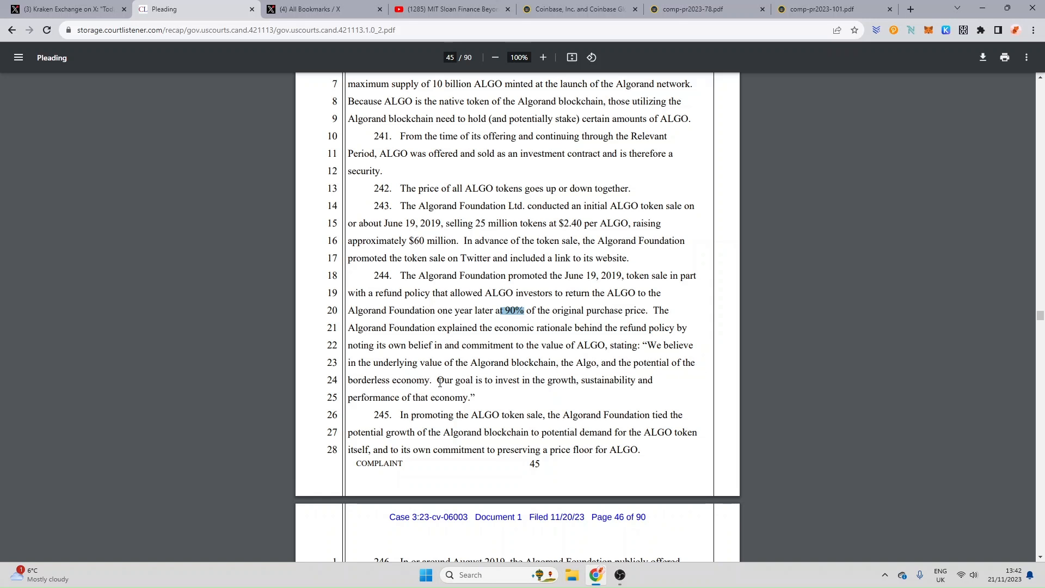
{"action": "mouse_move", "coordinate": [523, 385]}
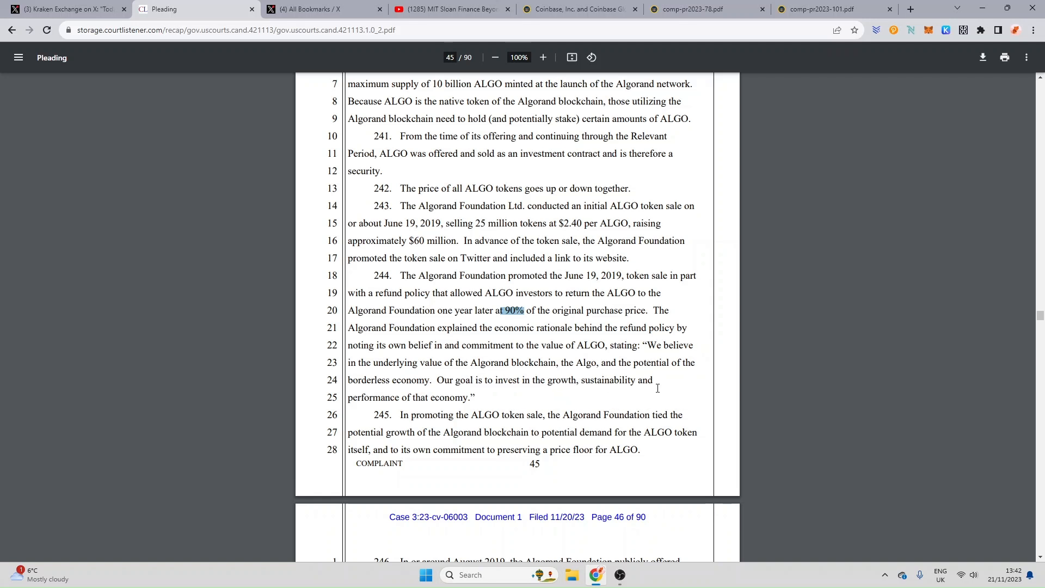
{"action": "mouse_move", "coordinate": [468, 398]}
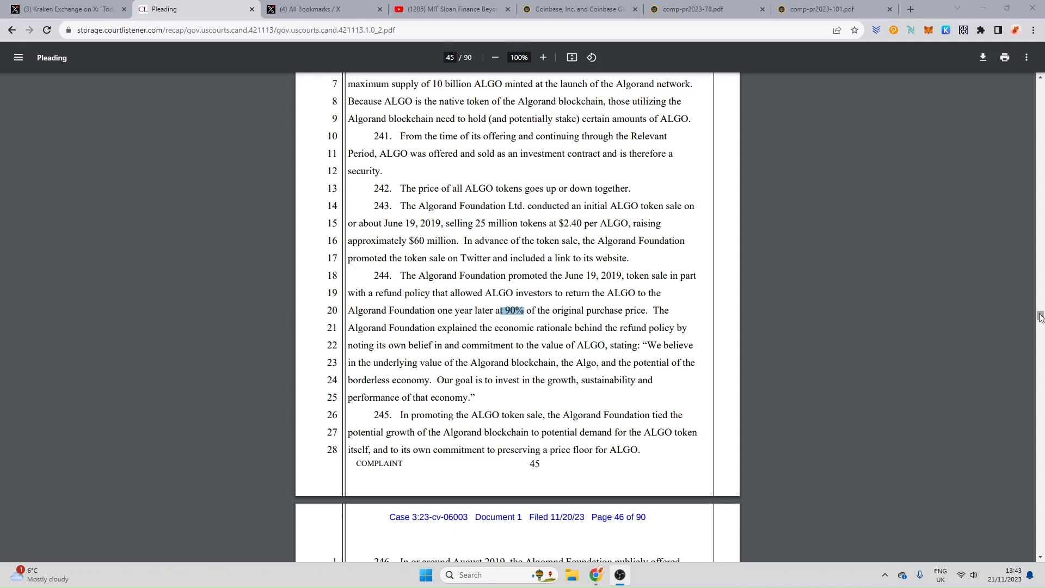
Bring paragraph 246 on page 46 into view, showing ALGO refunds of 85% in 2019 and 90% in 2020
{"action": "scroll", "scroll_direction": "down", "scroll_amount": 3}
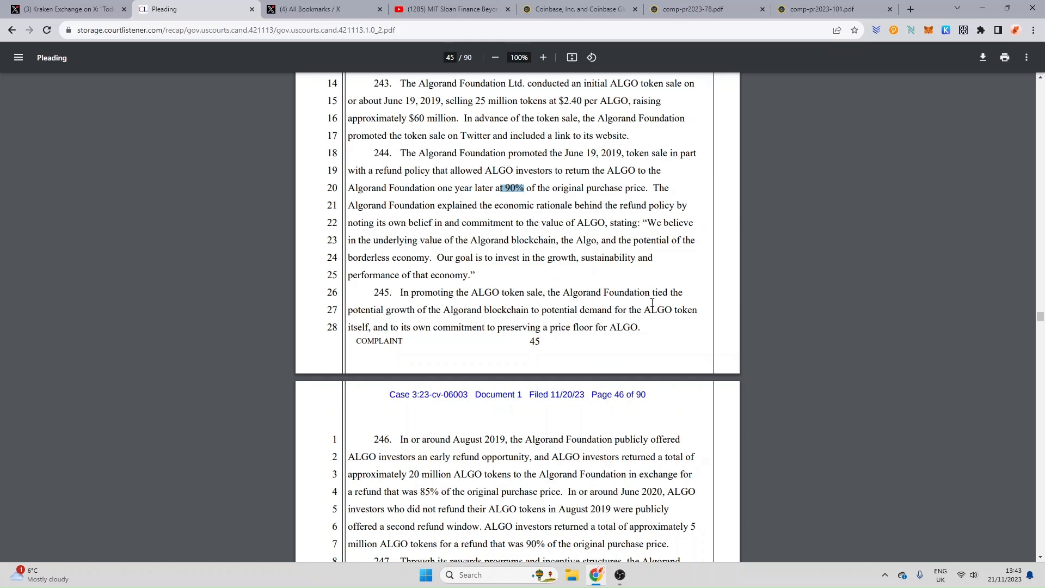
{"action": "mouse_move", "coordinate": [402, 318]}
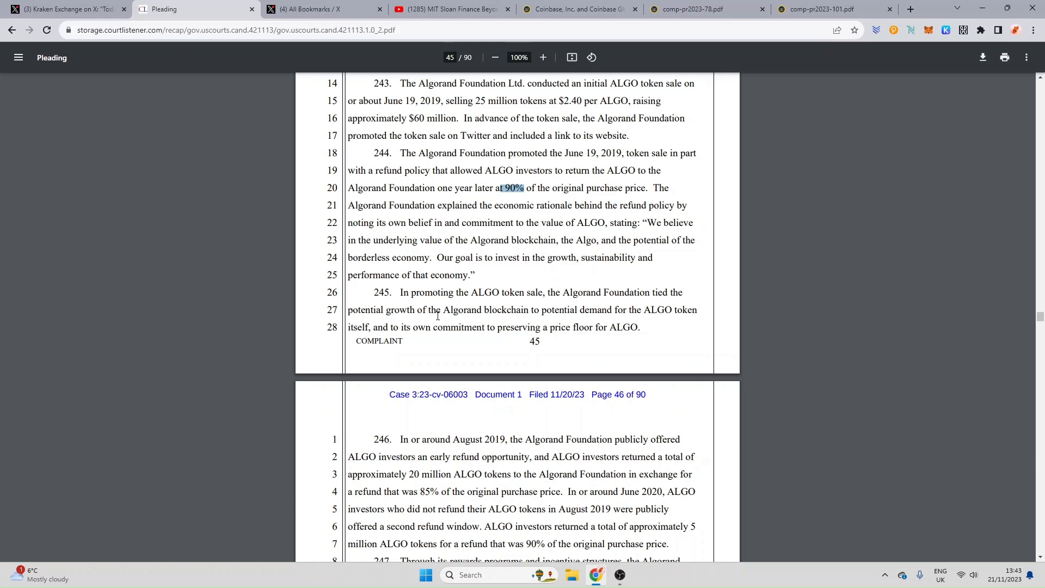
{"action": "mouse_move", "coordinate": [496, 337]}
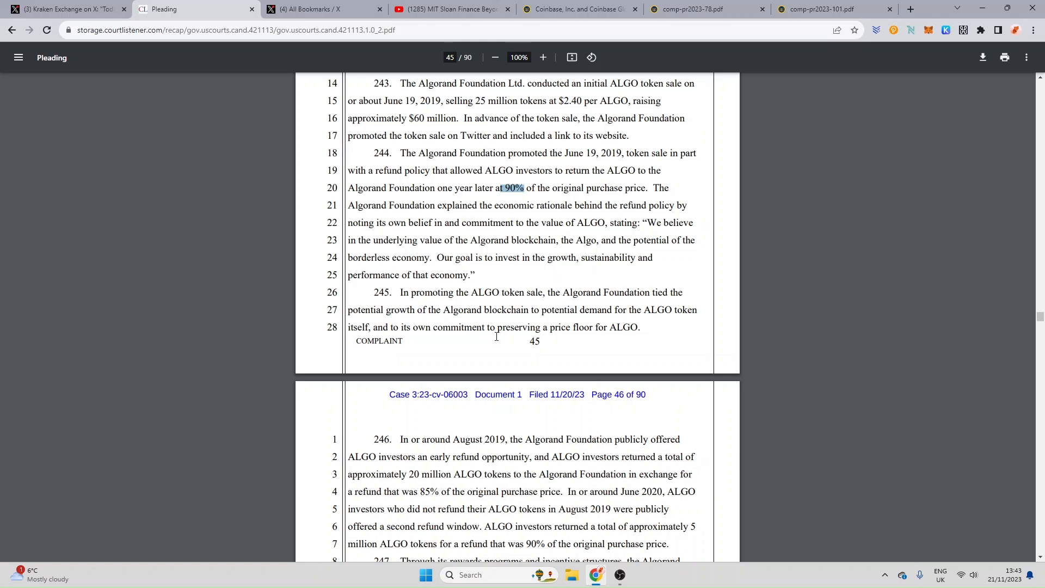
{"action": "mouse_move", "coordinate": [609, 329]}
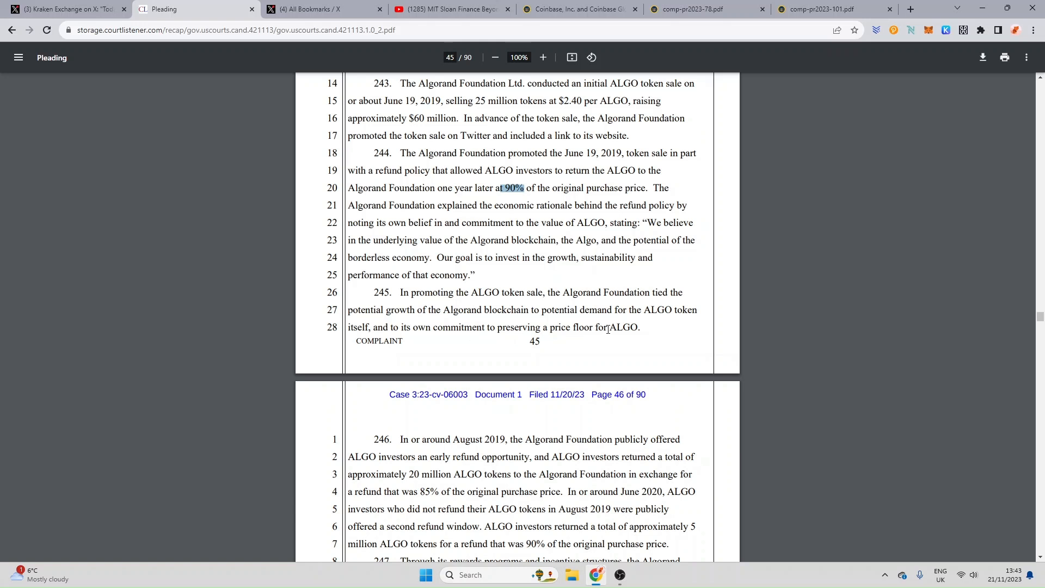
Bring paragraphs 247–249 into view: 6.9 billion ALGO circulating and Kraken listing ALGO in January 2020
{"action": "scroll", "scroll_direction": "down", "scroll_amount": 3}
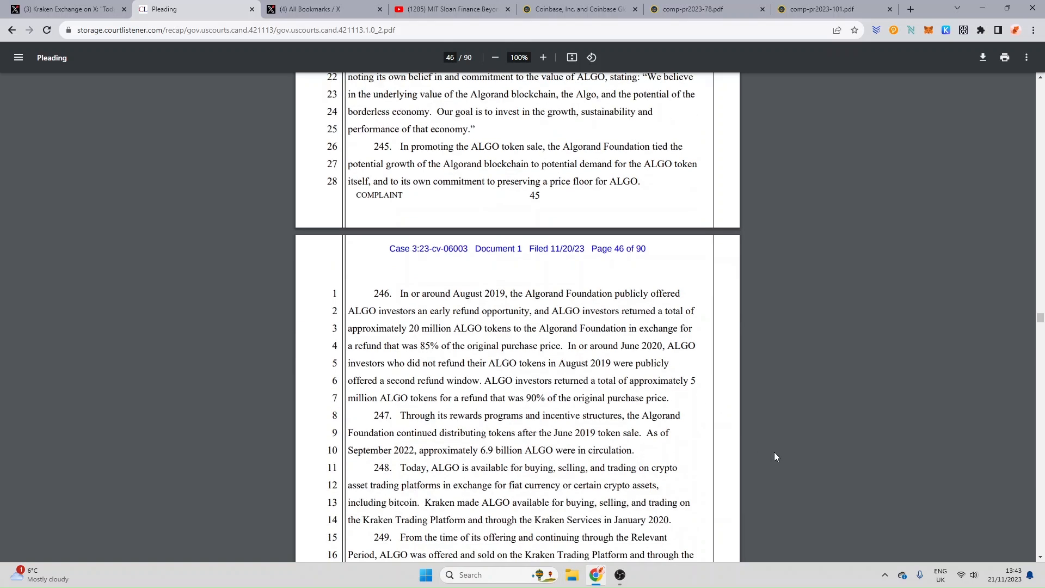
{"action": "scroll", "scroll_direction": "down", "scroll_amount": 3}
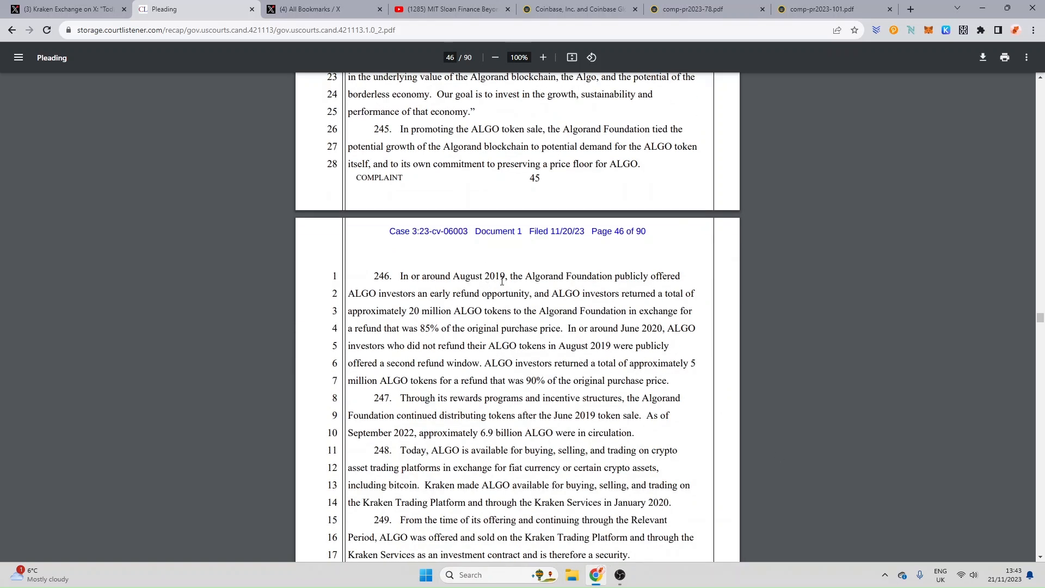
{"action": "mouse_move", "coordinate": [652, 285]}
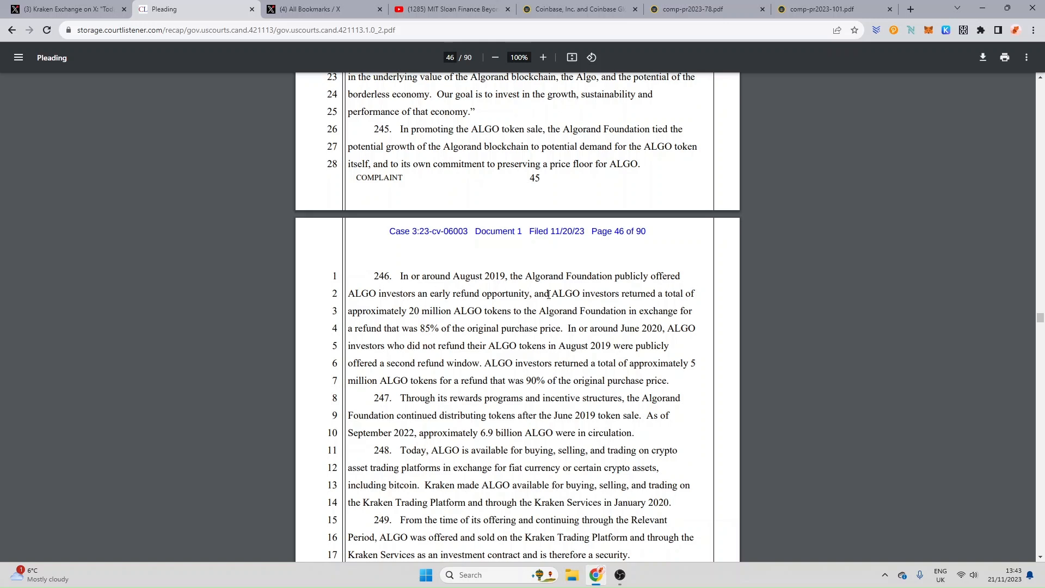
{"action": "mouse_move", "coordinate": [538, 304]}
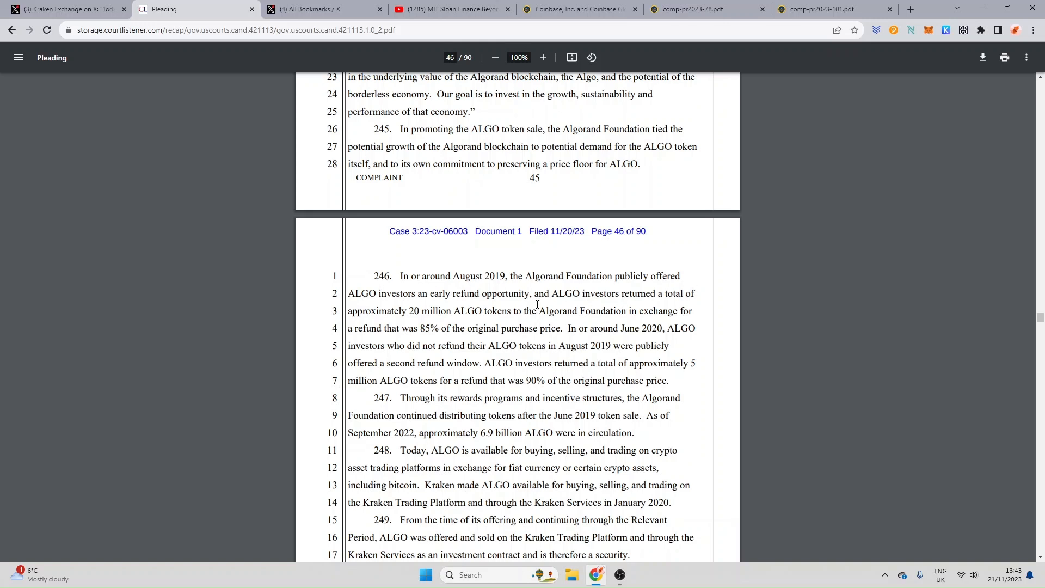
{"action": "mouse_move", "coordinate": [664, 294]}
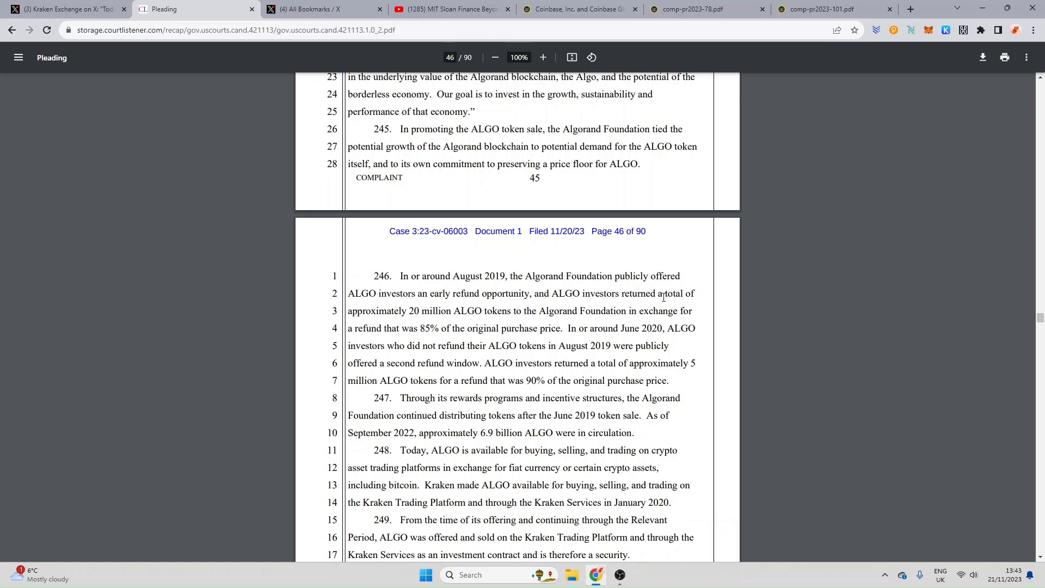
{"action": "mouse_move", "coordinate": [471, 321]}
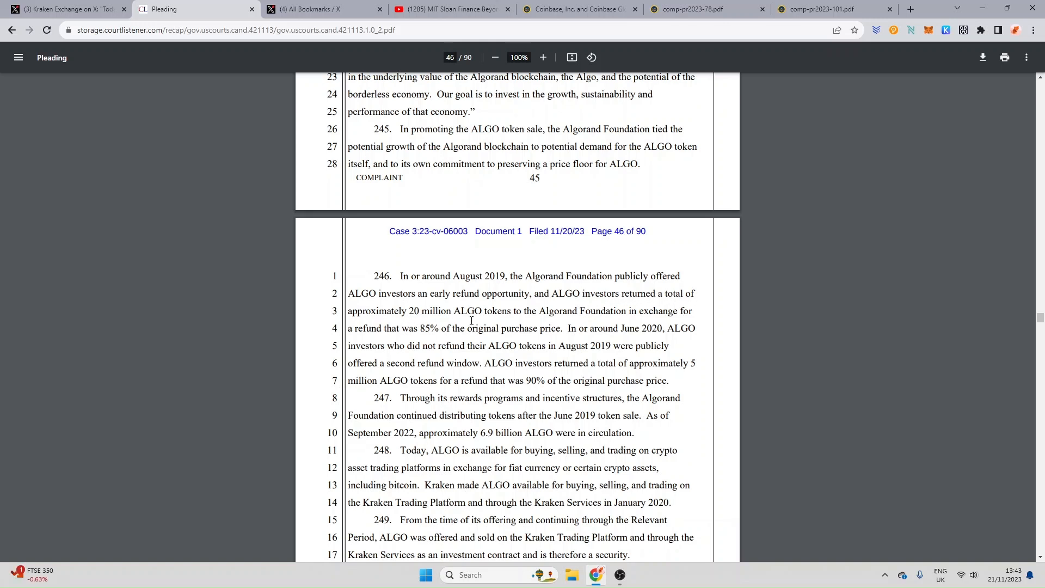
{"action": "mouse_move", "coordinate": [540, 317]}
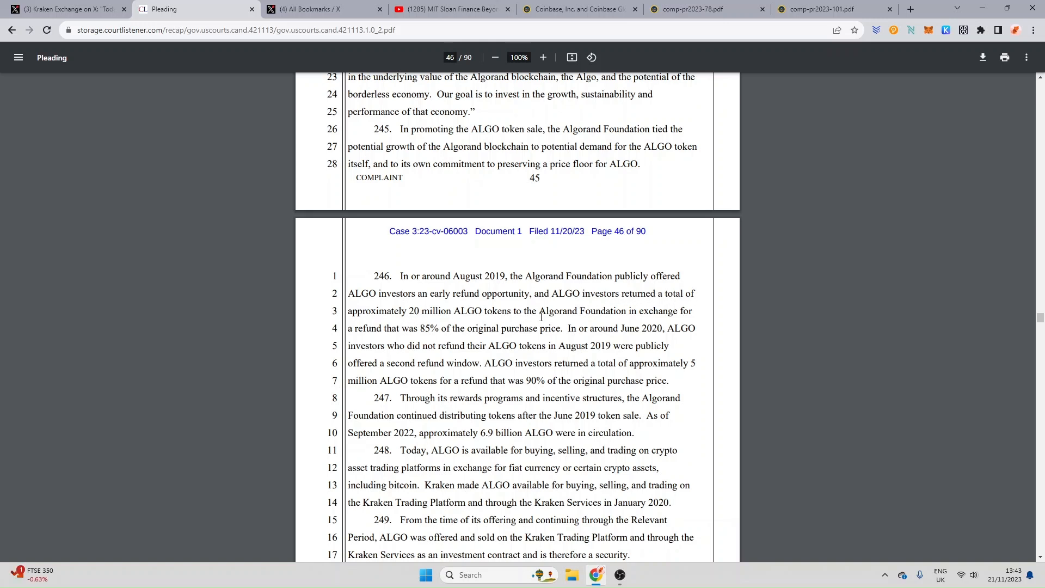
{"action": "mouse_move", "coordinate": [652, 313]}
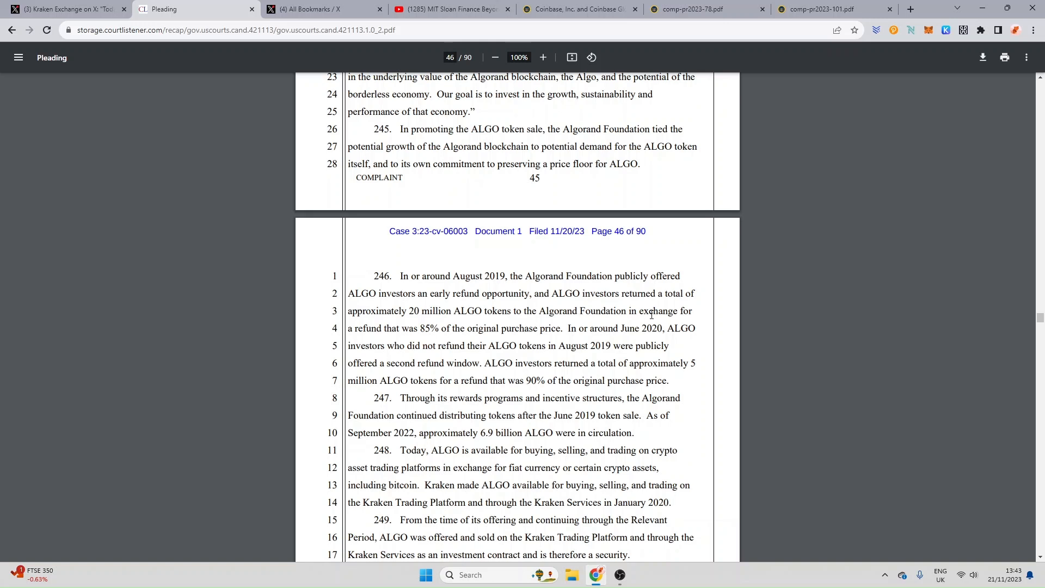
{"action": "mouse_move", "coordinate": [413, 340]}
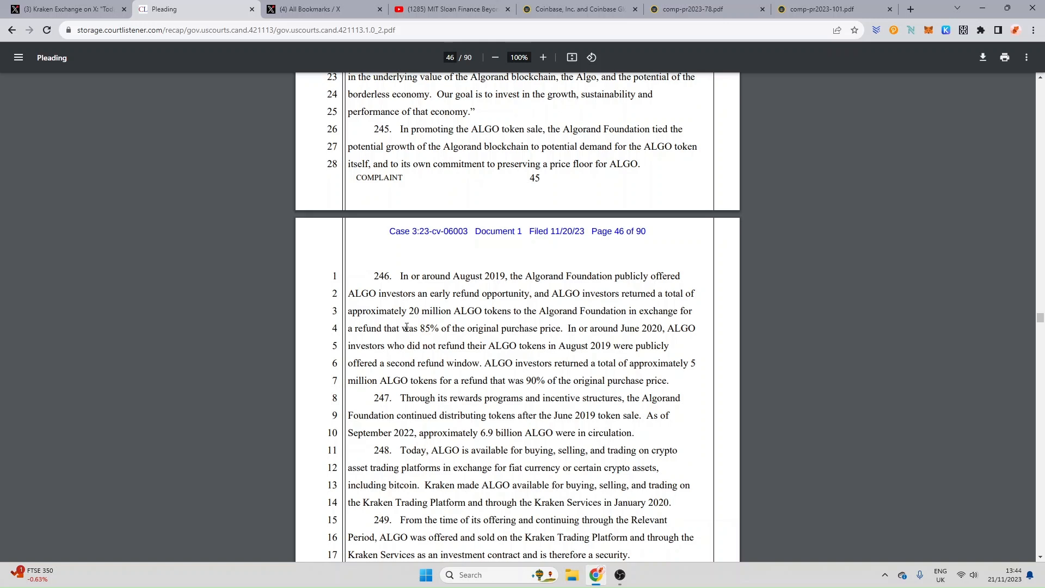
{"action": "mouse_move", "coordinate": [420, 320]}
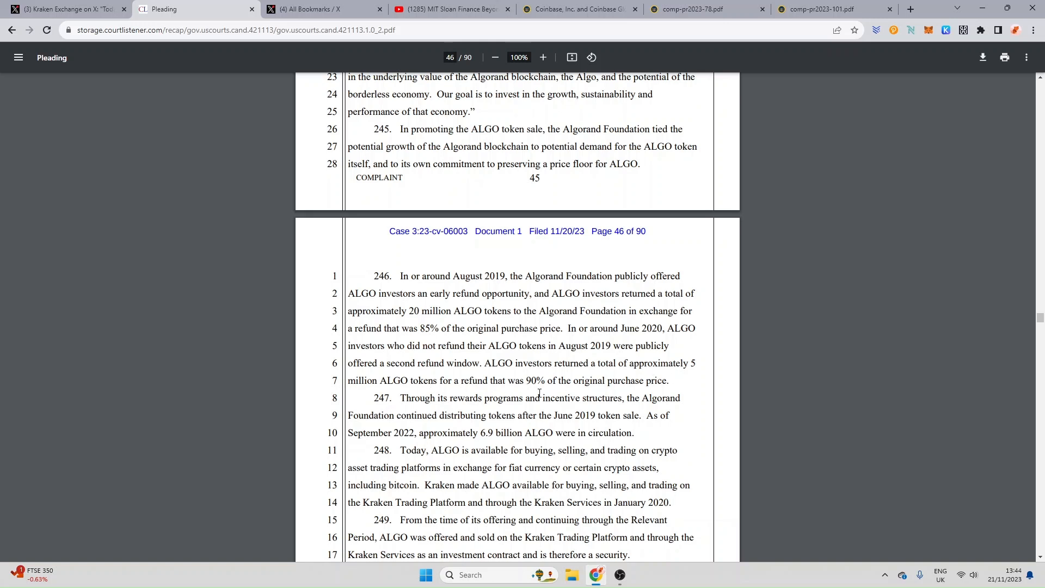
{"action": "mouse_move", "coordinate": [572, 383]}
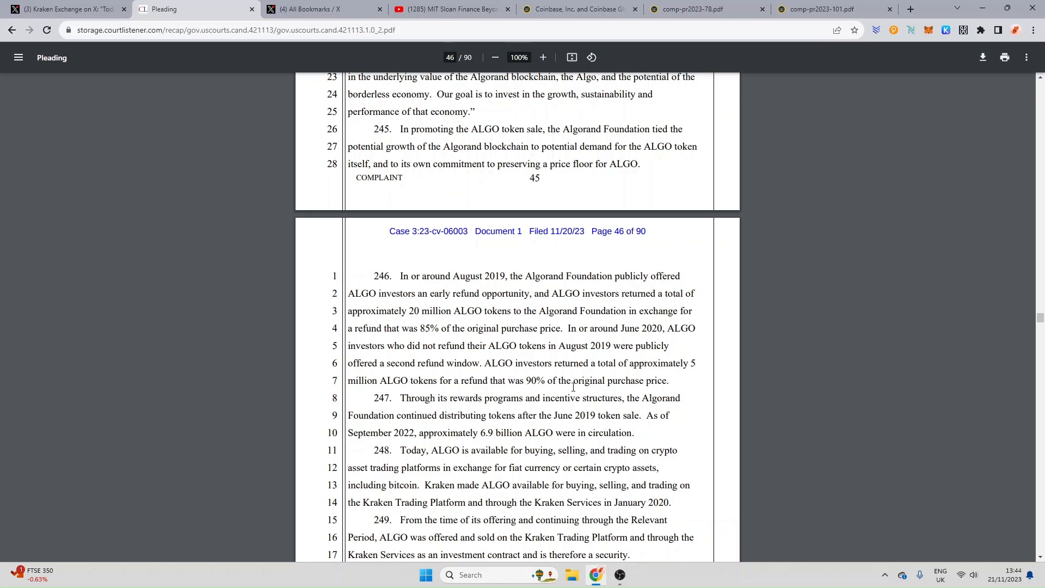
{"action": "mouse_move", "coordinate": [424, 428]}
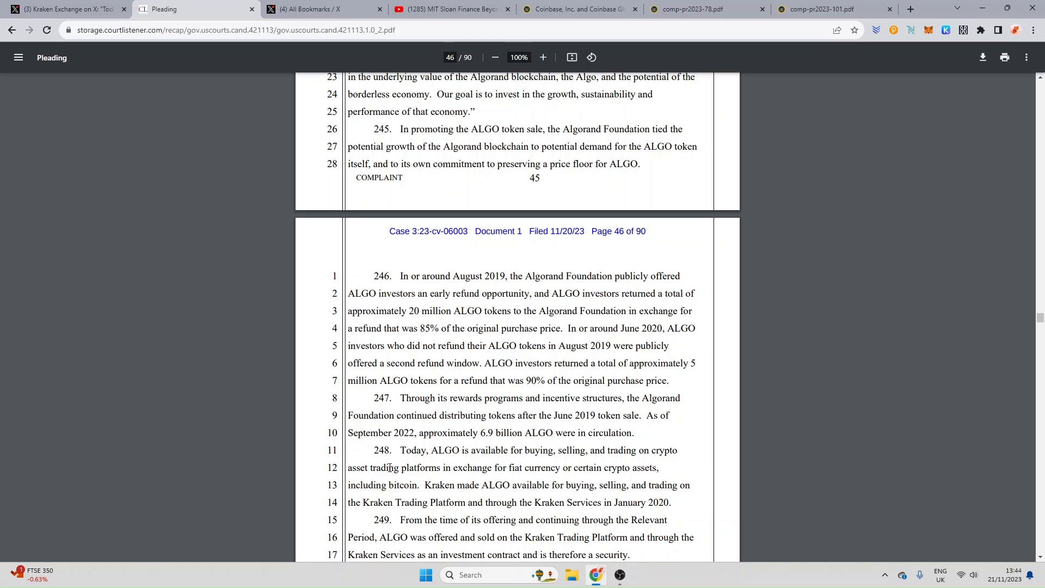
{"action": "mouse_move", "coordinate": [505, 461]}
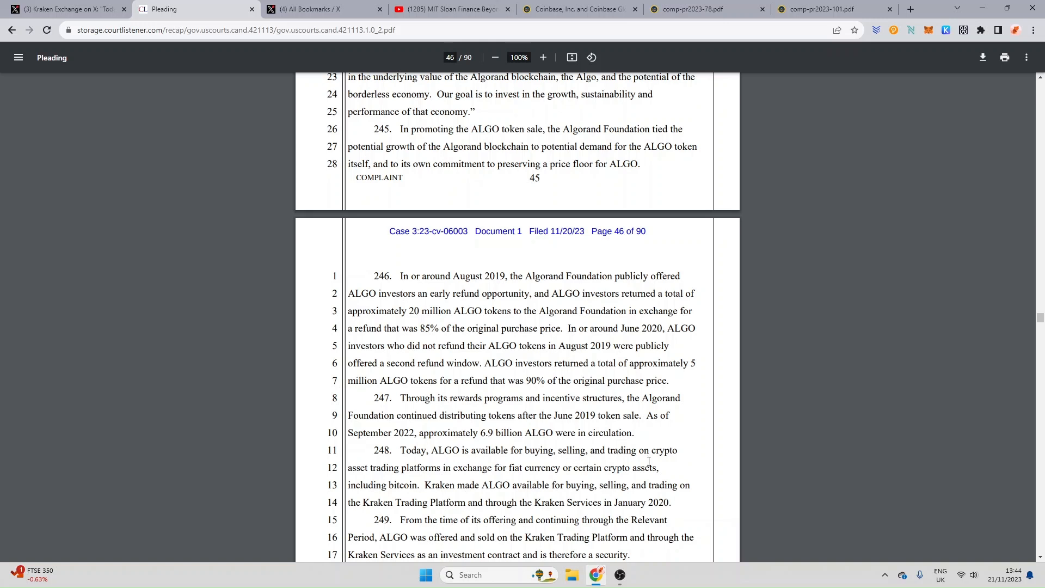
{"action": "mouse_move", "coordinate": [423, 475]}
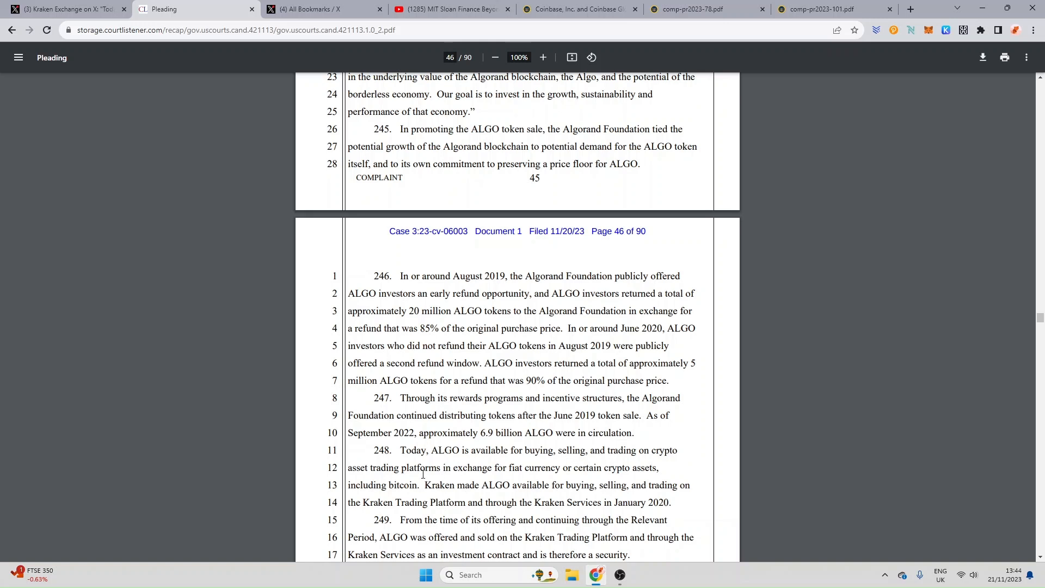
{"action": "mouse_move", "coordinate": [484, 477]}
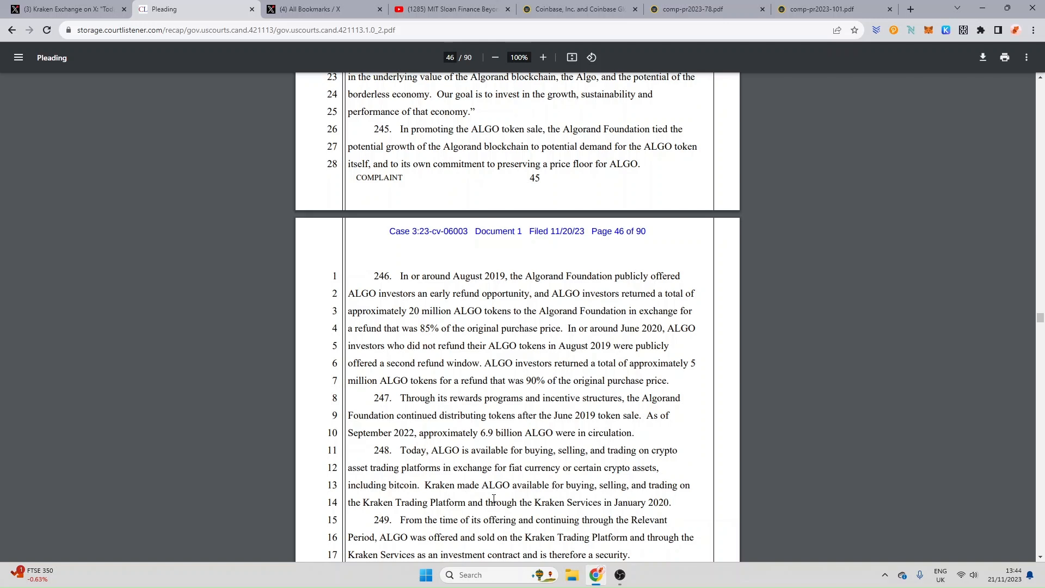
{"action": "mouse_move", "coordinate": [654, 490]}
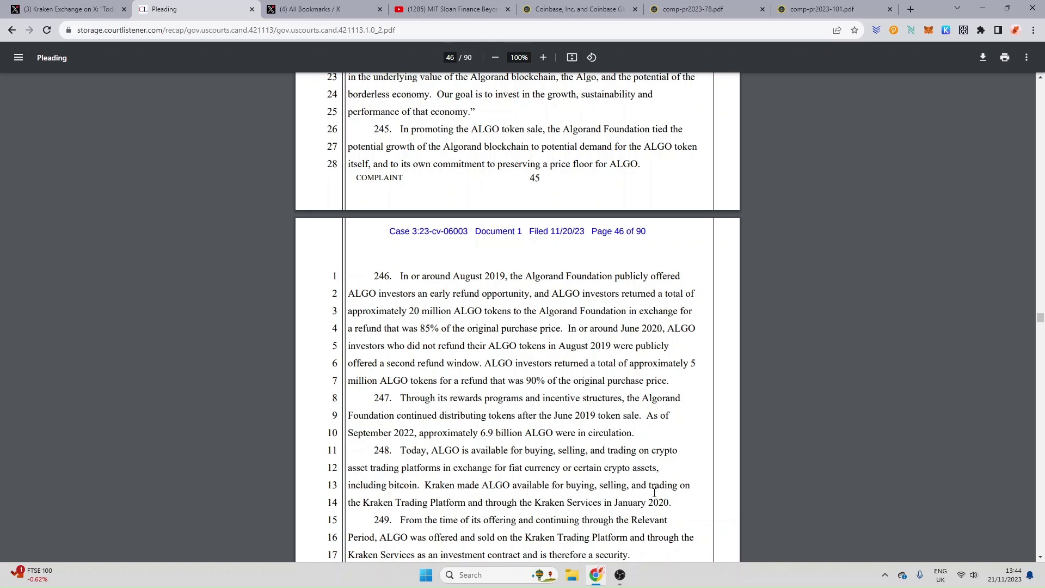
{"action": "mouse_move", "coordinate": [408, 507]}
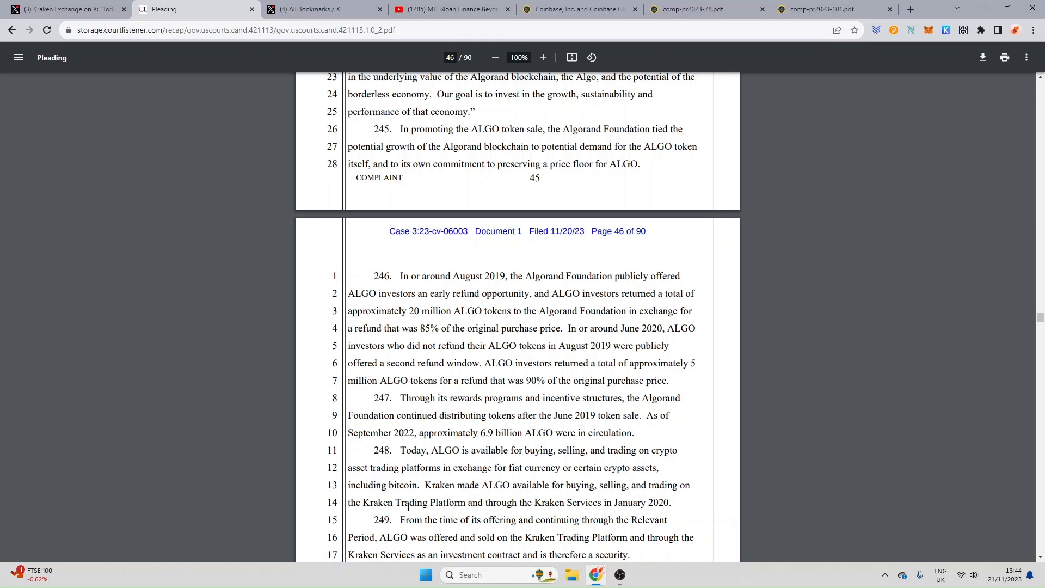
{"action": "mouse_move", "coordinate": [522, 509]}
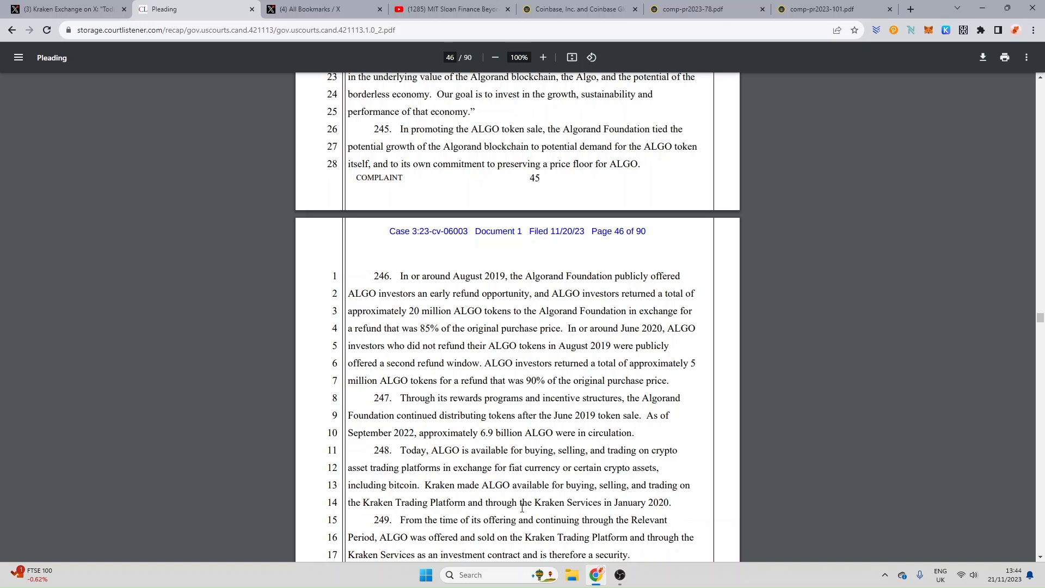
{"action": "mouse_move", "coordinate": [419, 519]}
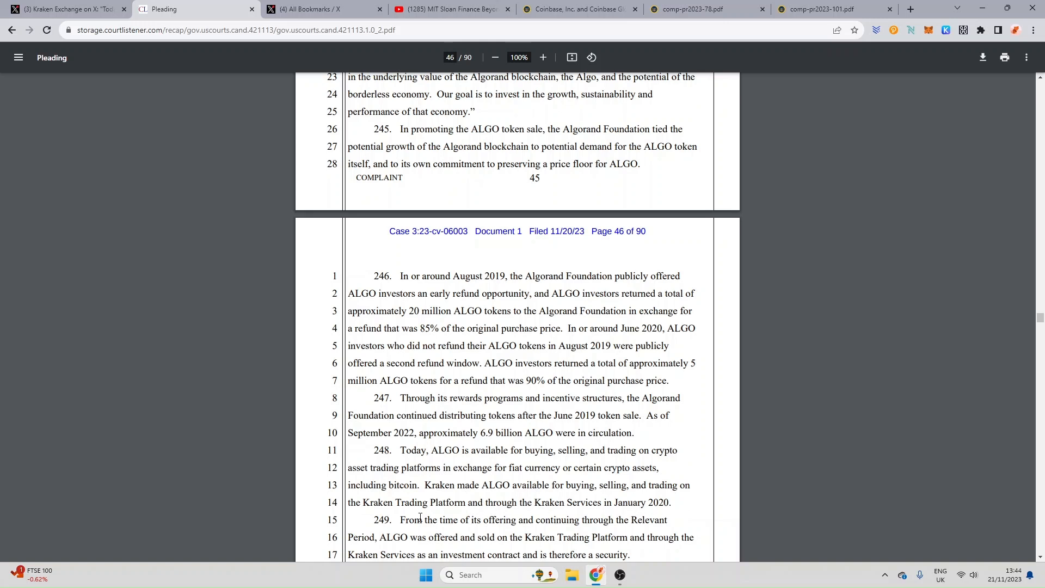
{"action": "mouse_move", "coordinate": [487, 523]}
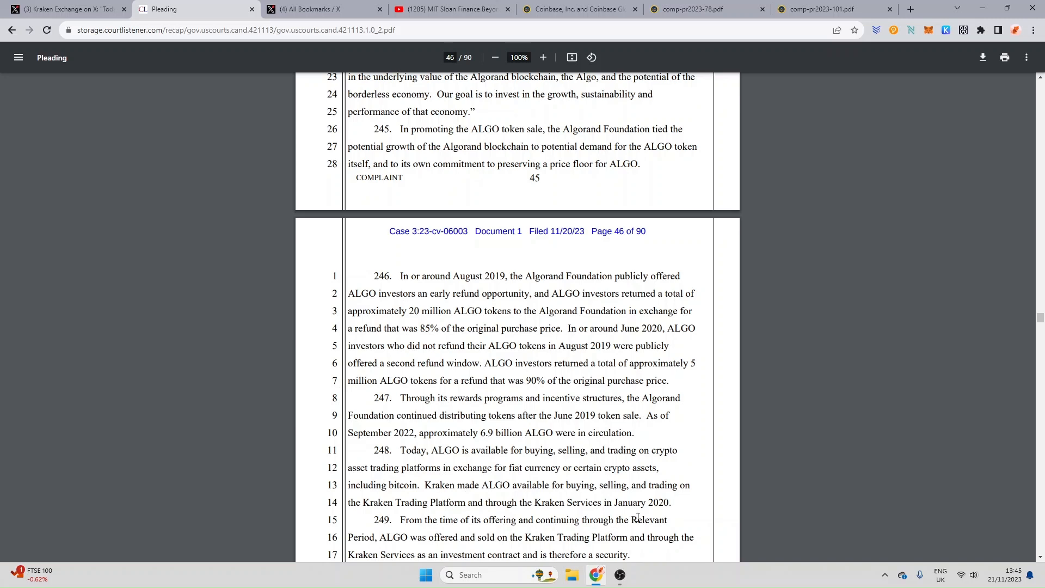
Mark the end of paragraph 249 stating ALGO was offered via Kraken Services as a security
{"action": "scroll", "scroll_direction": "down", "scroll_amount": 3}
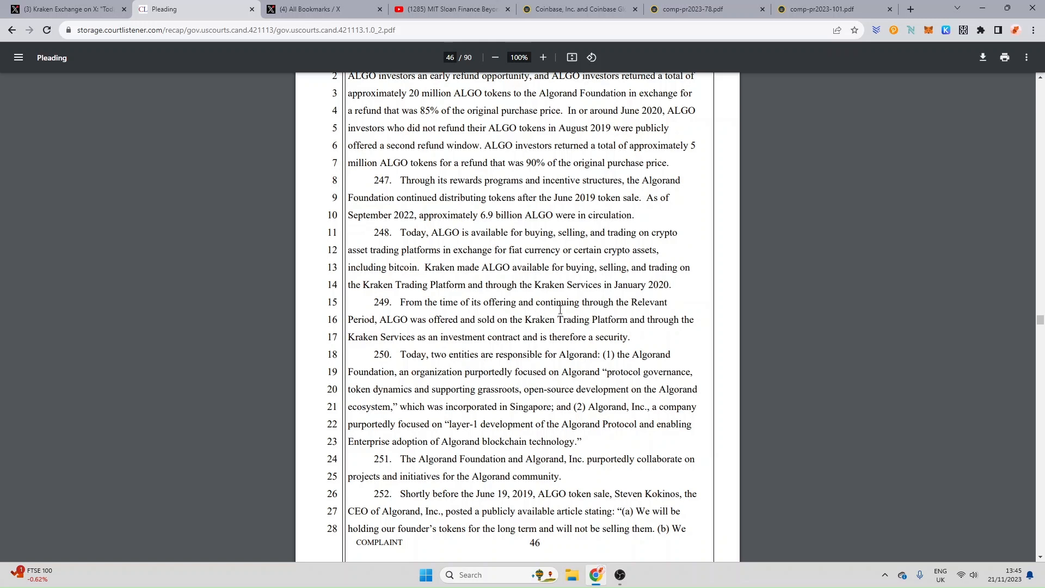
{"action": "mouse_move", "coordinate": [422, 340]}
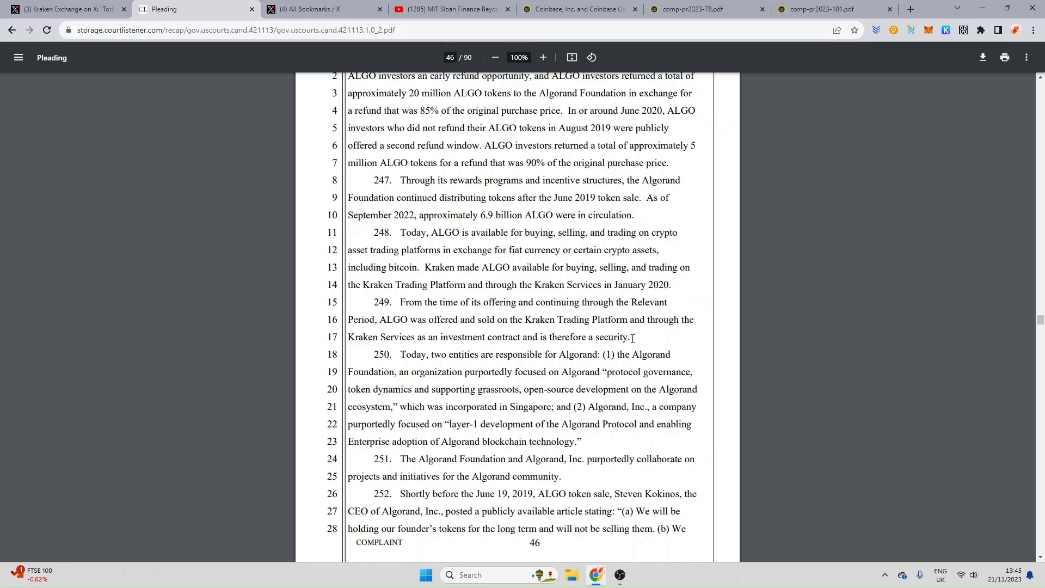
{"action": "left_click_drag", "start_coordinate": [380, 336], "coordinate": [630, 336]}
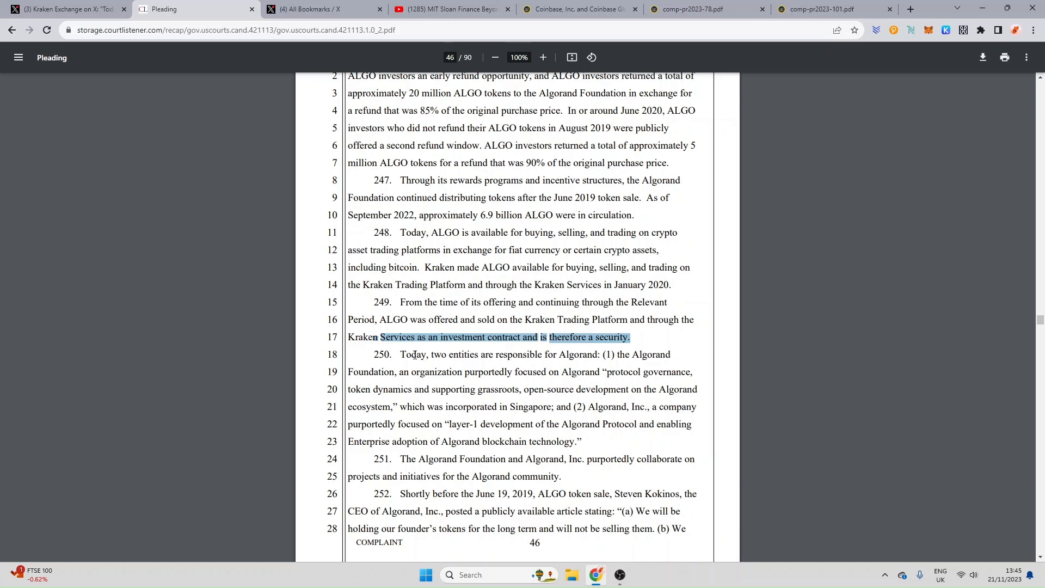
{"action": "mouse_move", "coordinate": [418, 381]}
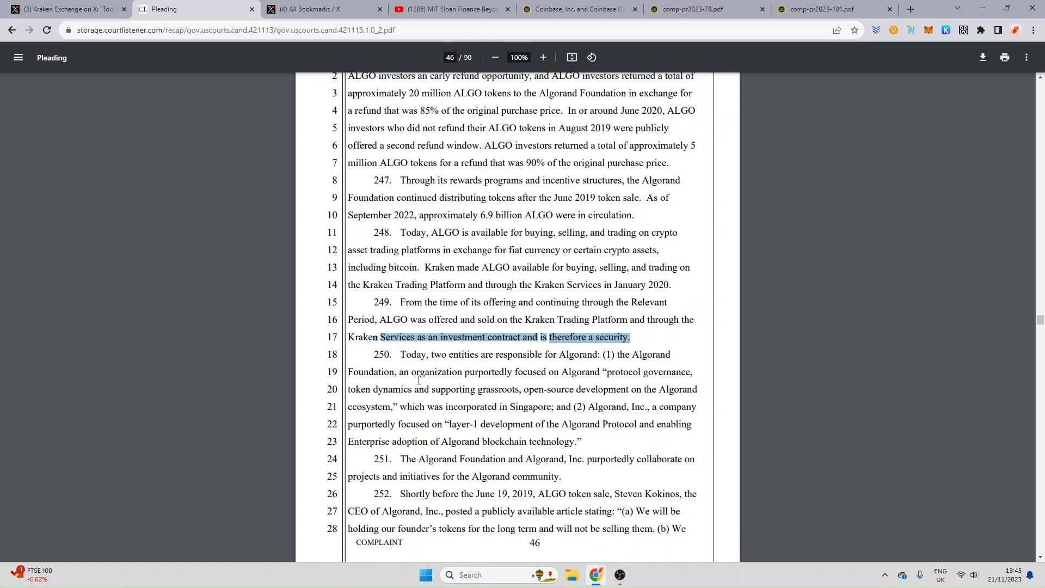
{"action": "mouse_move", "coordinate": [494, 384]}
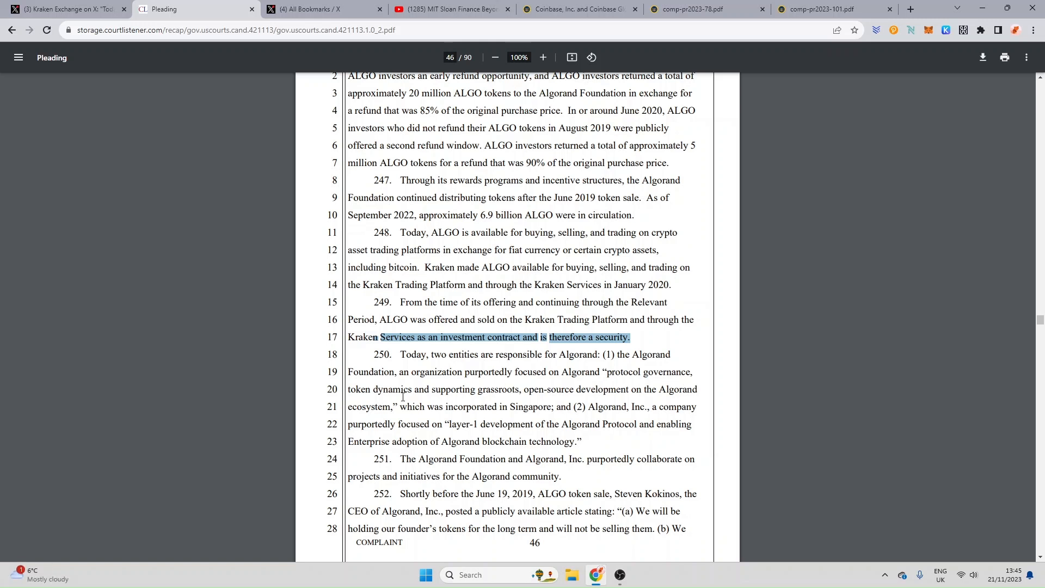
{"action": "mouse_move", "coordinate": [491, 393]}
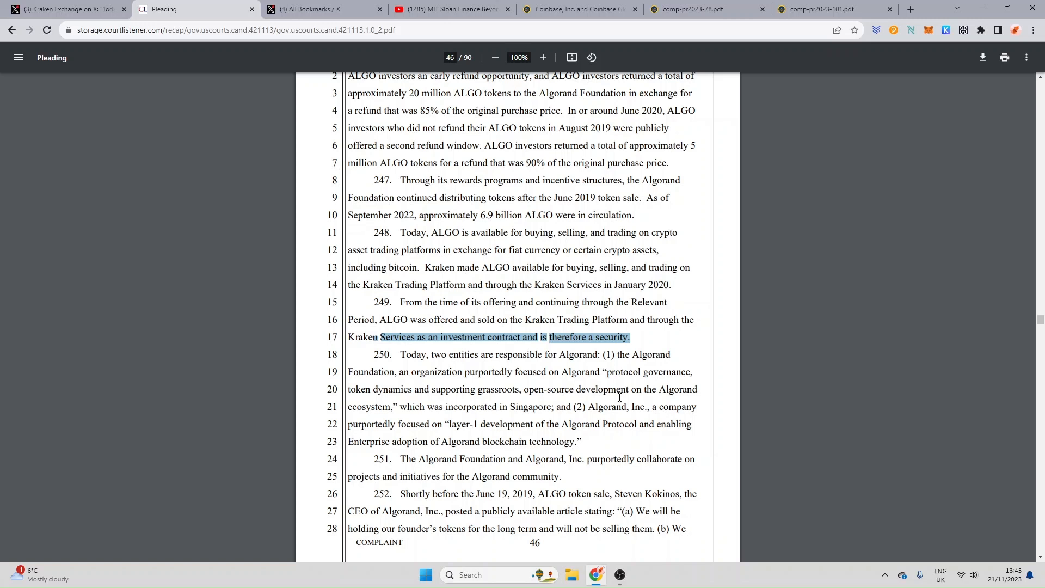
{"action": "mouse_move", "coordinate": [435, 416]}
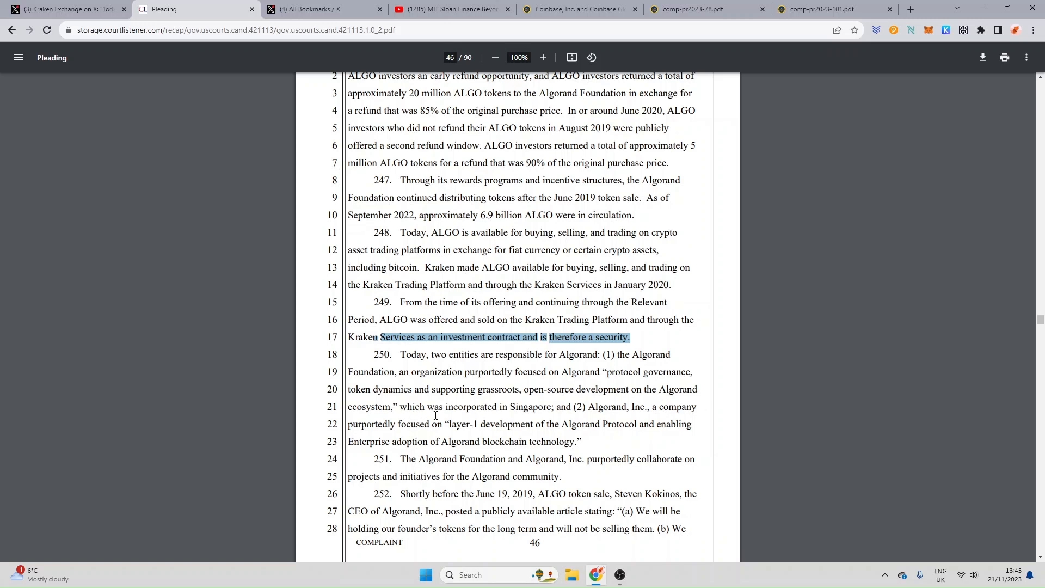
{"action": "mouse_move", "coordinate": [582, 416]}
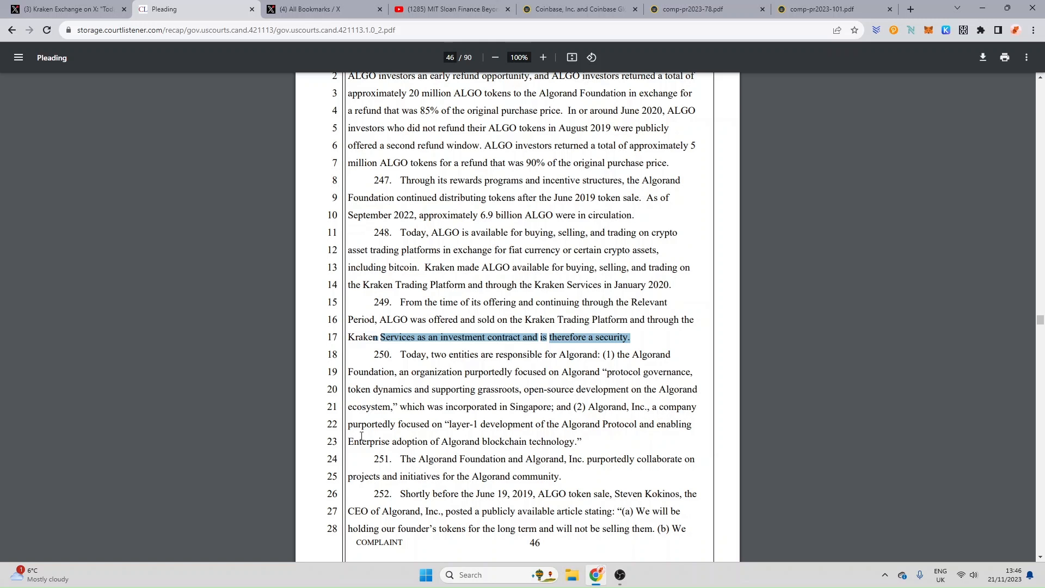
{"action": "mouse_move", "coordinate": [411, 429]}
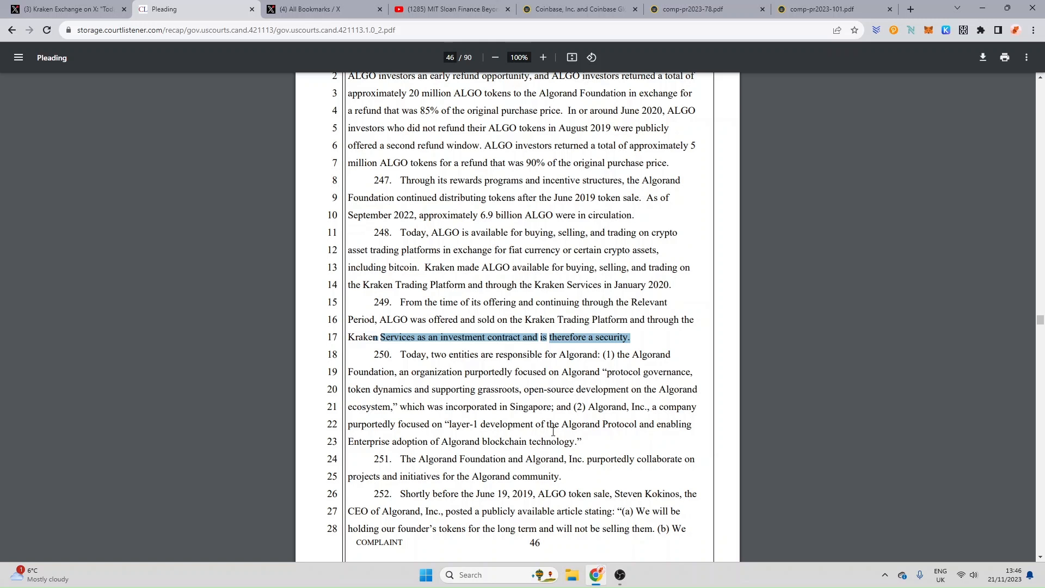
{"action": "mouse_move", "coordinate": [583, 458]}
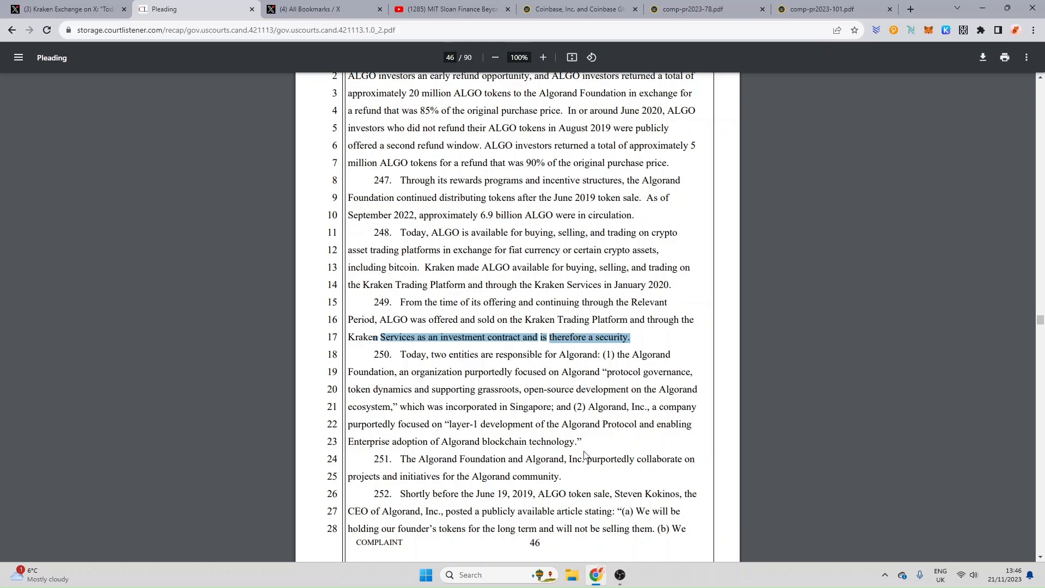
{"action": "mouse_move", "coordinate": [562, 476]}
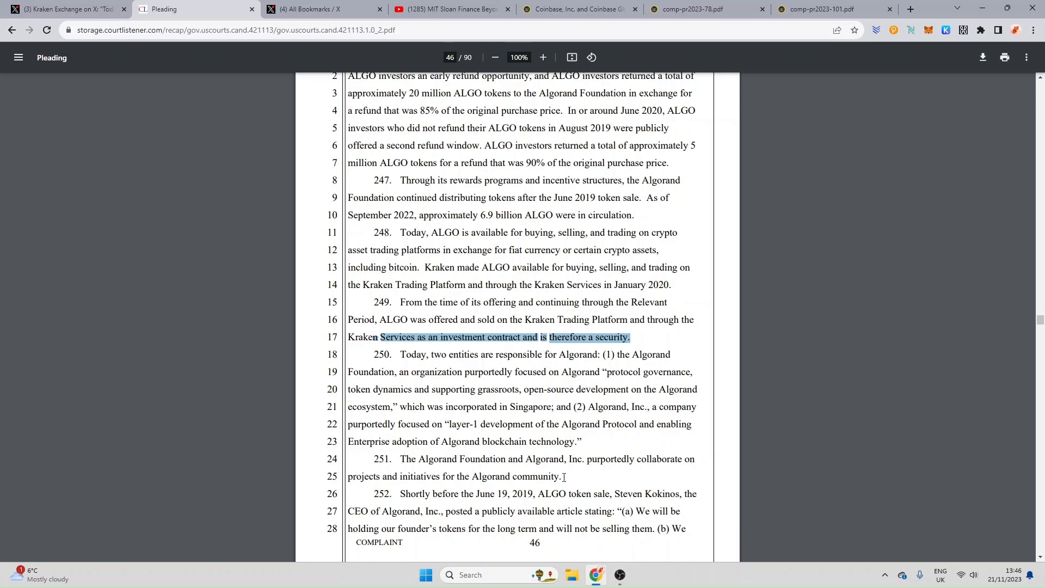
{"action": "mouse_move", "coordinate": [595, 479]}
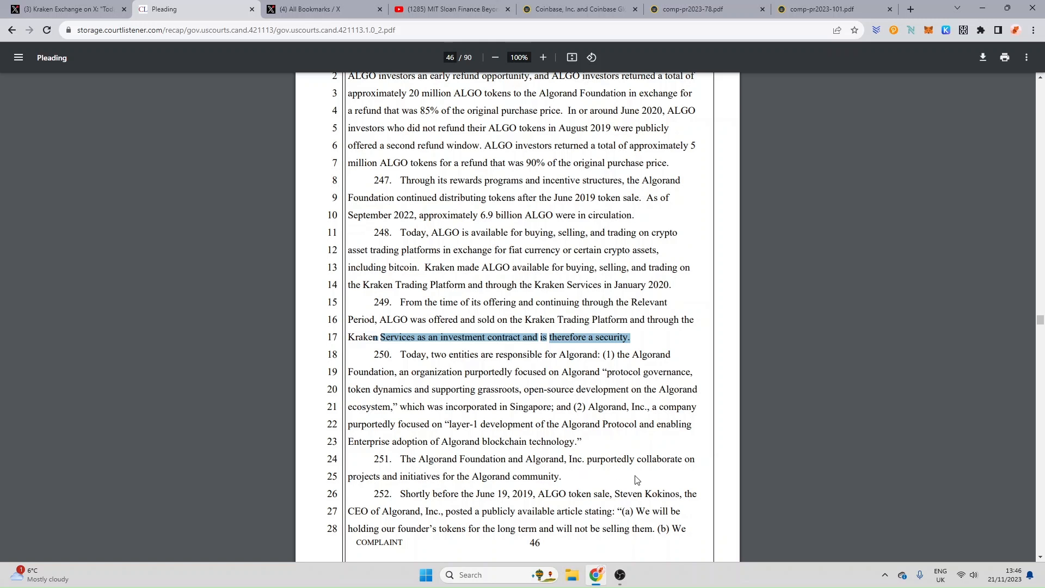
{"action": "mouse_move", "coordinate": [666, 474]}
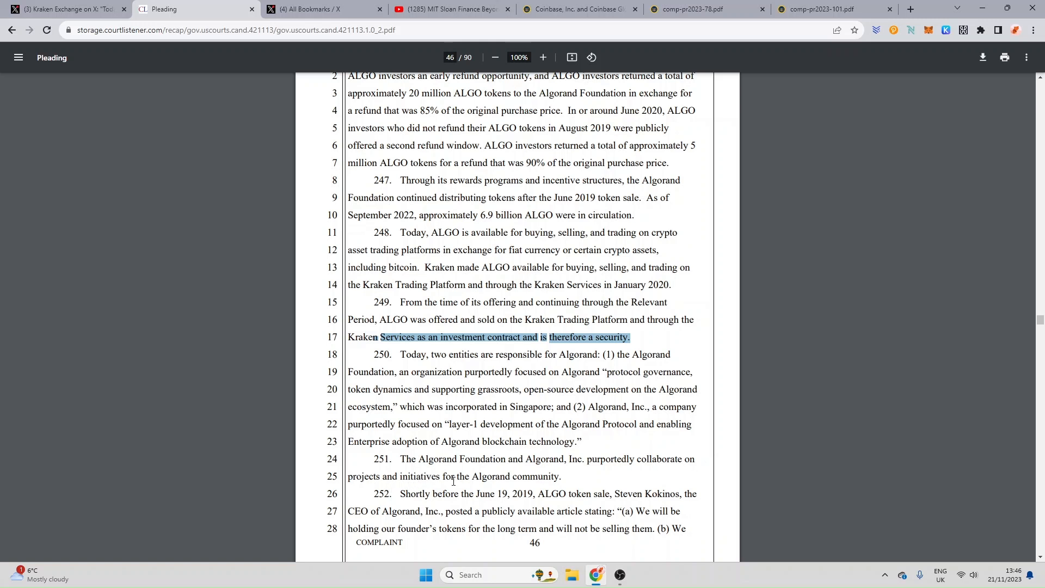
{"action": "mouse_move", "coordinate": [627, 478]}
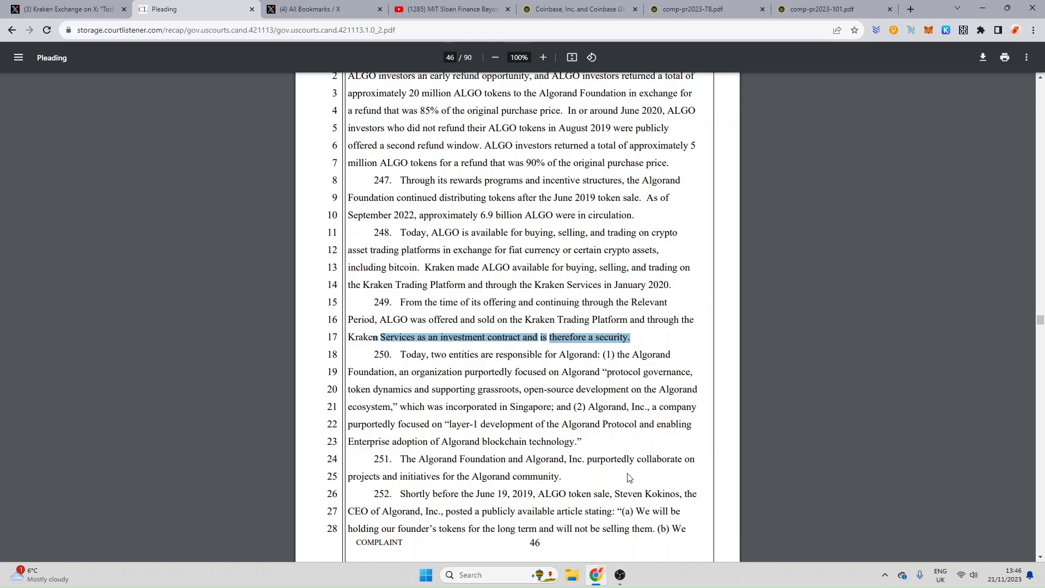
{"action": "mouse_move", "coordinate": [733, 488]}
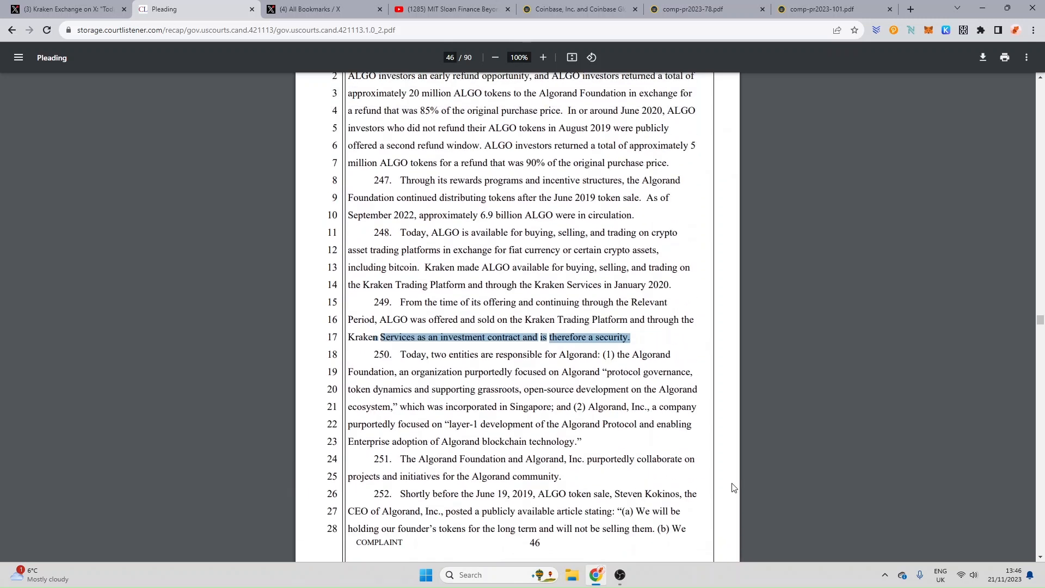
{"action": "scroll", "scroll_direction": "down", "scroll_amount": 3}
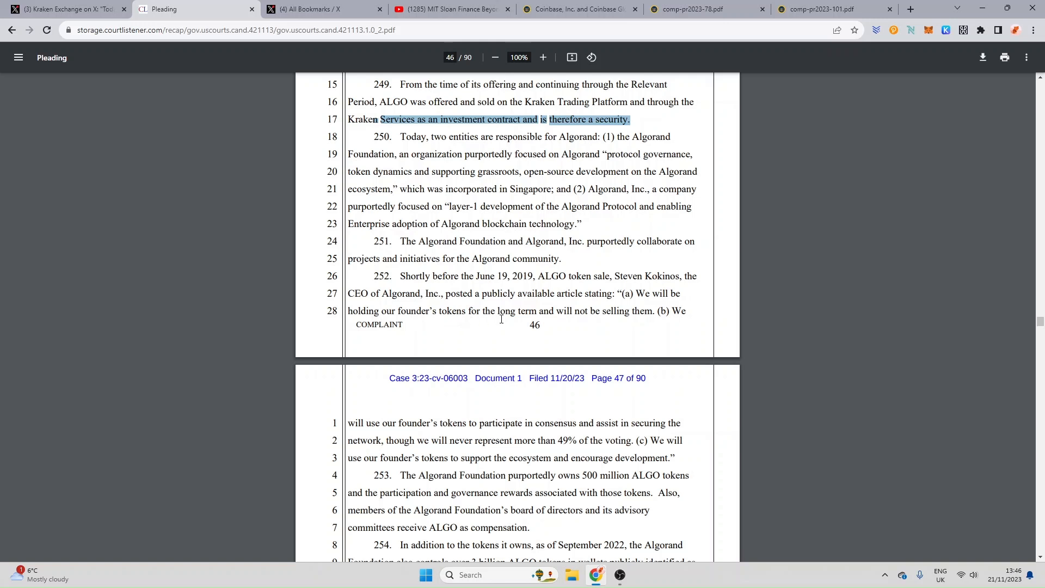
{"action": "mouse_move", "coordinate": [652, 329]}
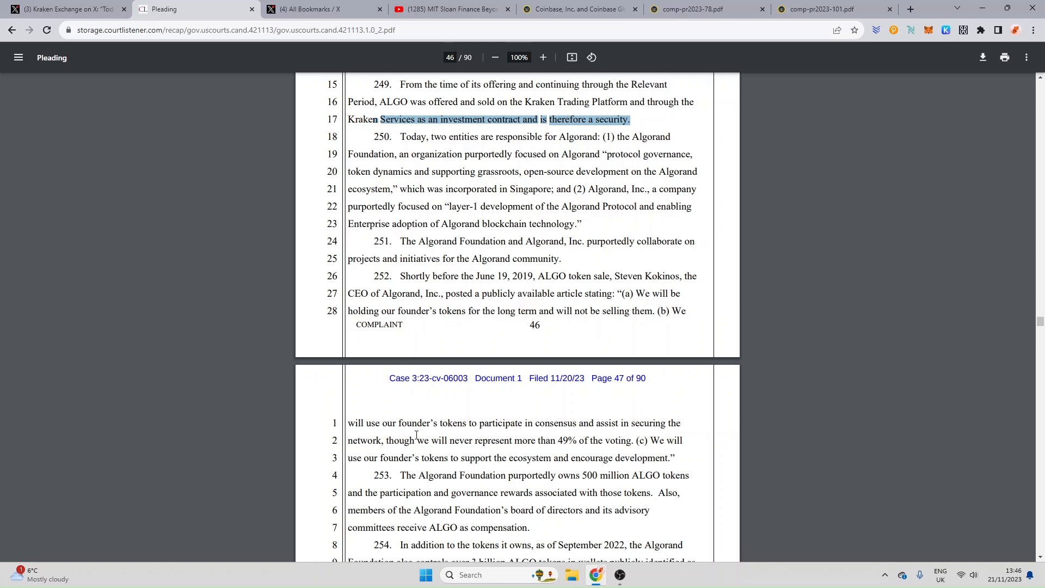
{"action": "mouse_move", "coordinate": [534, 431]}
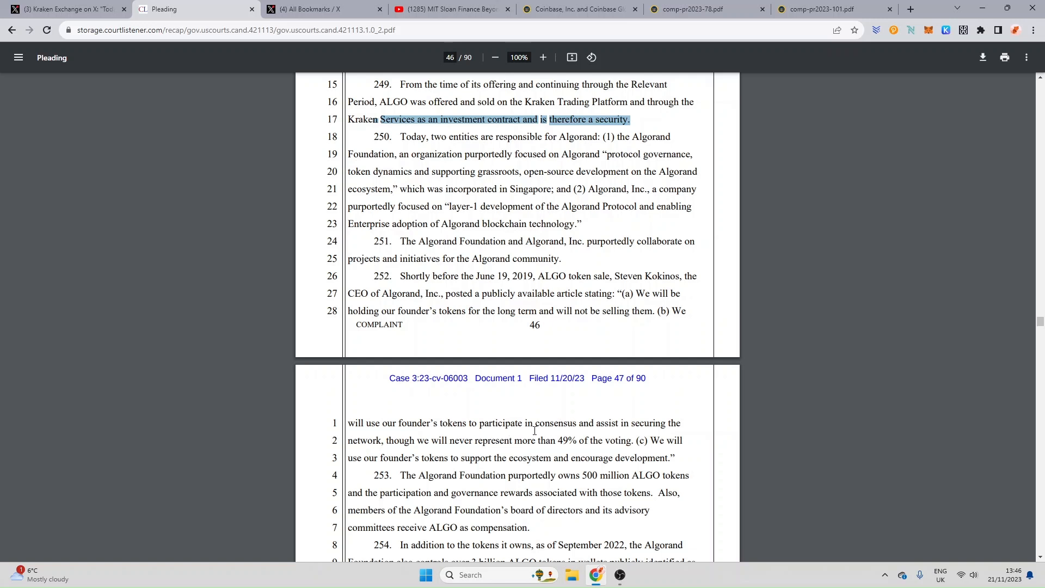
{"action": "mouse_move", "coordinate": [690, 436]}
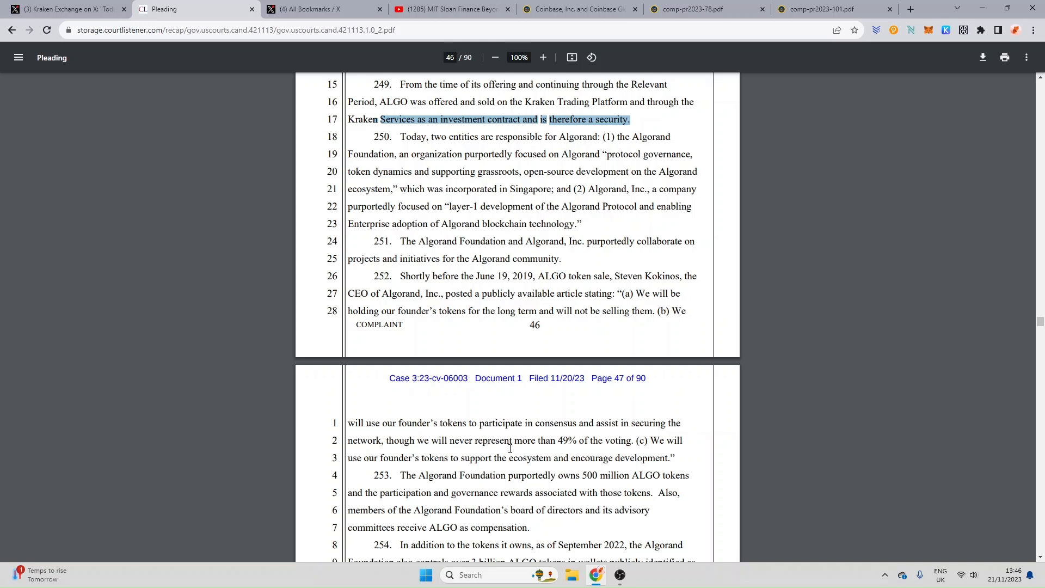
{"action": "mouse_move", "coordinate": [571, 449]}
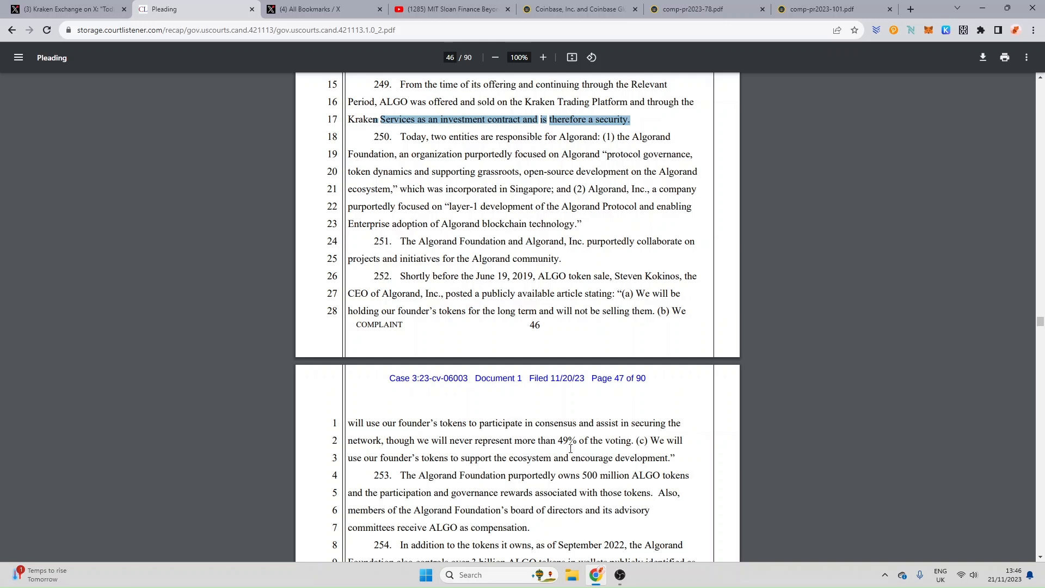
{"action": "mouse_move", "coordinate": [655, 457]}
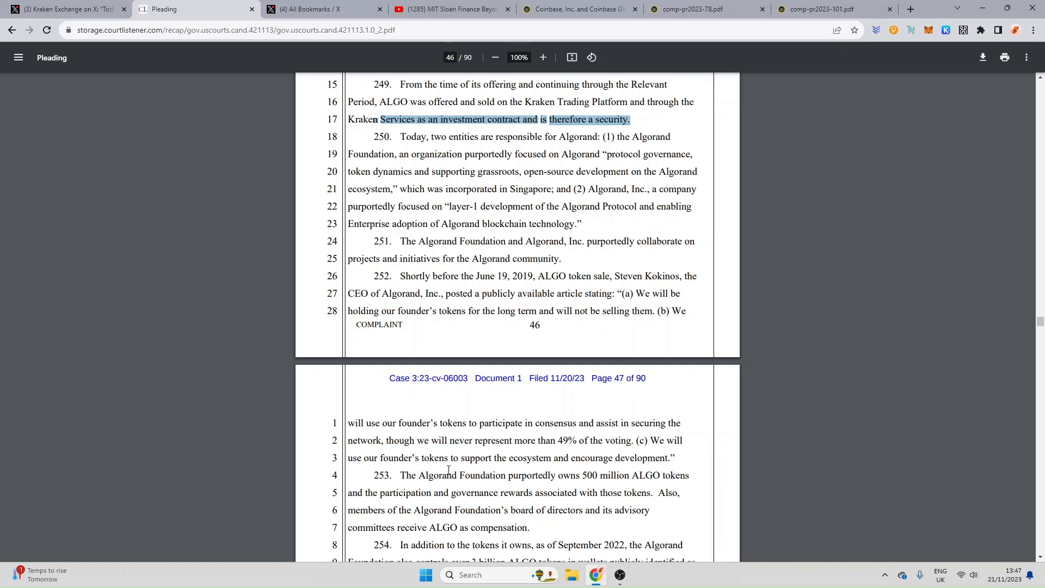
{"action": "mouse_move", "coordinate": [548, 473]}
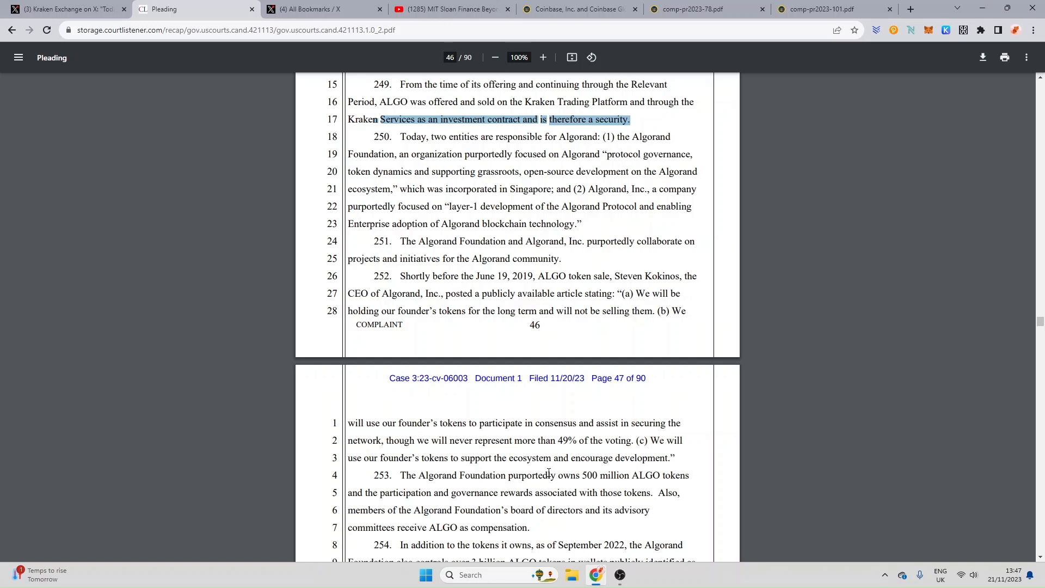
{"action": "mouse_move", "coordinate": [461, 489]}
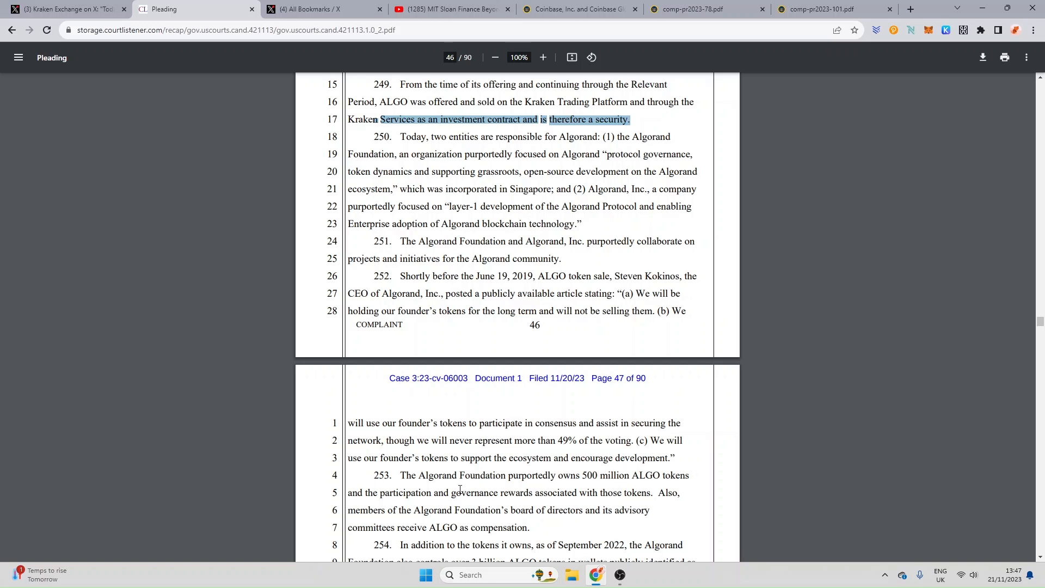
{"action": "mouse_move", "coordinate": [634, 493]}
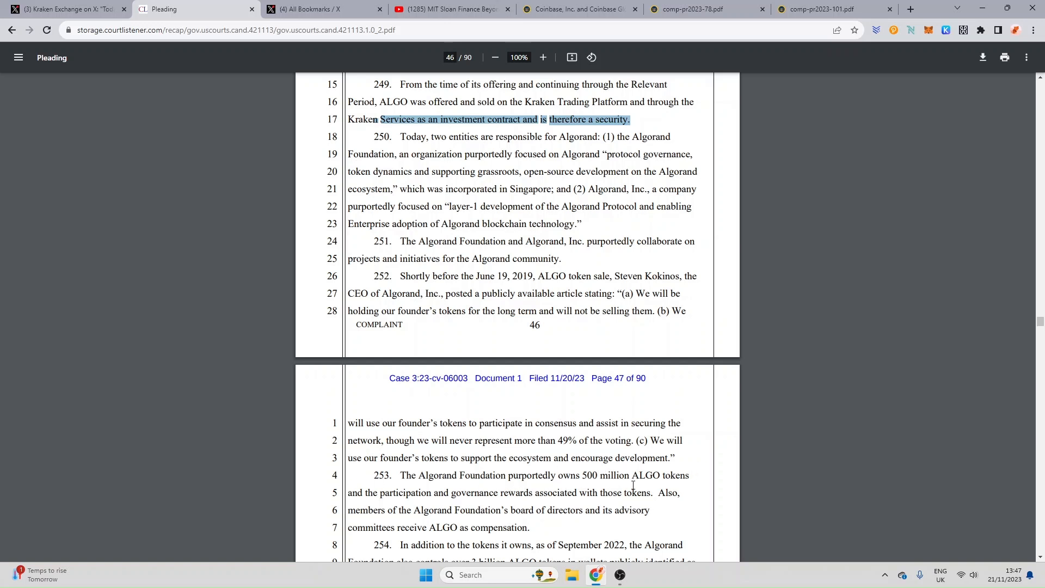
{"action": "mouse_move", "coordinate": [414, 501]}
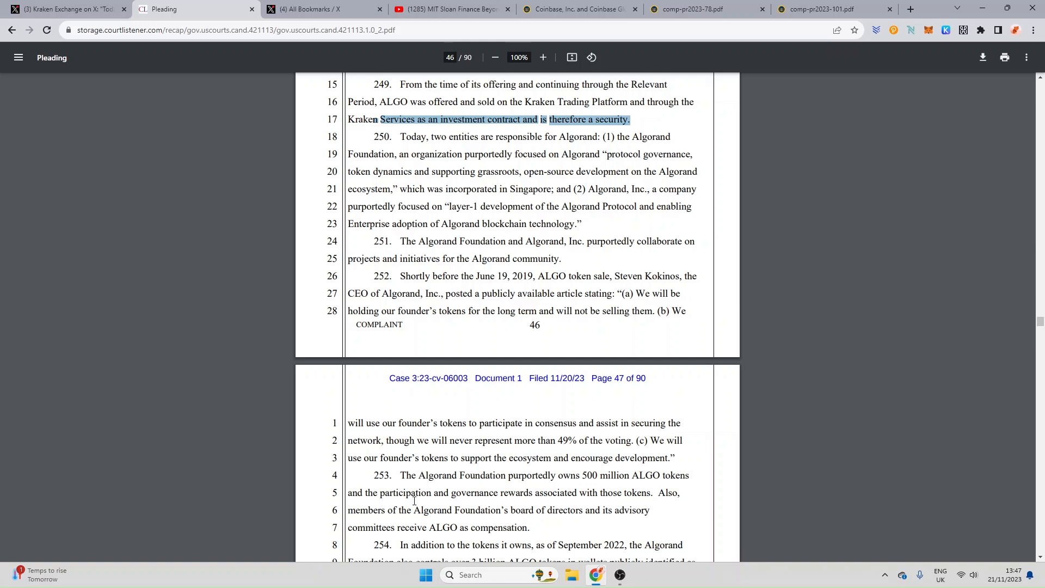
{"action": "mouse_move", "coordinate": [468, 498]}
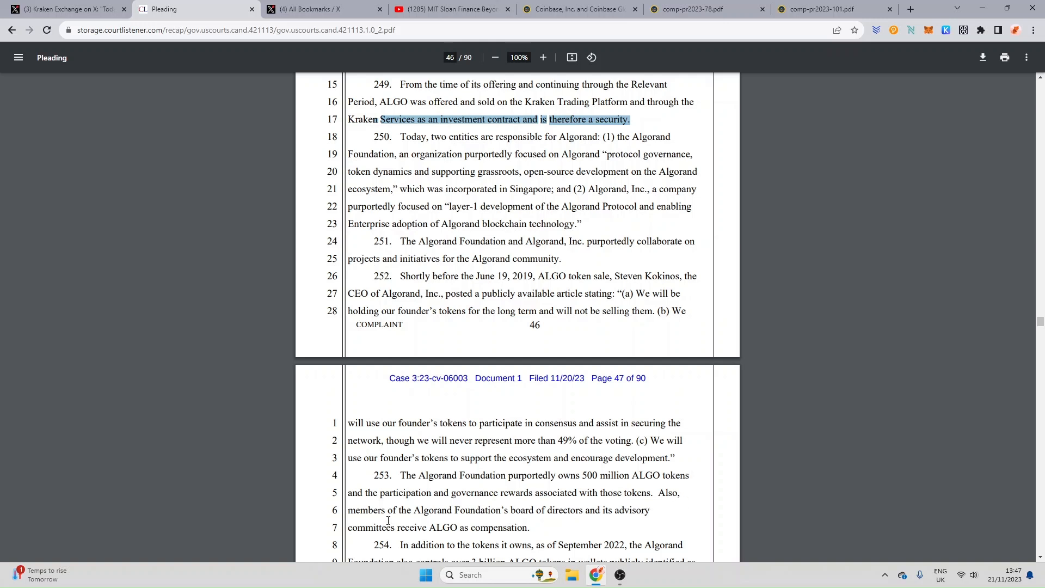
{"action": "mouse_move", "coordinate": [568, 519]}
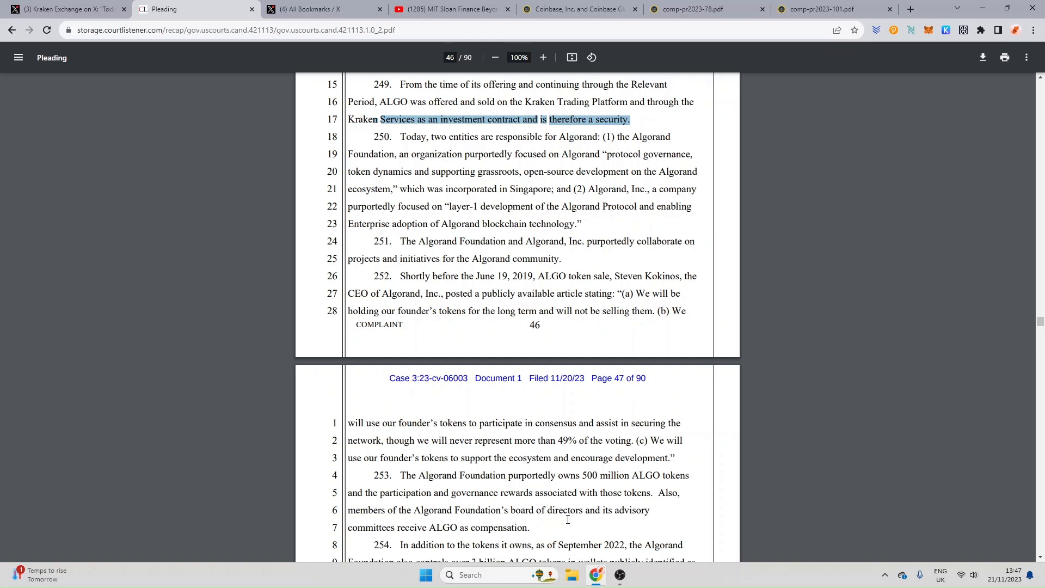
{"action": "mouse_move", "coordinate": [646, 518]}
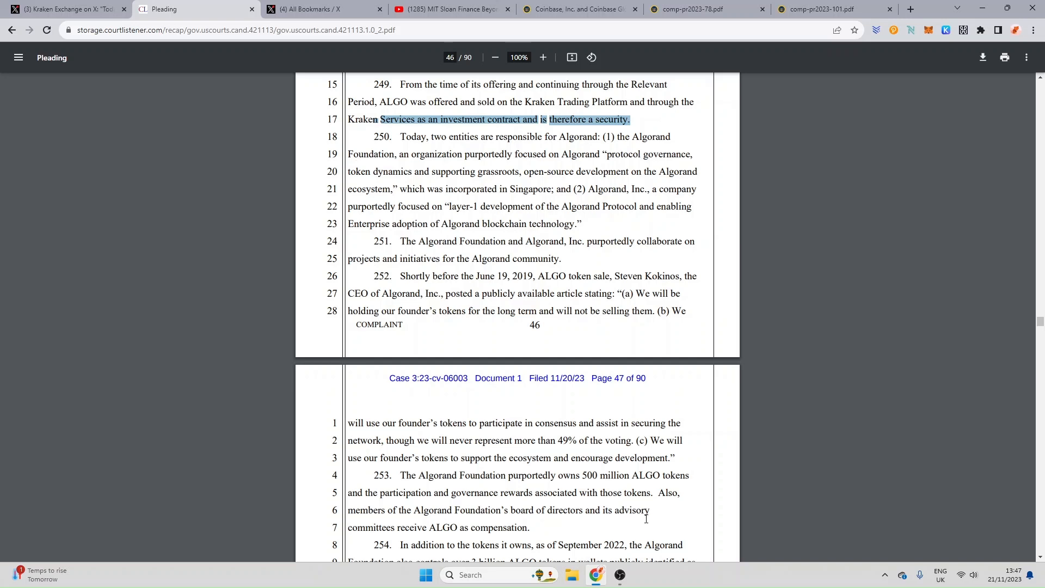
{"action": "scroll", "scroll_direction": "down", "scroll_amount": 3}
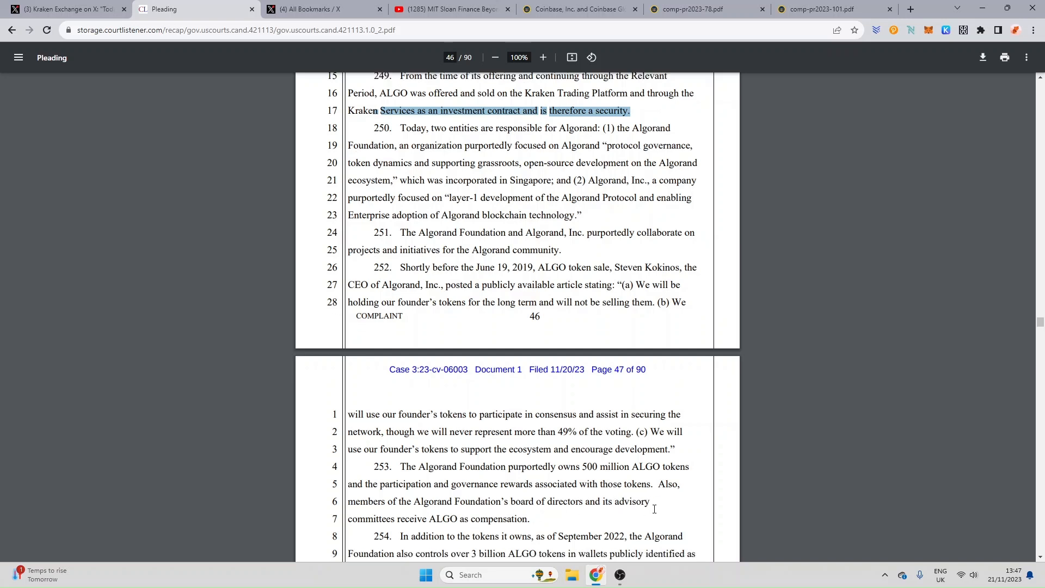
Bring page 47's paragraphs 253–256 into view and mark the word 'investment' in paragraph 255
{"action": "scroll", "scroll_direction": "down", "scroll_amount": 3}
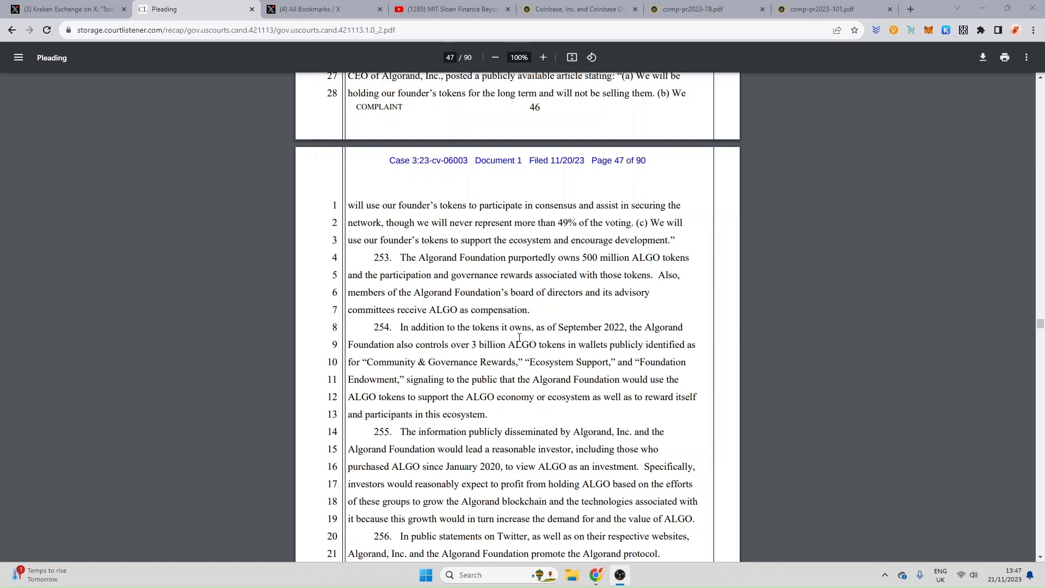
{"action": "mouse_move", "coordinate": [625, 333]}
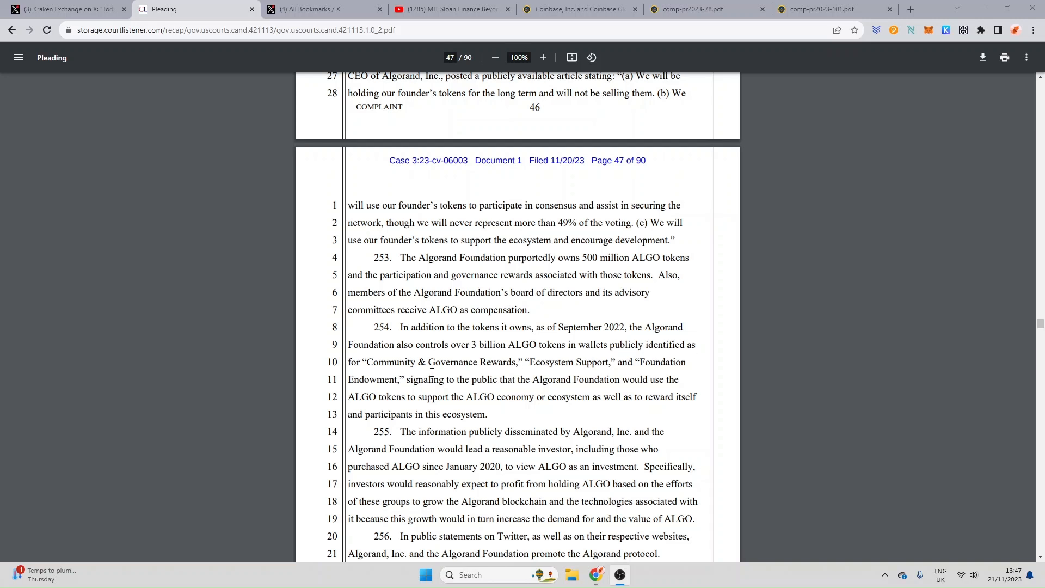
{"action": "mouse_move", "coordinate": [494, 369]}
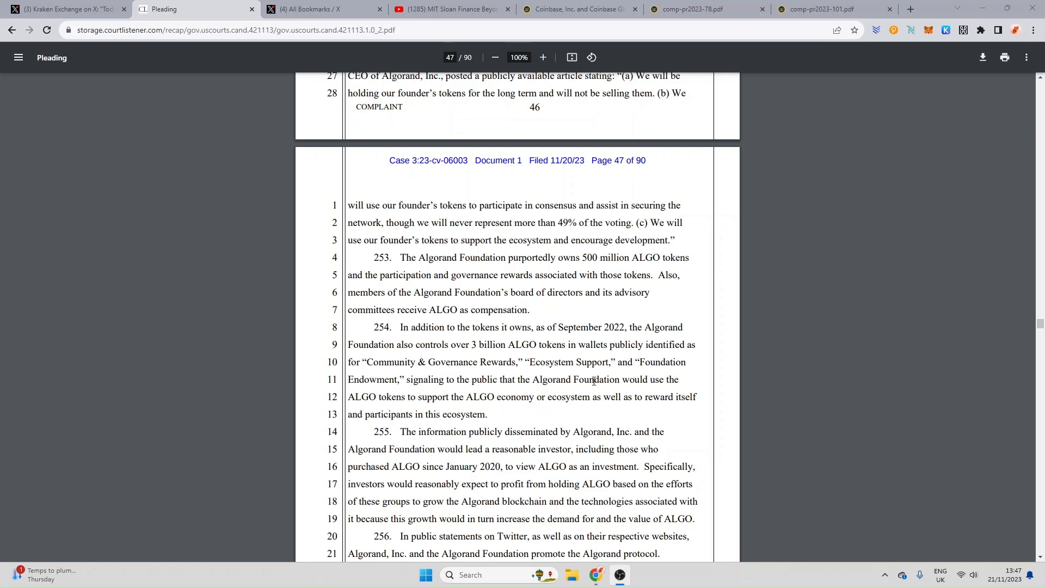
{"action": "mouse_move", "coordinate": [454, 385]}
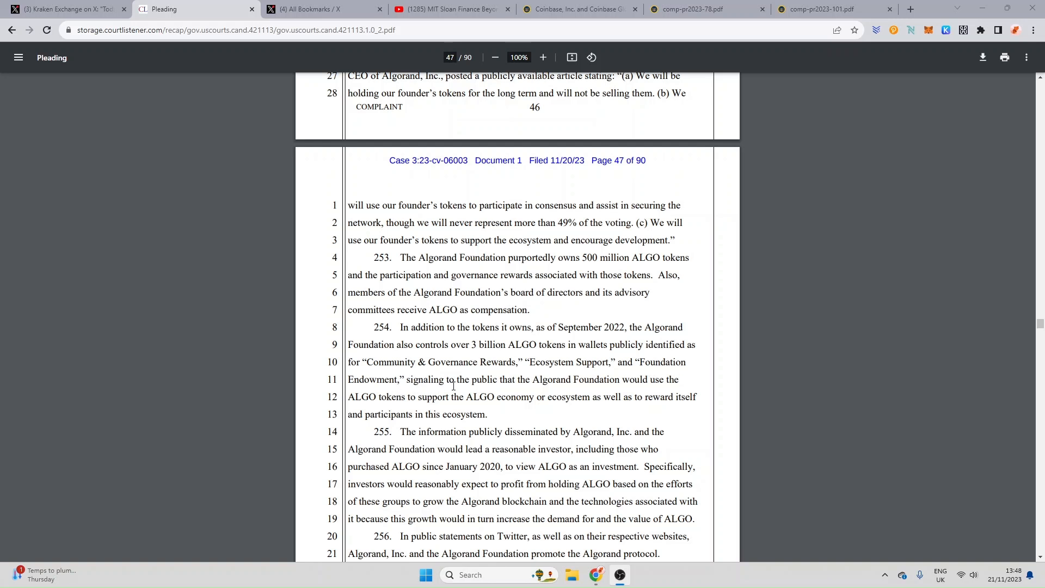
{"action": "mouse_move", "coordinate": [617, 394]}
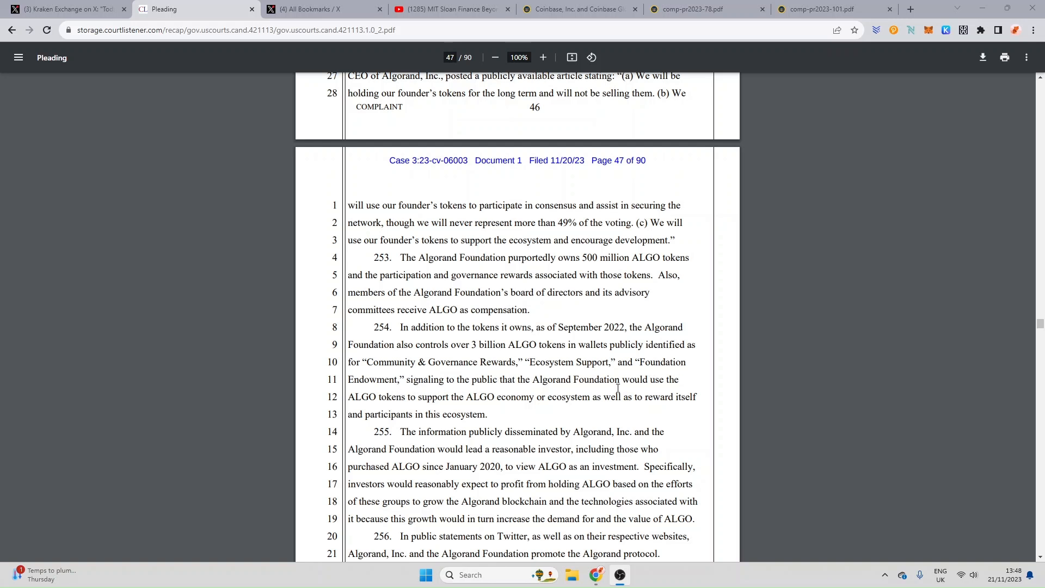
{"action": "mouse_move", "coordinate": [460, 409]}
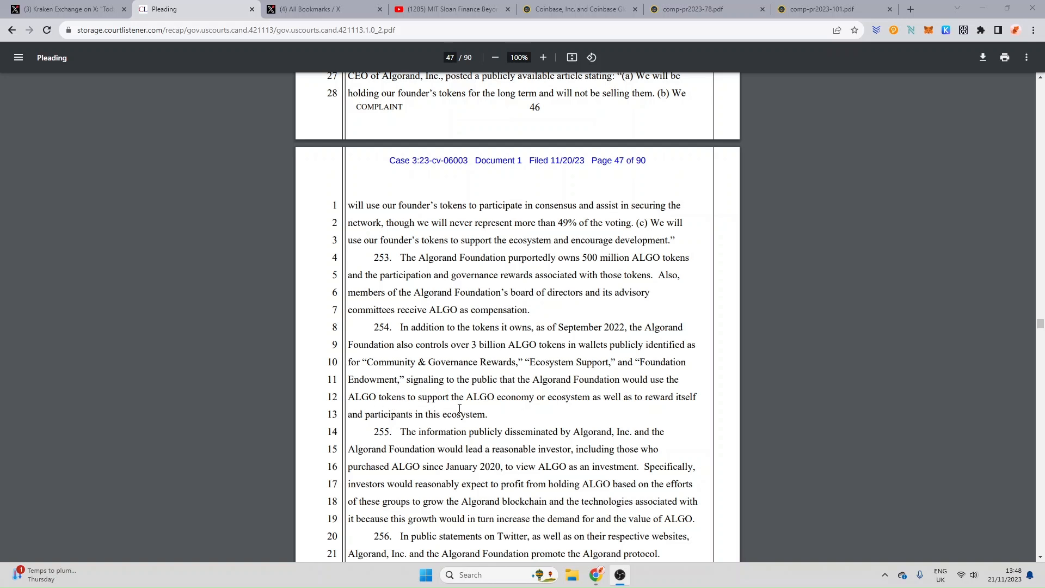
{"action": "mouse_move", "coordinate": [634, 413]}
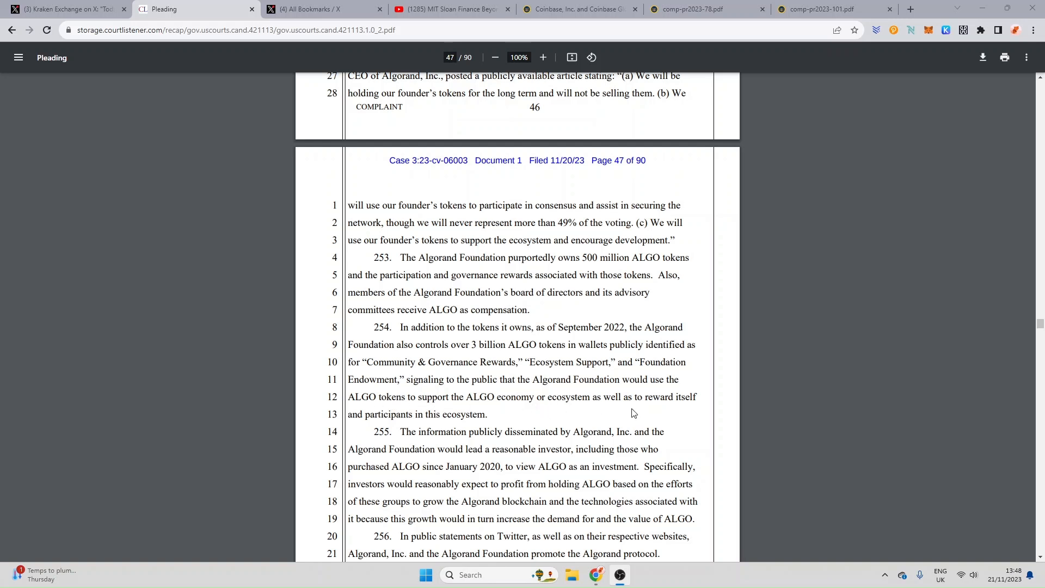
{"action": "mouse_move", "coordinate": [735, 412]}
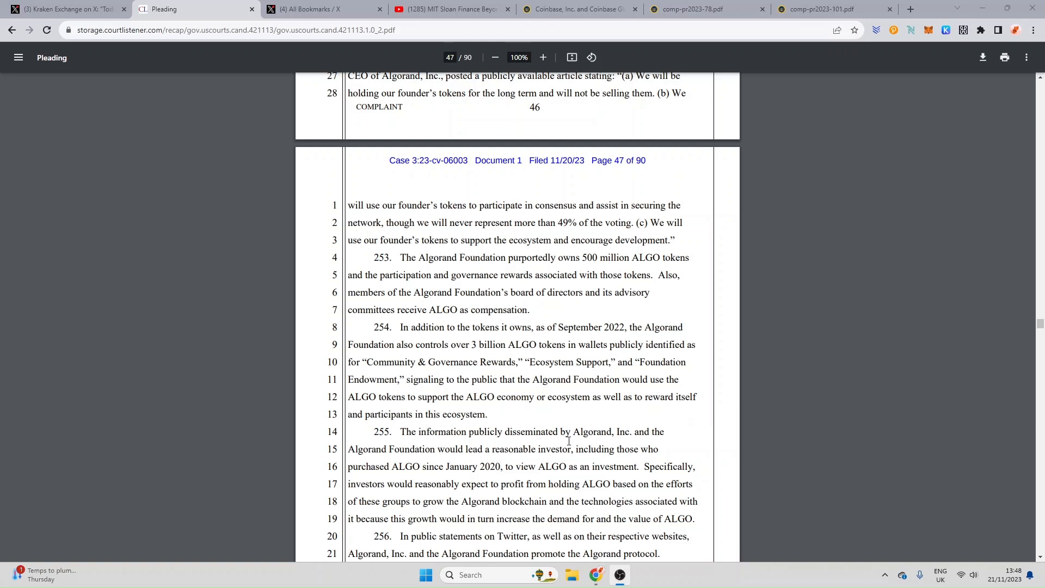
{"action": "mouse_move", "coordinate": [628, 441]}
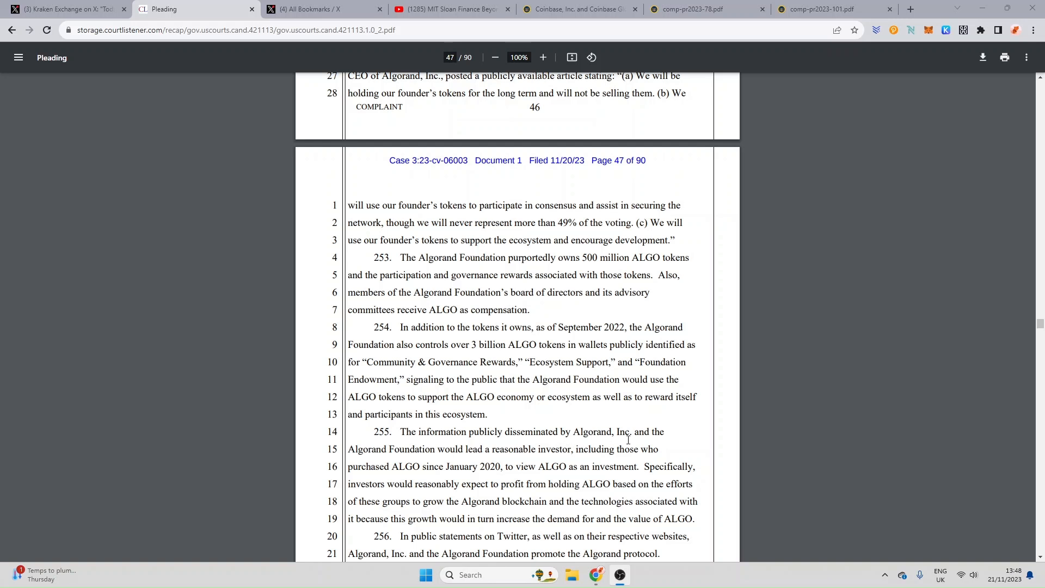
{"action": "mouse_move", "coordinate": [509, 451]}
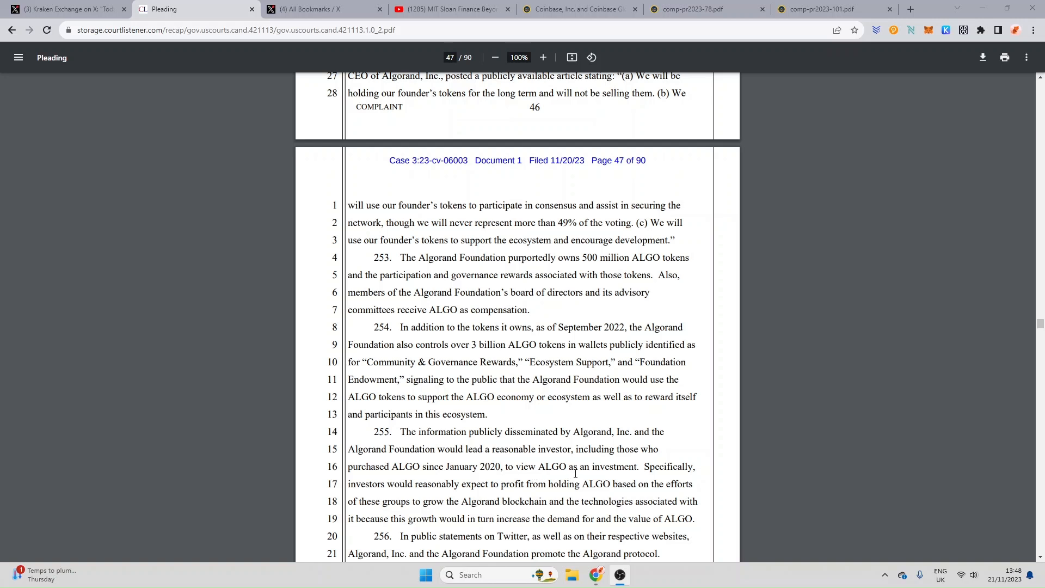
{"action": "double_click", "coordinate": [616, 466]}
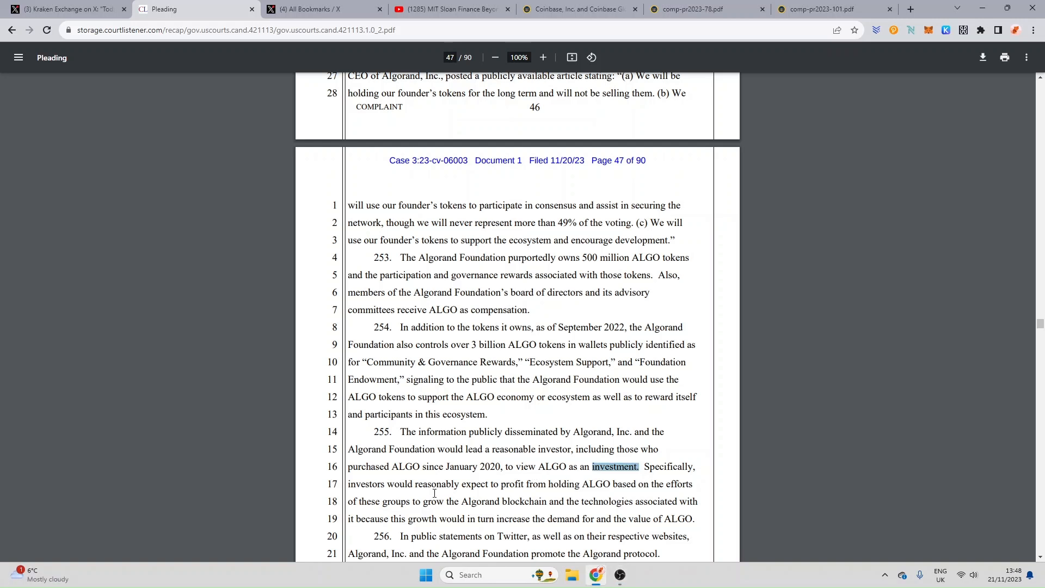
{"action": "mouse_move", "coordinate": [564, 493]}
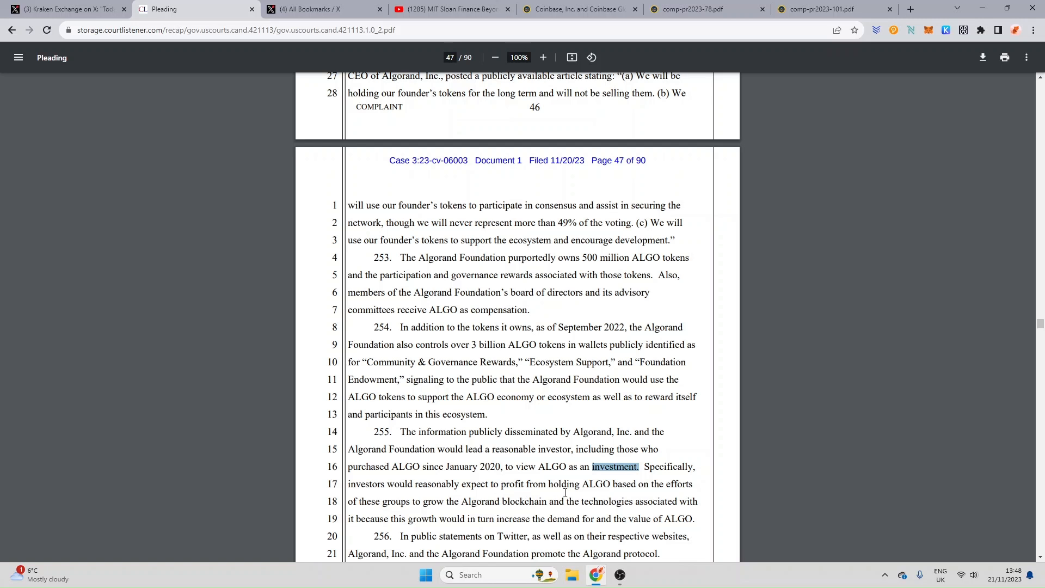
{"action": "mouse_move", "coordinate": [694, 496]}
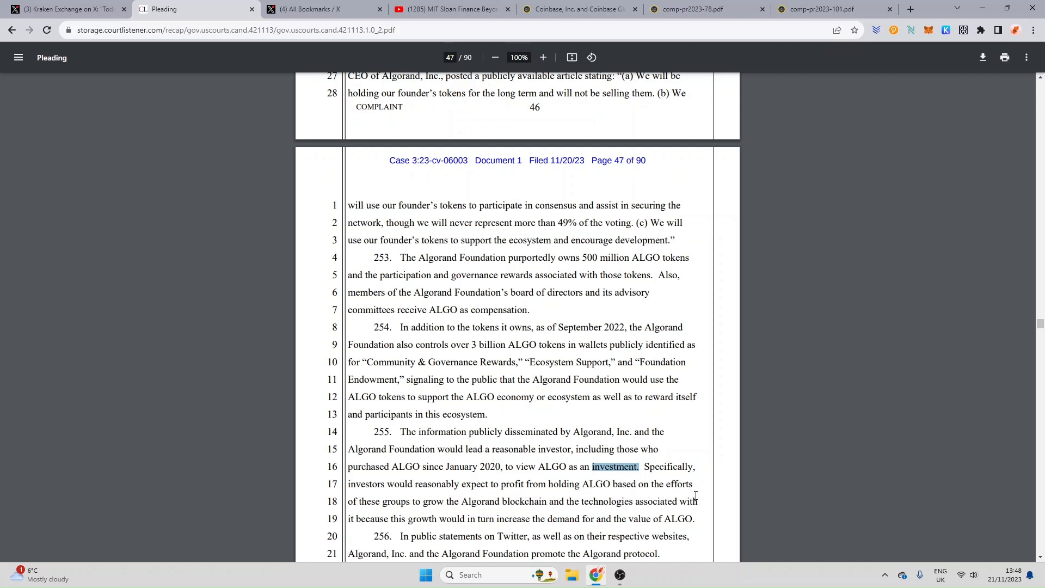
{"action": "mouse_move", "coordinate": [493, 512]}
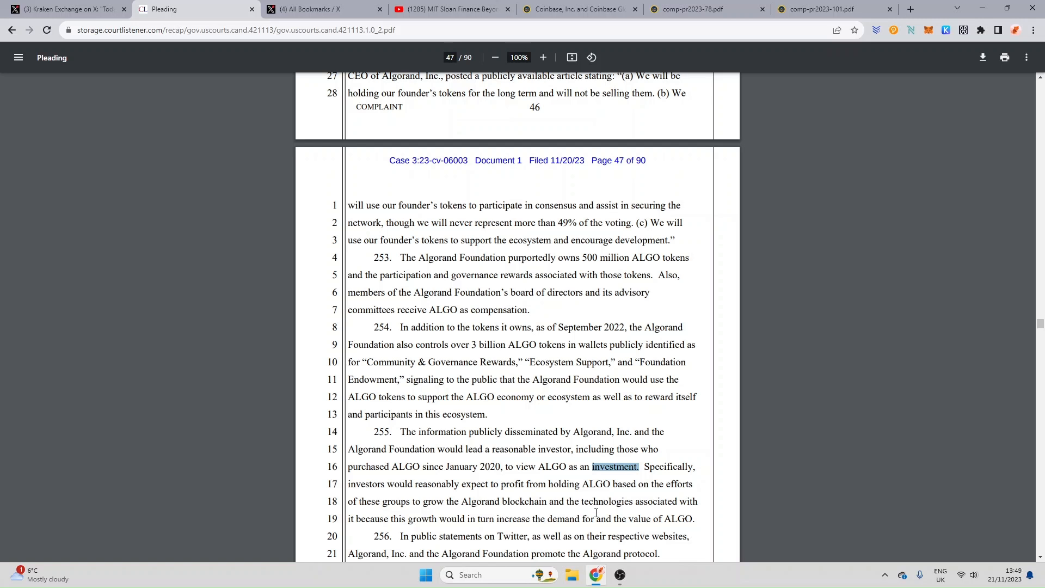
{"action": "mouse_move", "coordinate": [381, 528]}
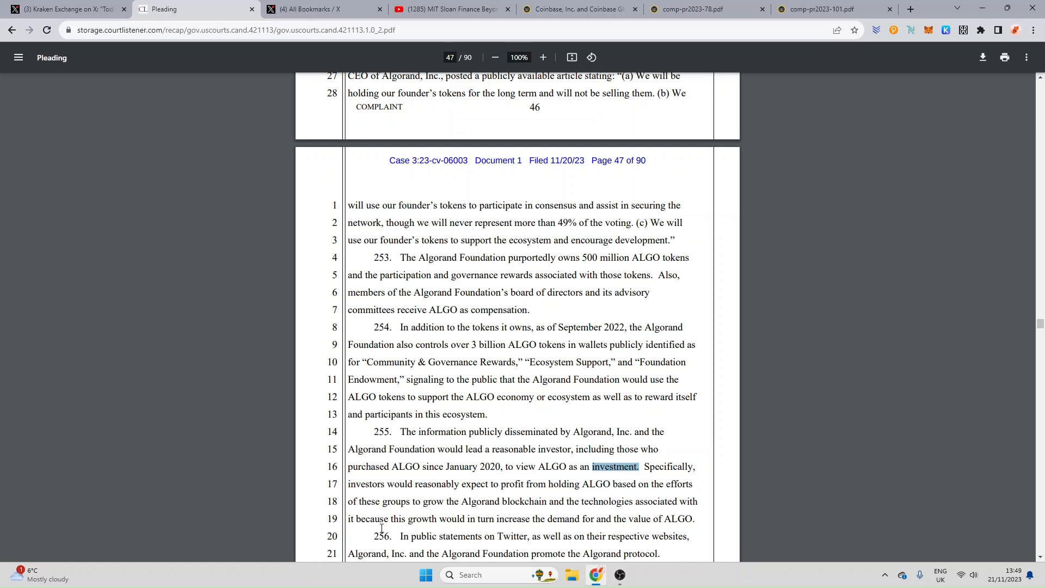
{"action": "mouse_move", "coordinate": [607, 527]}
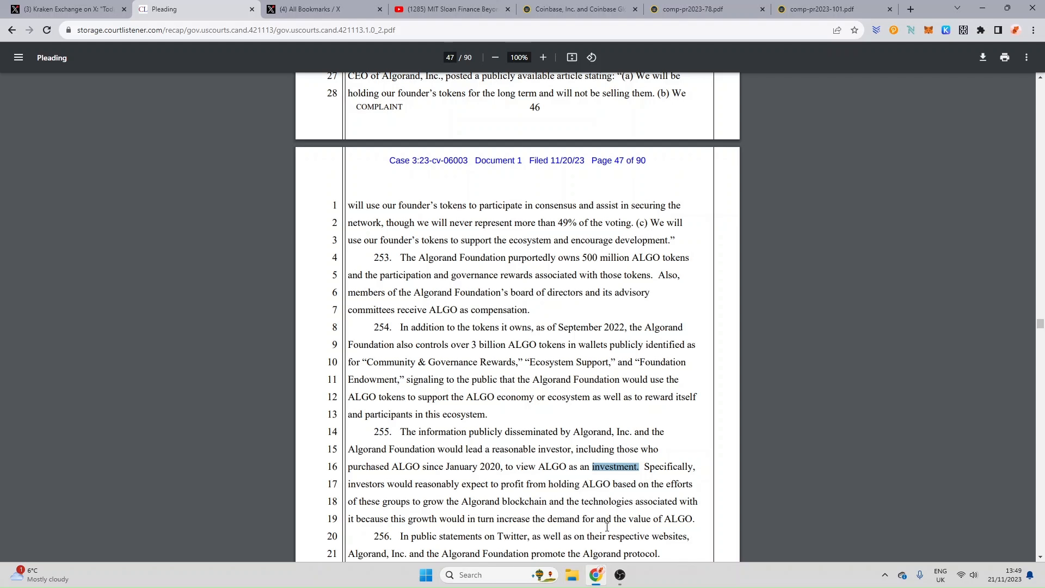
{"action": "mouse_move", "coordinate": [725, 508]}
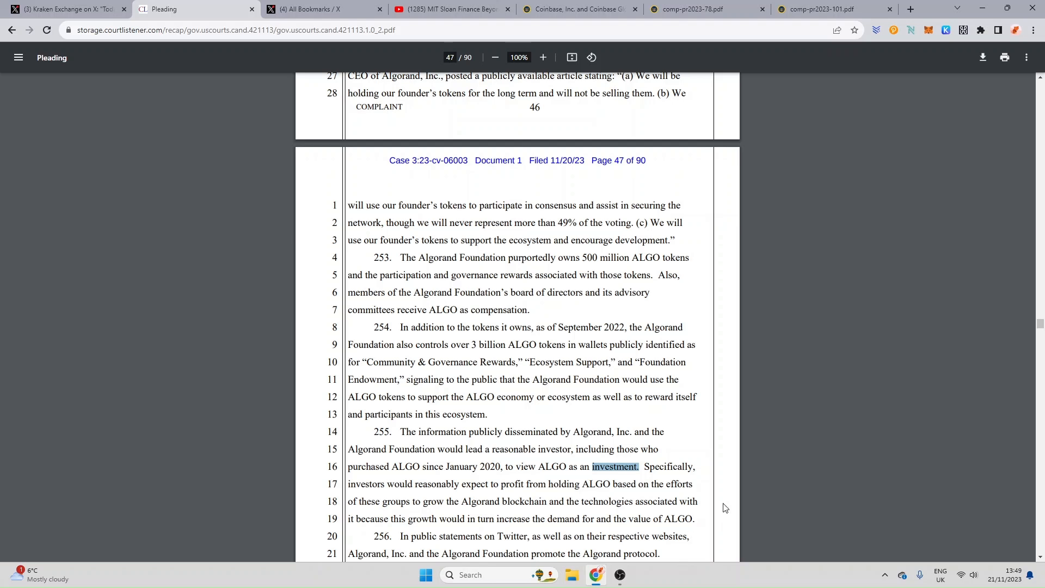
{"action": "scroll", "scroll_direction": "down", "scroll_amount": 3}
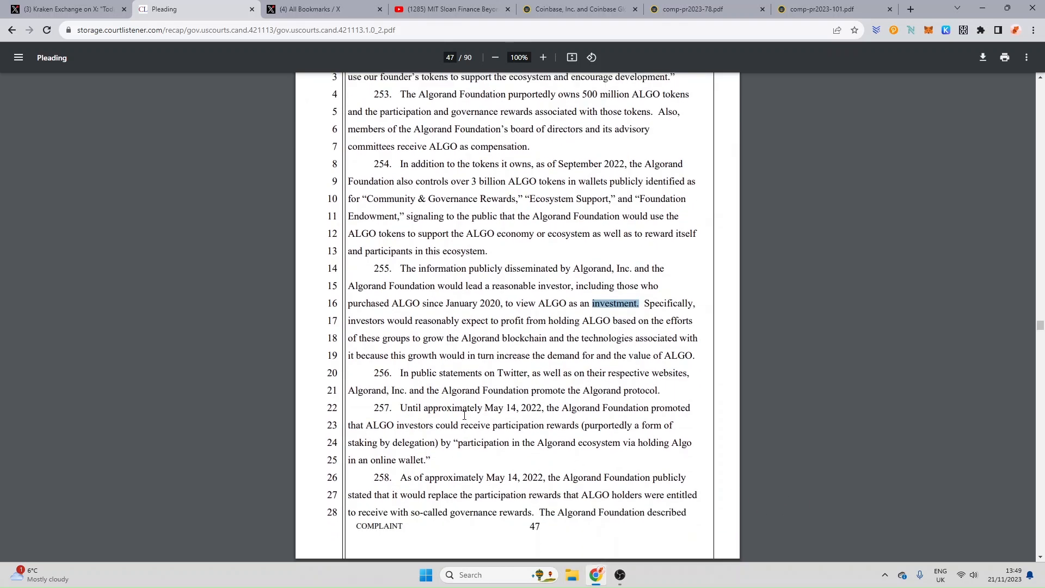
{"action": "mouse_move", "coordinate": [581, 380]}
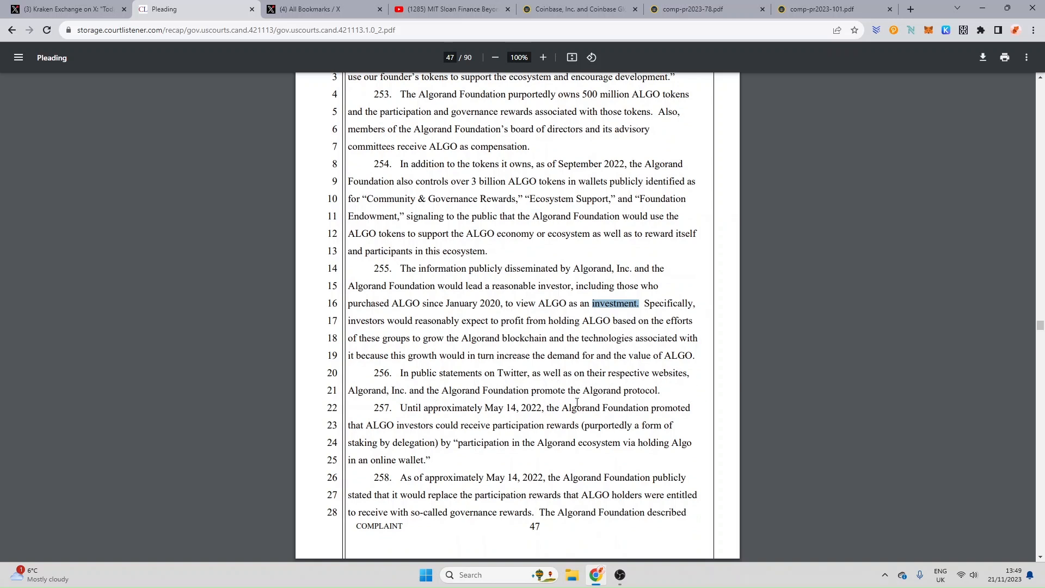
{"action": "mouse_move", "coordinate": [442, 424]}
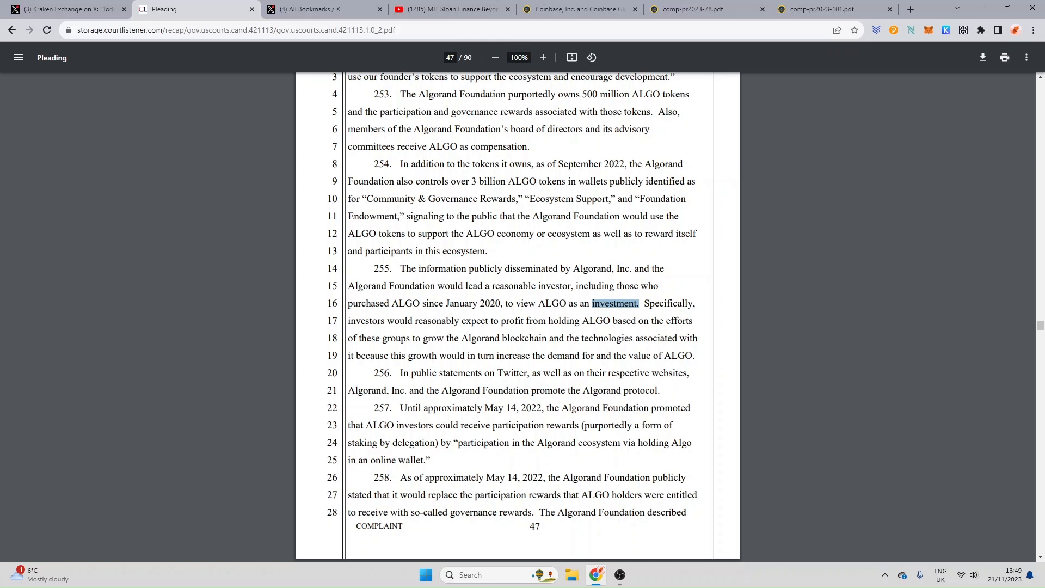
{"action": "mouse_move", "coordinate": [518, 418]}
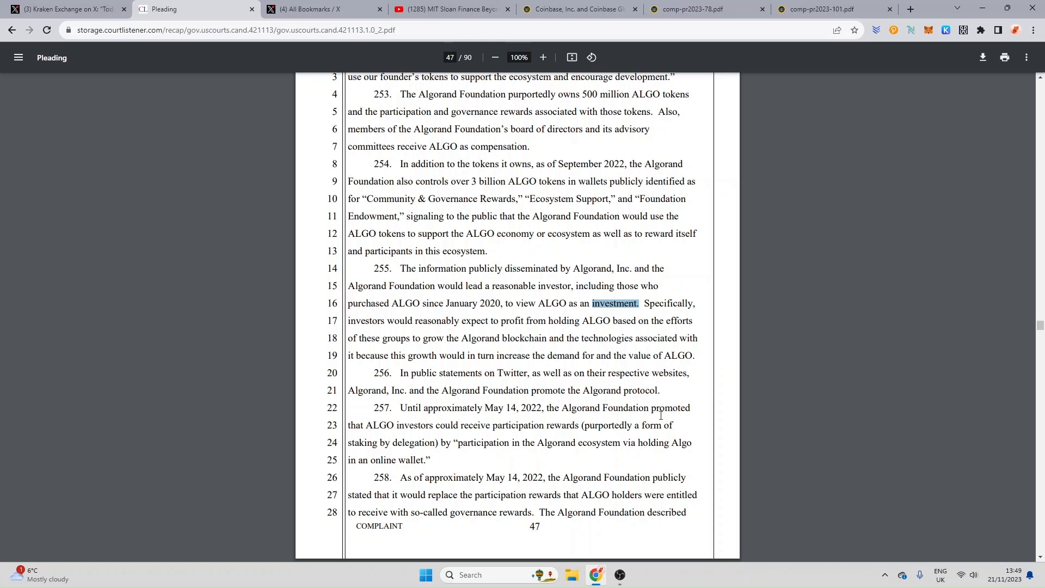
{"action": "mouse_move", "coordinate": [395, 431]}
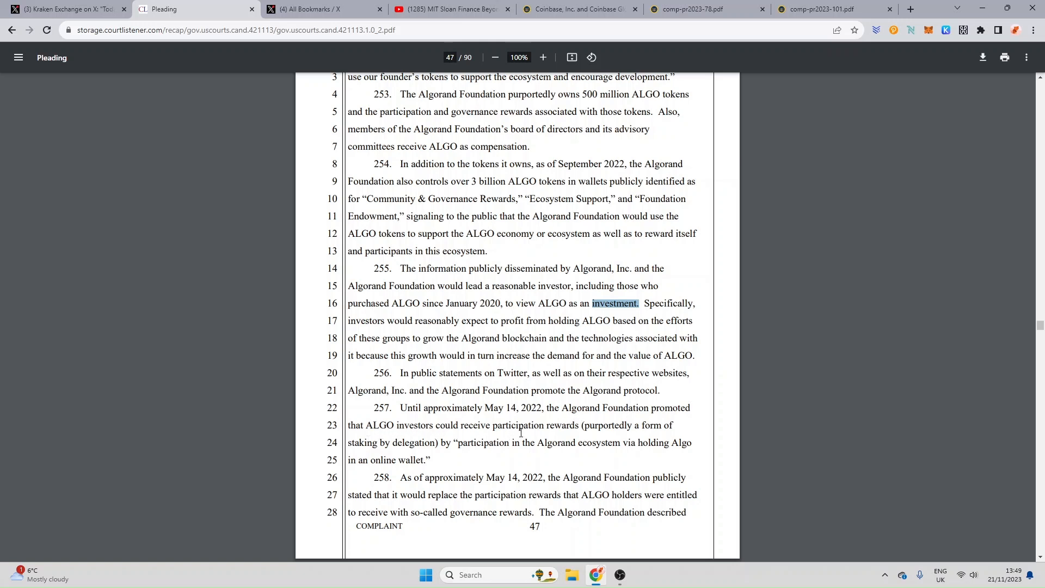
{"action": "mouse_move", "coordinate": [599, 433]}
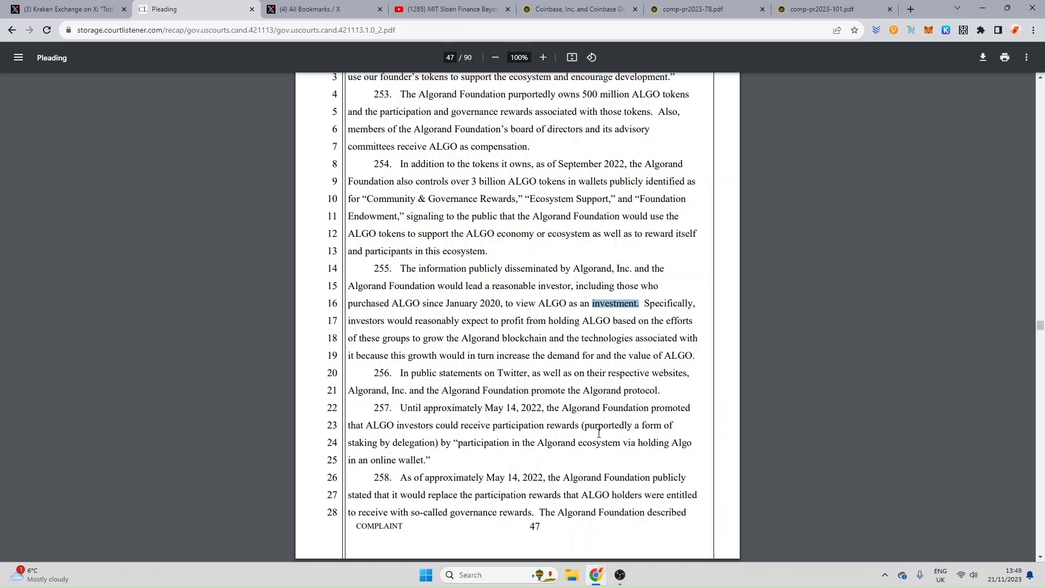
{"action": "mouse_move", "coordinate": [683, 433]}
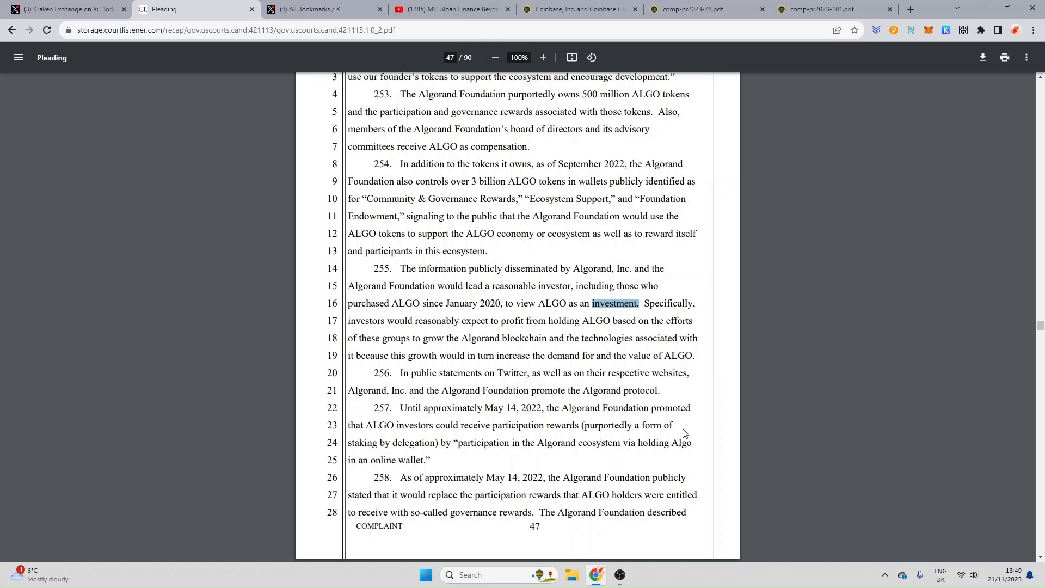
{"action": "mouse_move", "coordinate": [433, 446]}
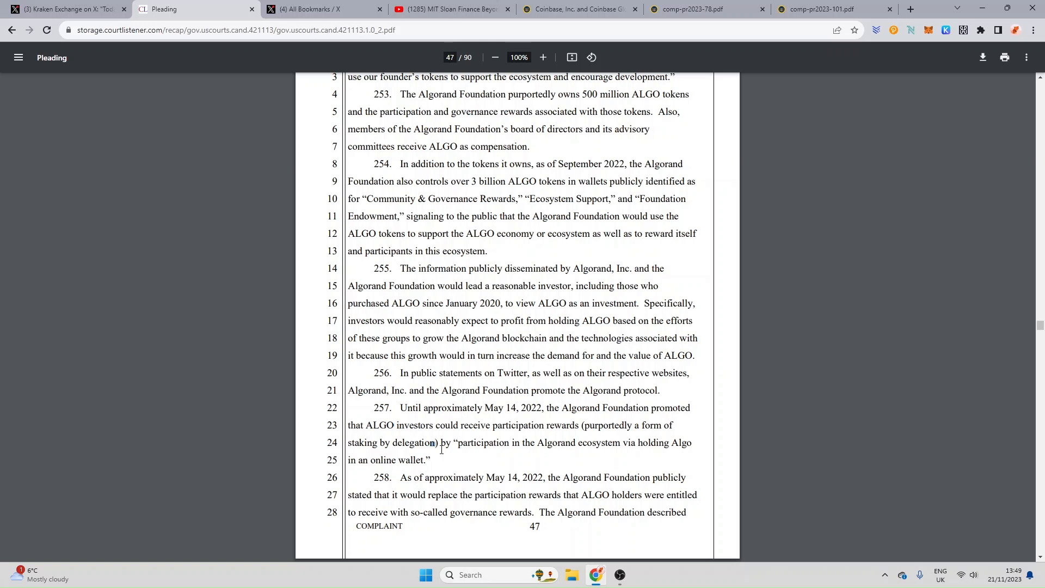
{"action": "mouse_move", "coordinate": [498, 461]}
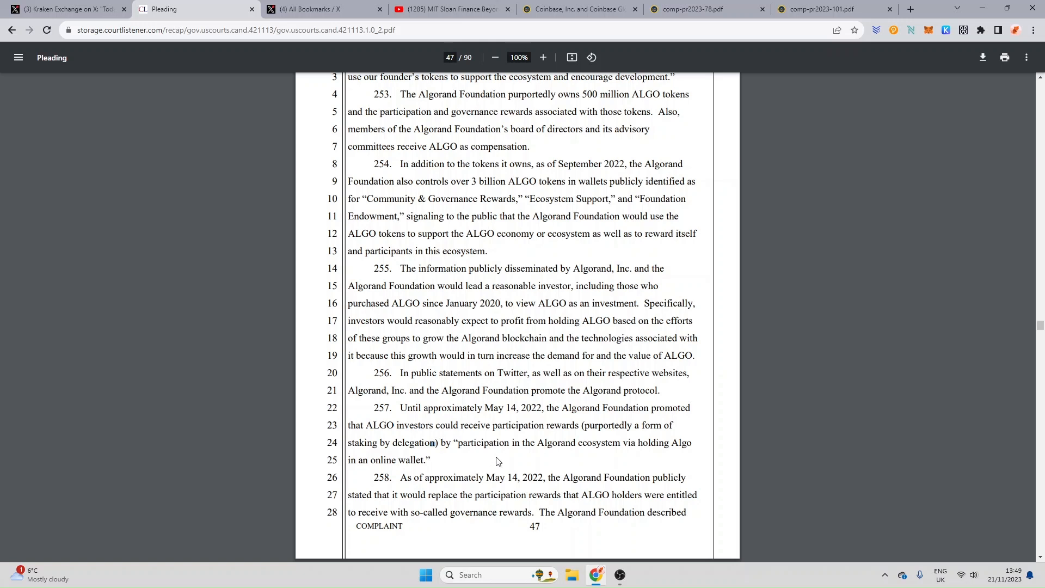
{"action": "mouse_move", "coordinate": [626, 475]}
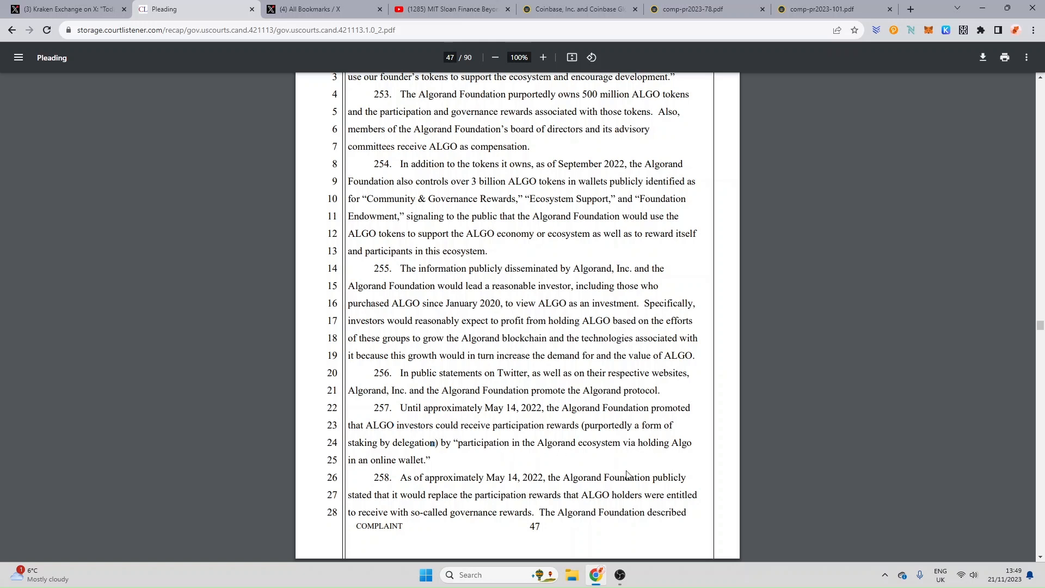
Scroll the complaint to the end of page 47 and the page 48 header
{"action": "scroll", "scroll_direction": "down", "scroll_amount": 3}
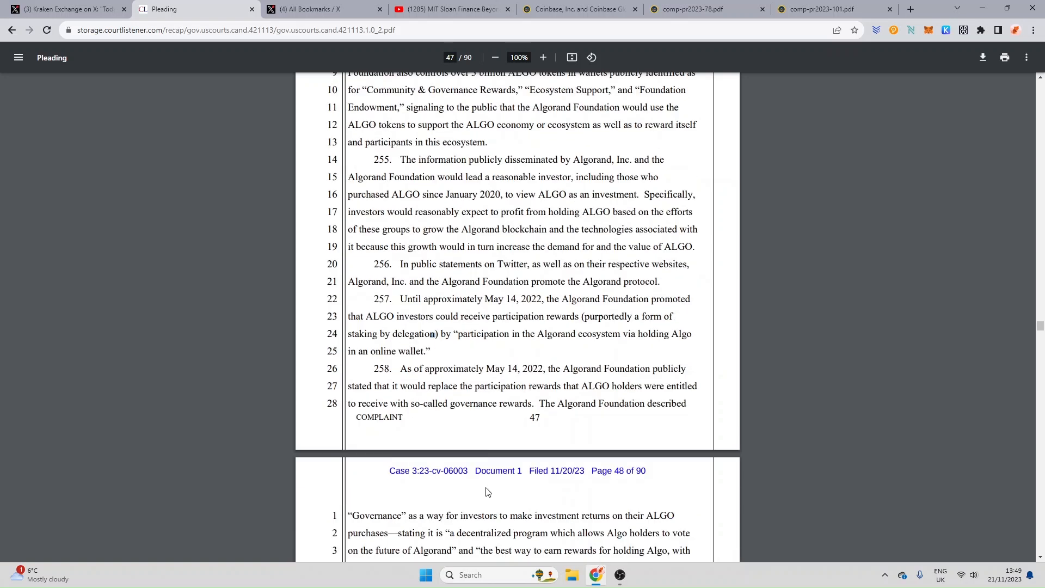
{"action": "mouse_move", "coordinate": [446, 384]}
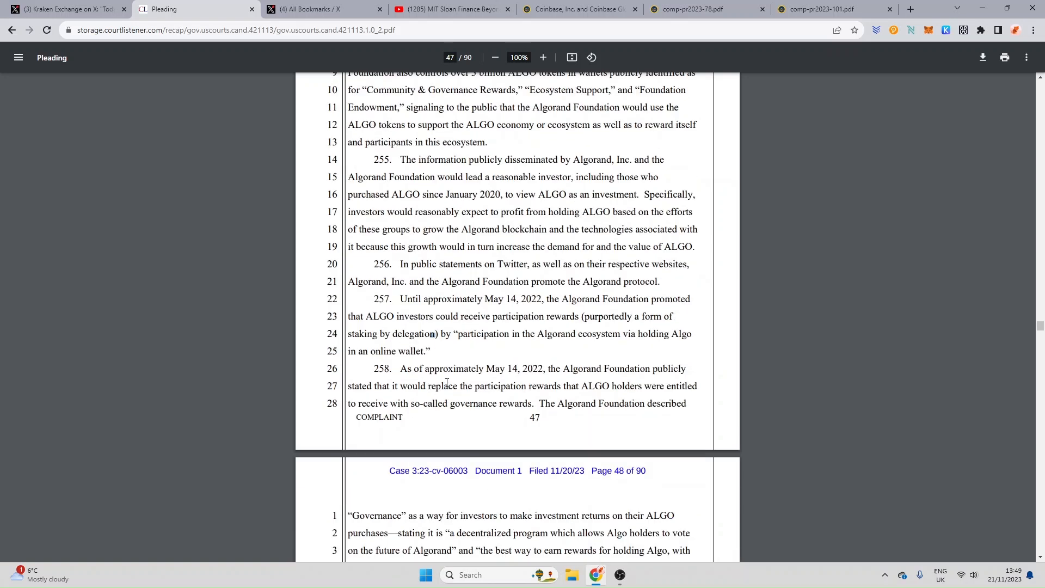
{"action": "mouse_move", "coordinate": [540, 375]}
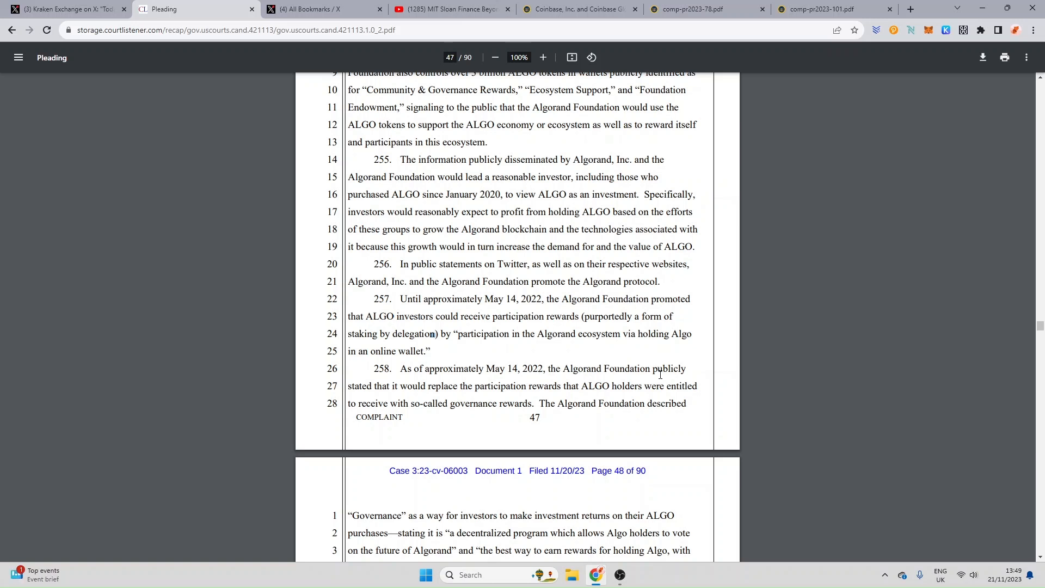
{"action": "mouse_move", "coordinate": [499, 395]}
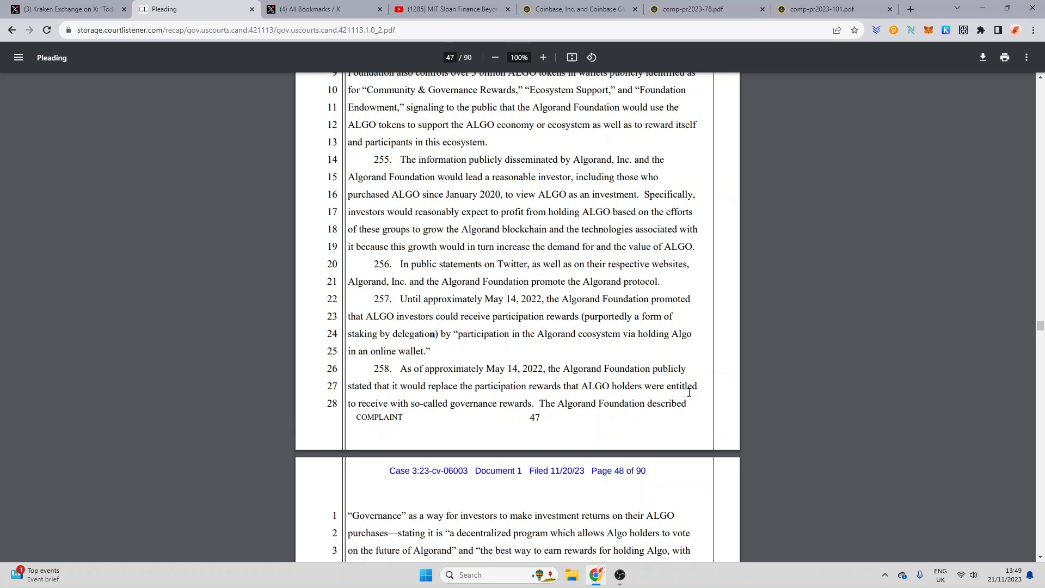
{"action": "mouse_move", "coordinate": [441, 421]}
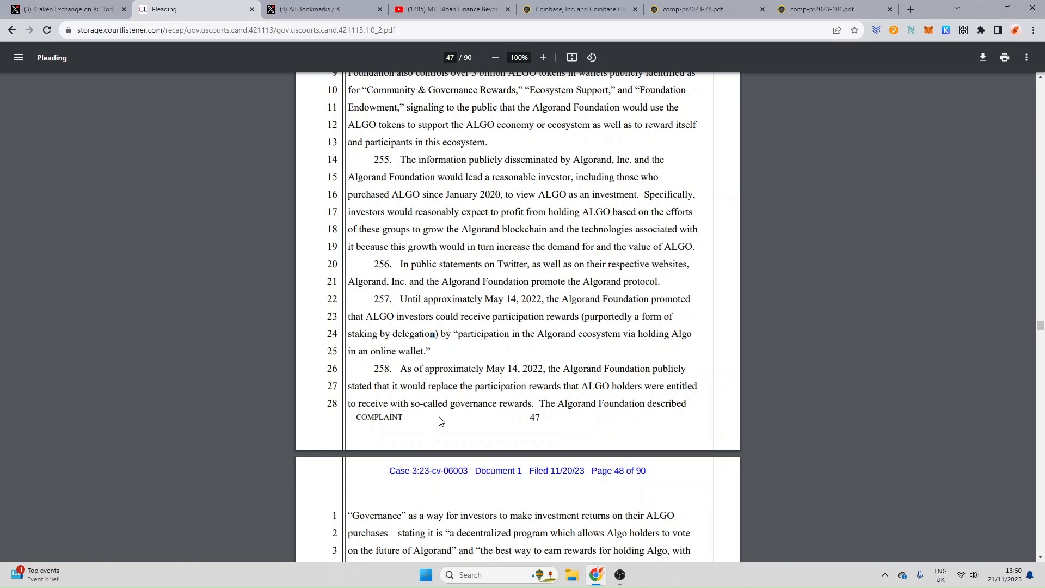
{"action": "mouse_move", "coordinate": [442, 444]}
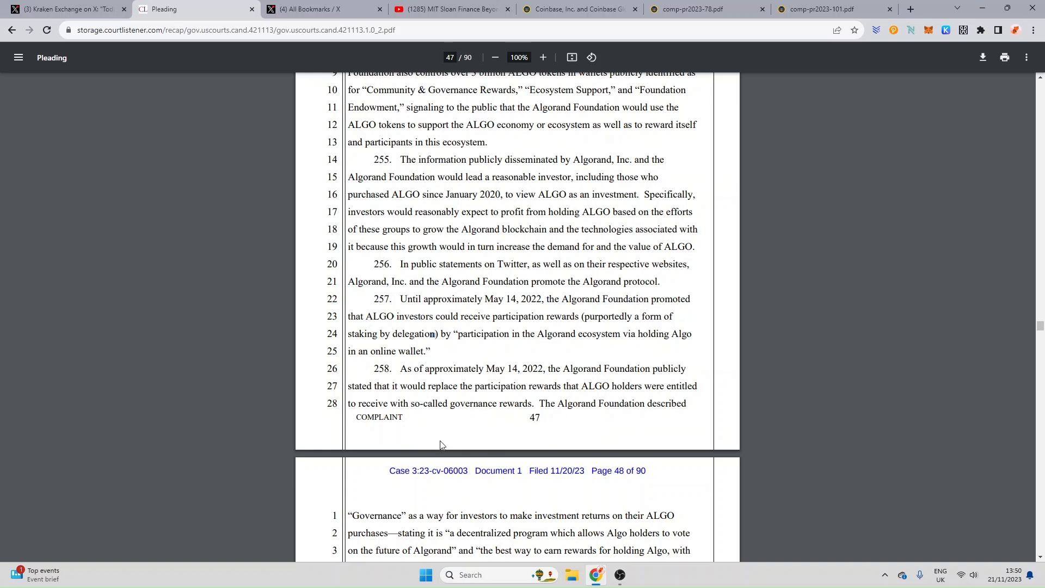
Scroll so page 48's paragraphs 259–261 on the Algorand Foundation fill the view
{"action": "scroll", "scroll_direction": "down", "scroll_amount": 3}
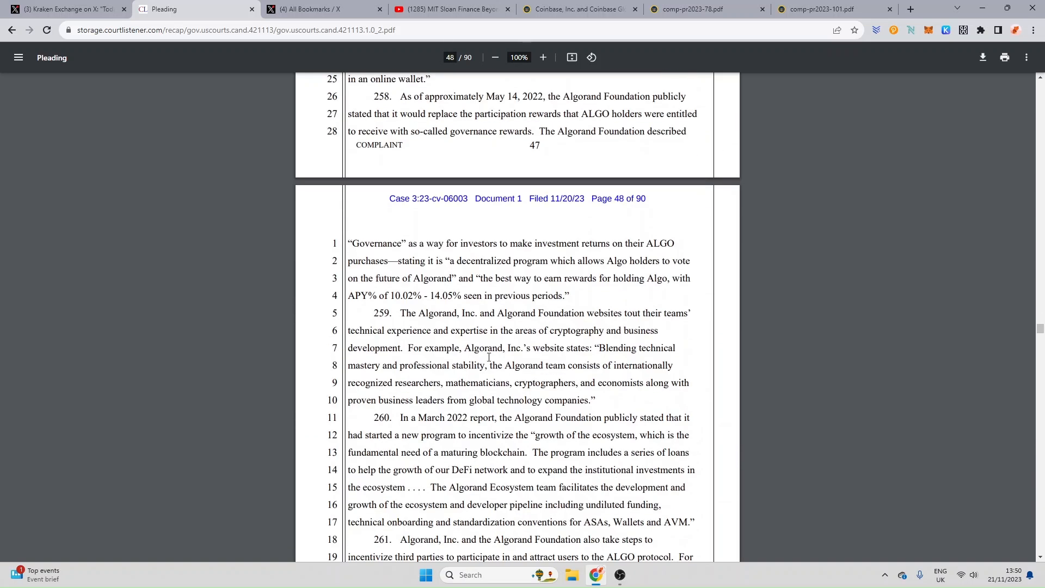
{"action": "mouse_move", "coordinate": [535, 254]}
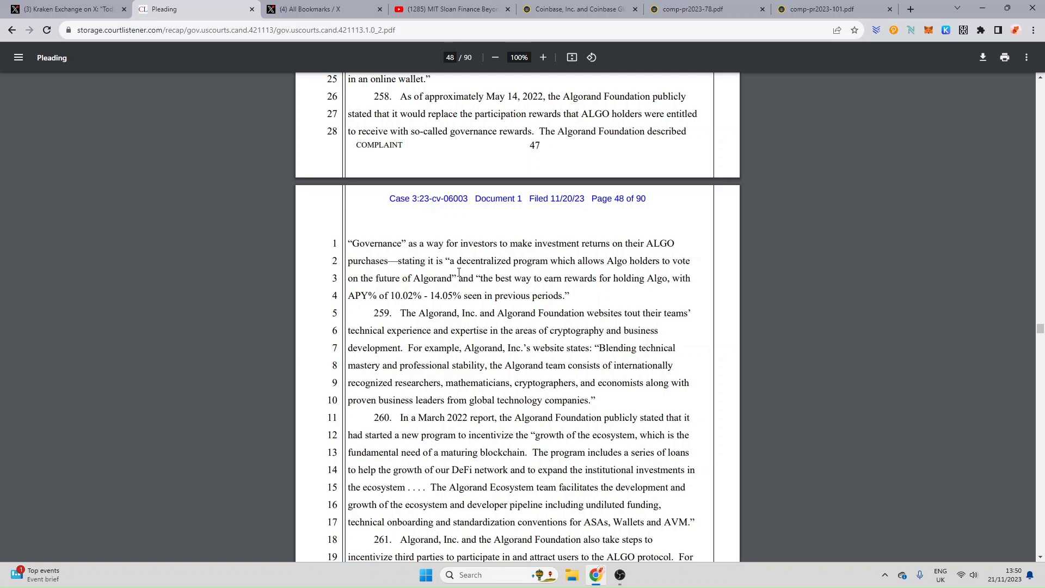
{"action": "mouse_move", "coordinate": [645, 274]}
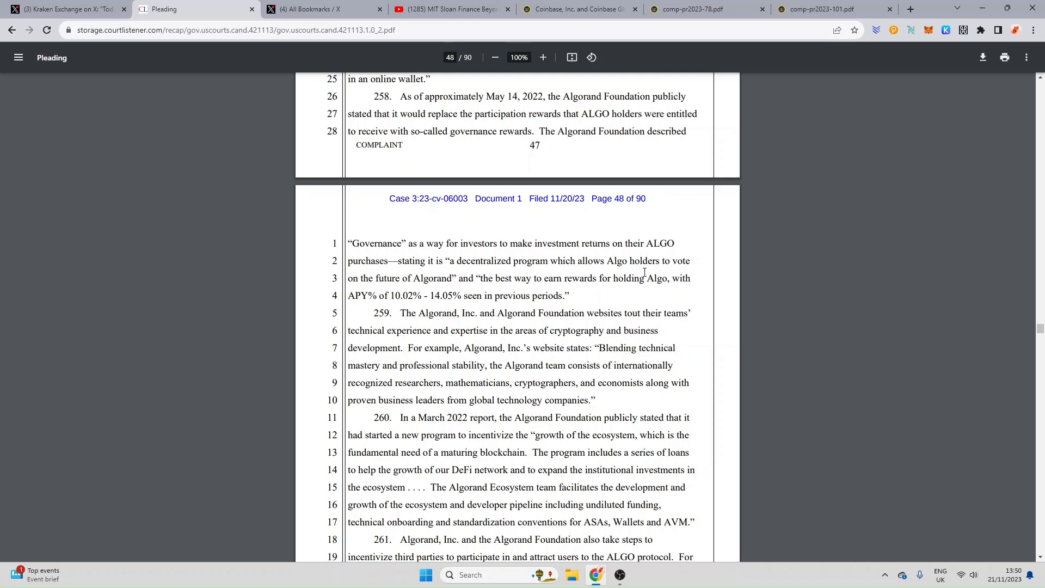
{"action": "mouse_move", "coordinate": [449, 279]}
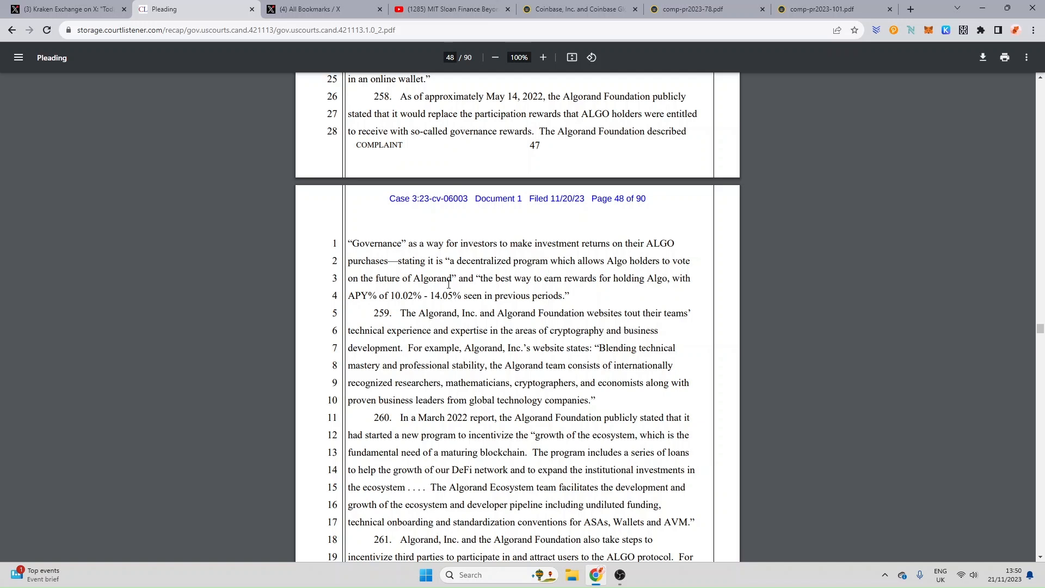
{"action": "left_click_drag", "start_coordinate": [446, 260], "coordinate": [457, 278]}
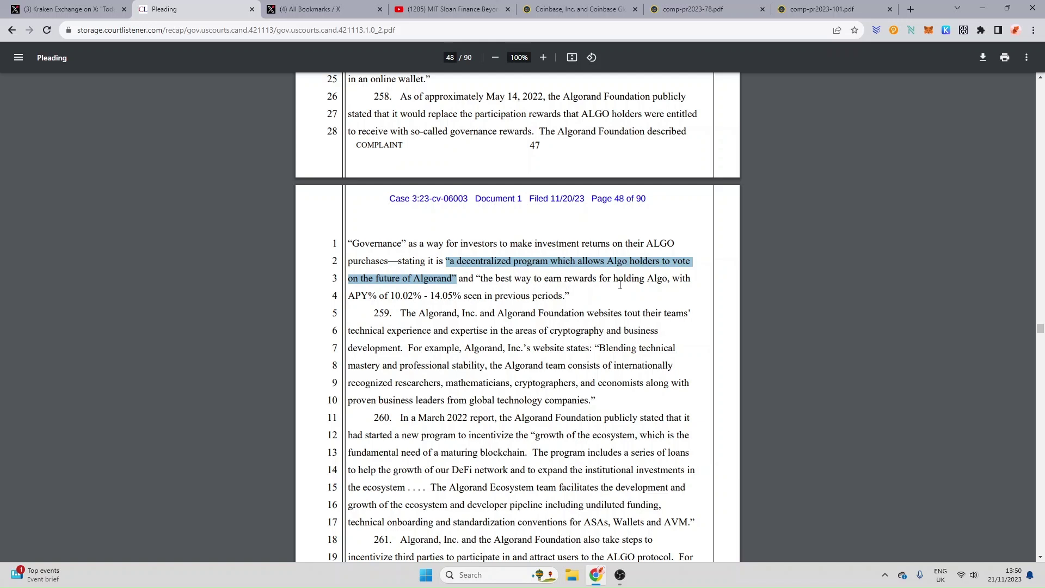
{"action": "left_click_drag", "start_coordinate": [534, 278], "coordinate": [668, 278]}
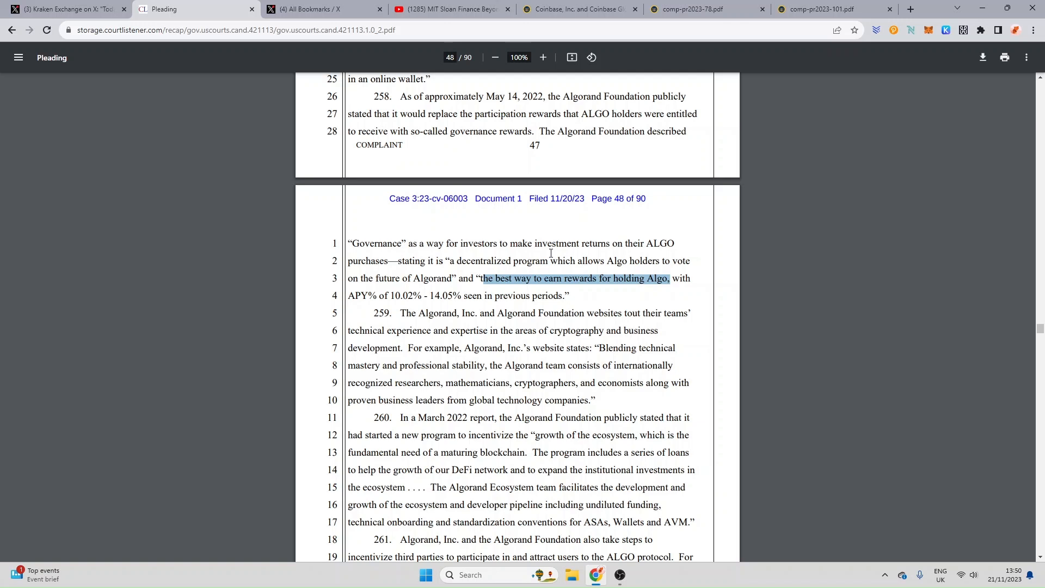
{"action": "mouse_move", "coordinate": [418, 309]}
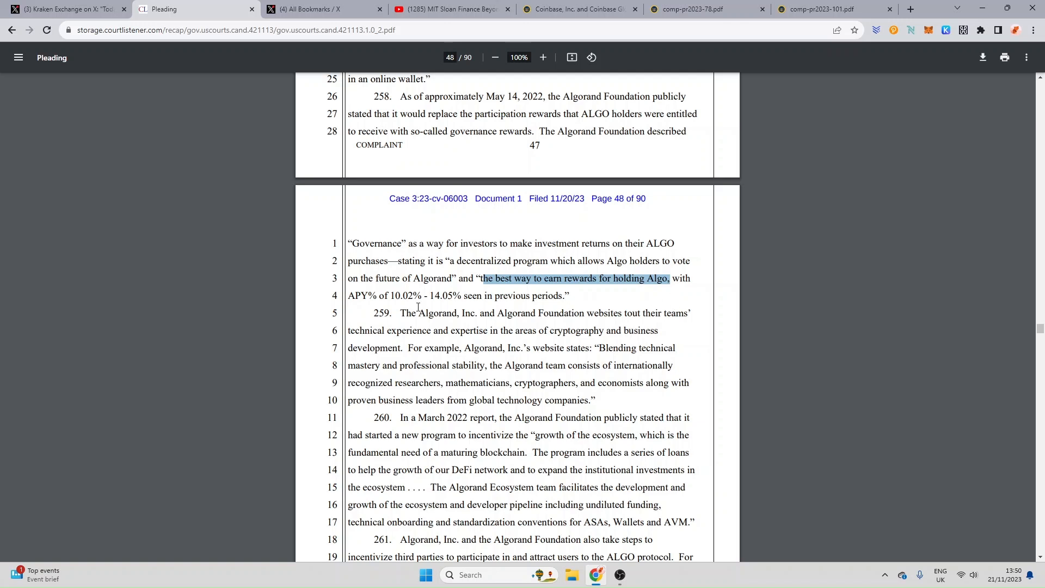
{"action": "mouse_move", "coordinate": [592, 326]}
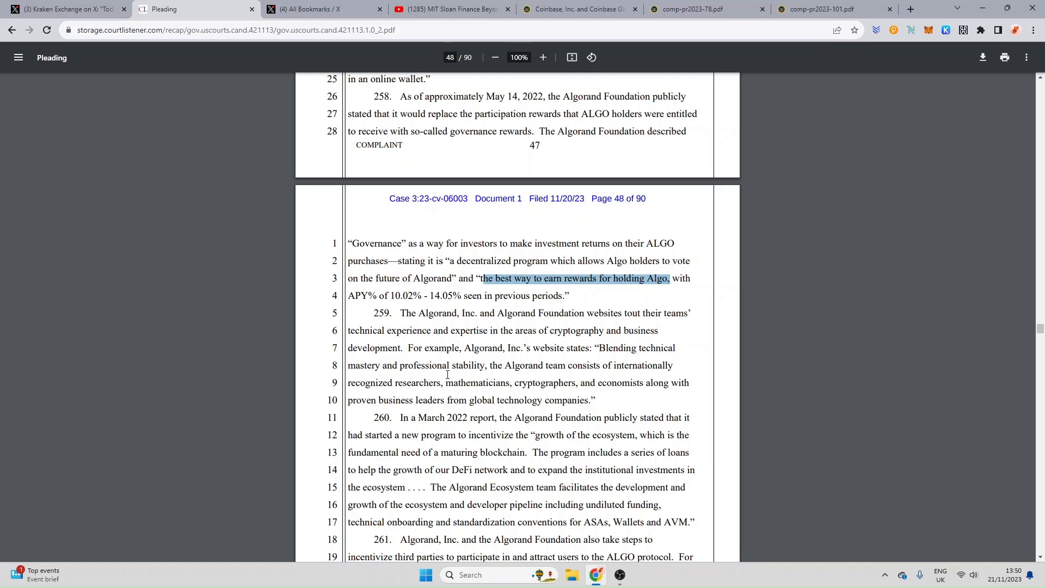
{"action": "mouse_move", "coordinate": [540, 349]}
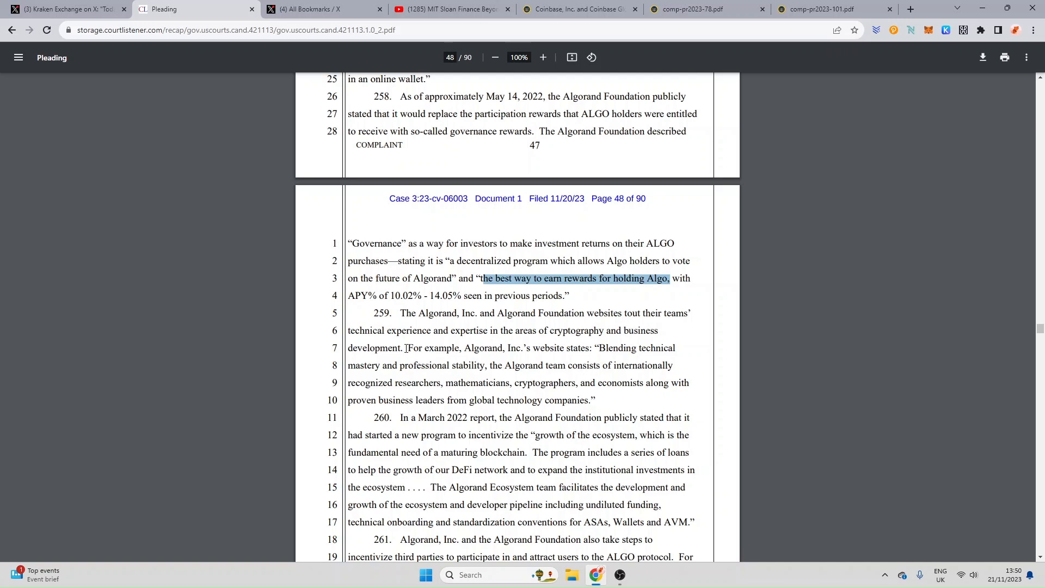
{"action": "mouse_move", "coordinate": [523, 352]}
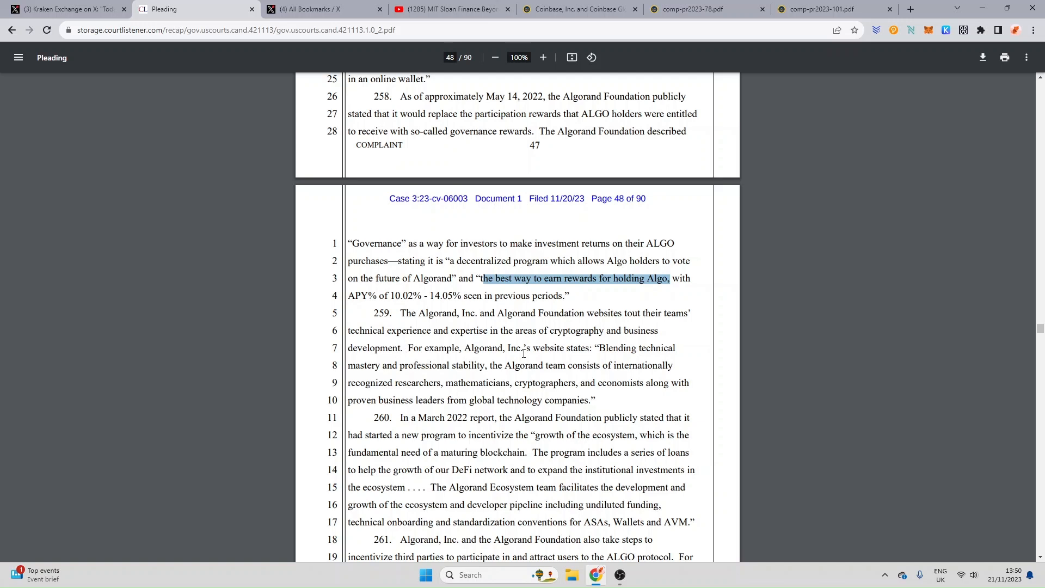
{"action": "mouse_move", "coordinate": [644, 341]}
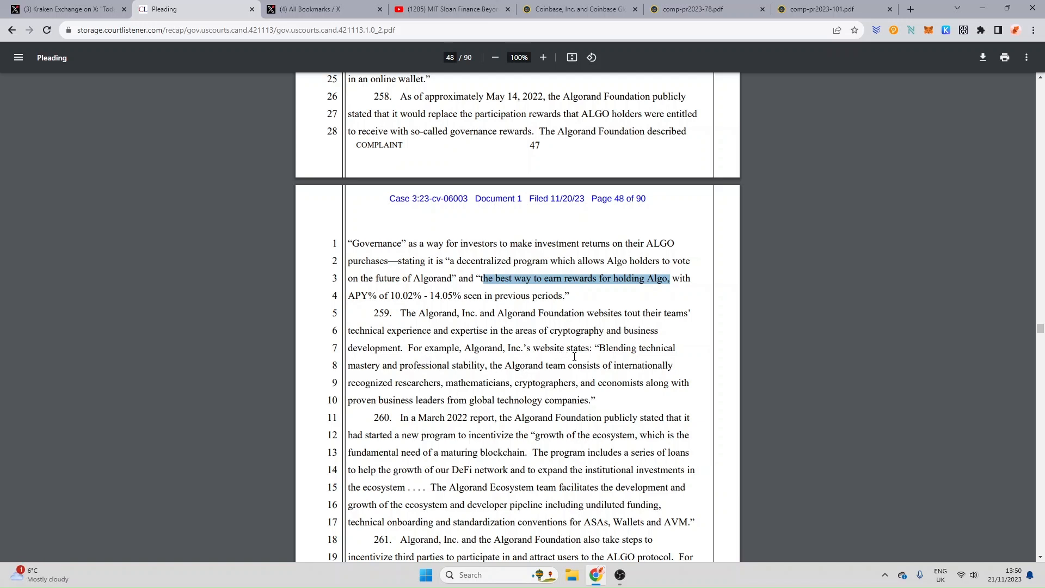
{"action": "mouse_move", "coordinate": [661, 352]}
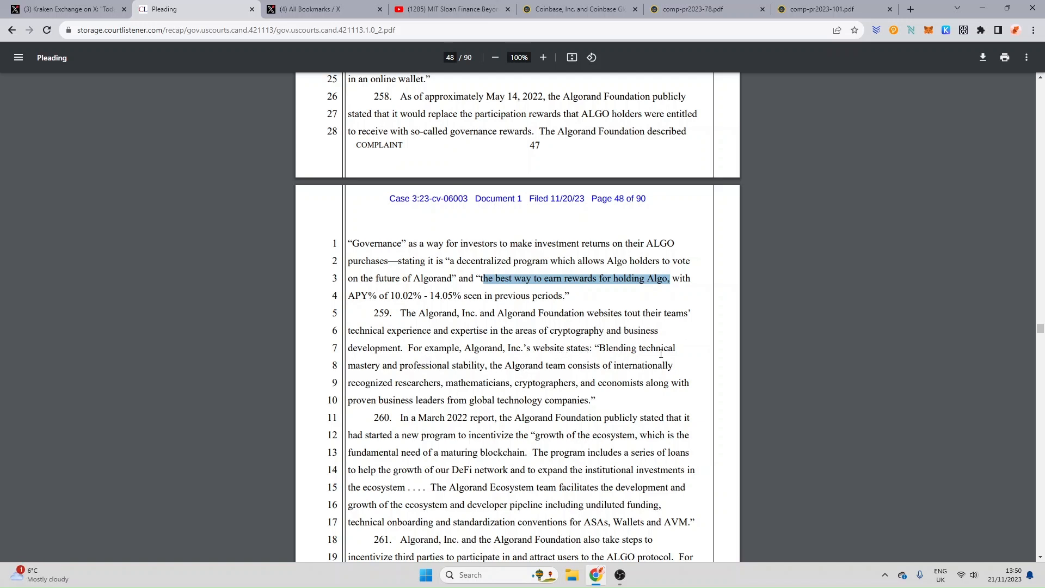
{"action": "mouse_move", "coordinate": [450, 367]}
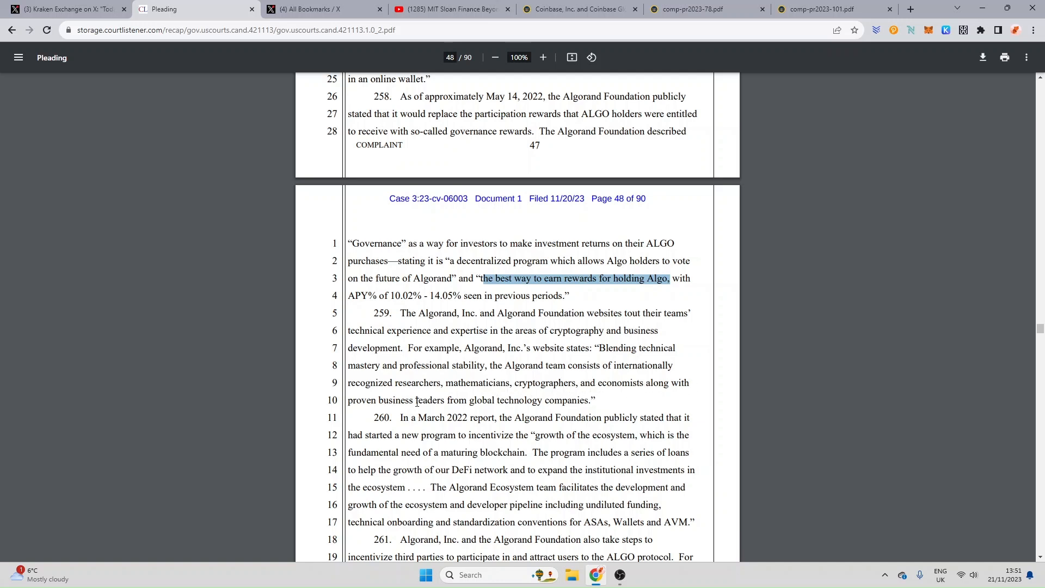
{"action": "mouse_move", "coordinate": [816, 461]}
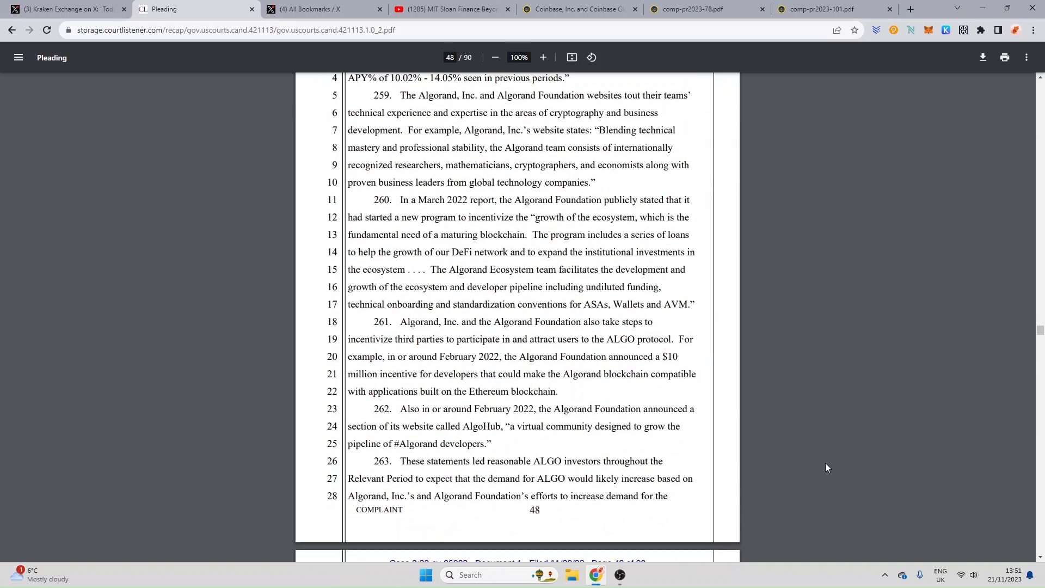
{"action": "mouse_move", "coordinate": [488, 207]}
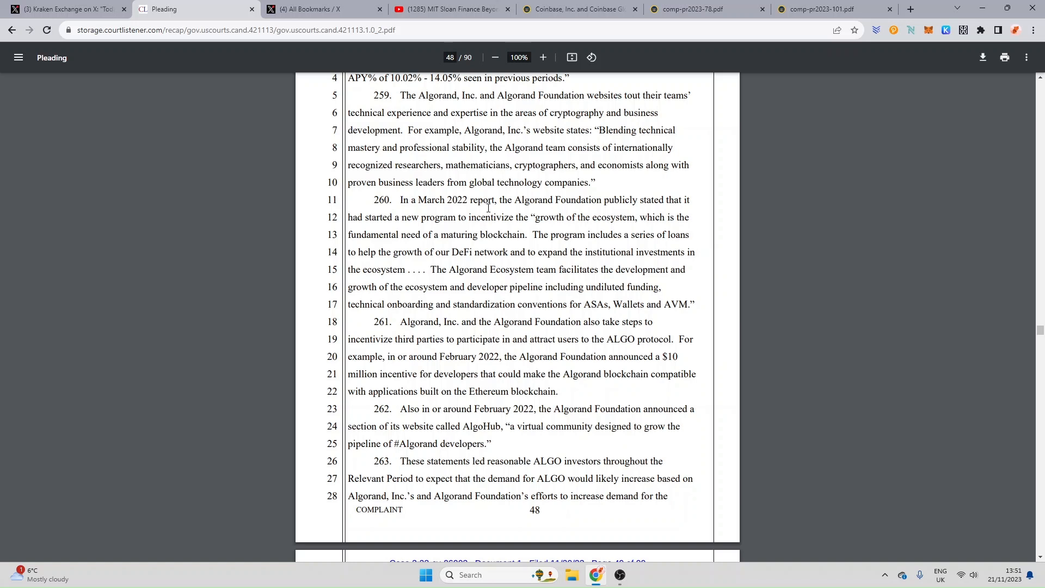
{"action": "mouse_move", "coordinate": [567, 215]}
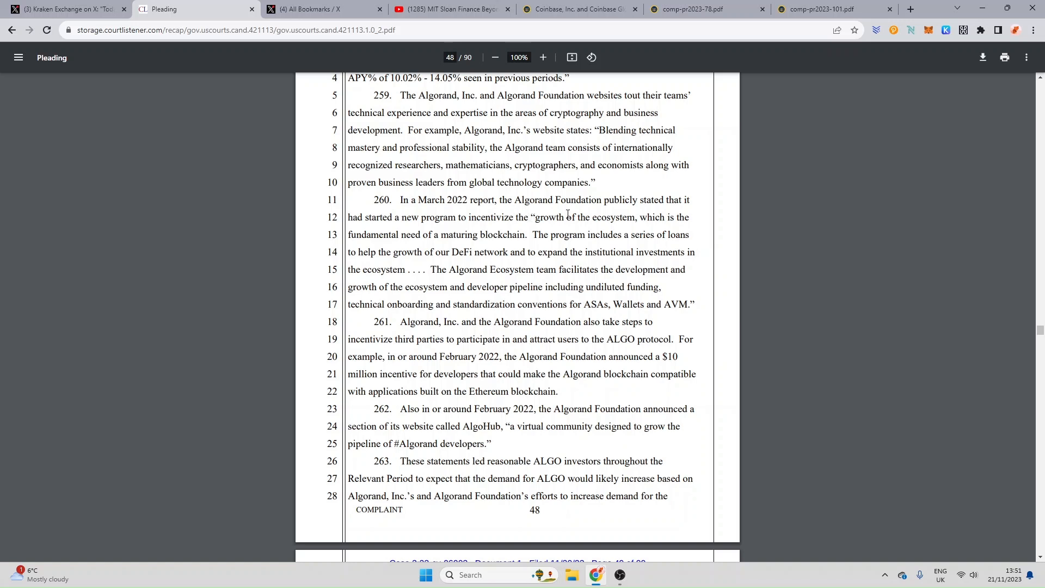
{"action": "mouse_move", "coordinate": [690, 206]}
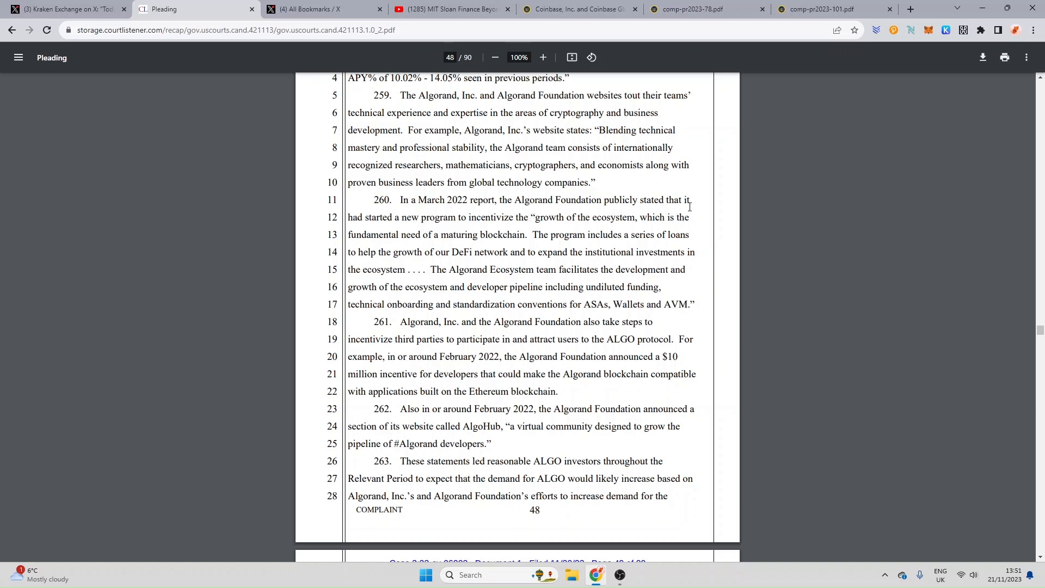
{"action": "mouse_move", "coordinate": [439, 221]}
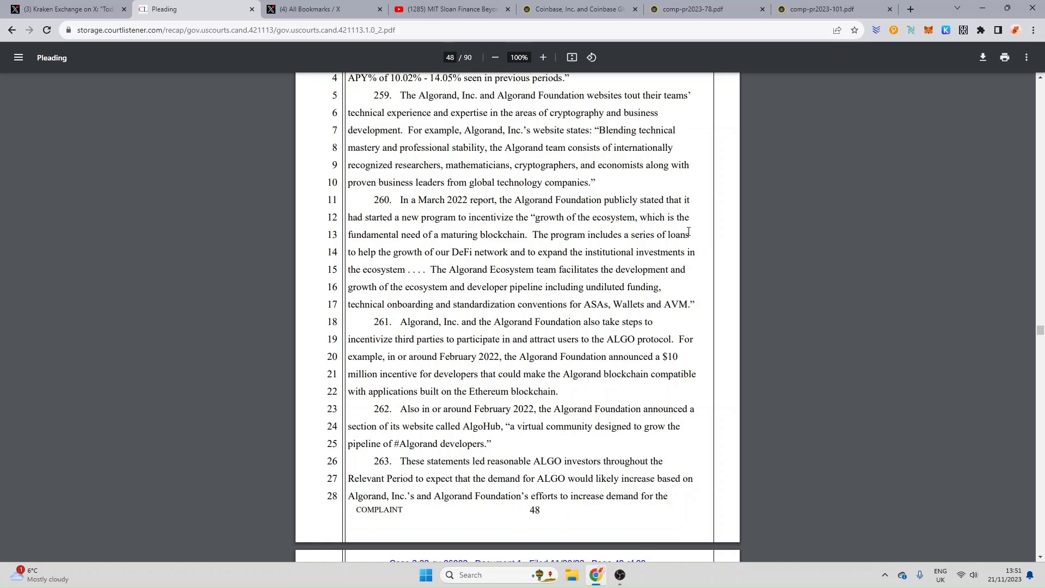
{"action": "mouse_move", "coordinate": [394, 241]}
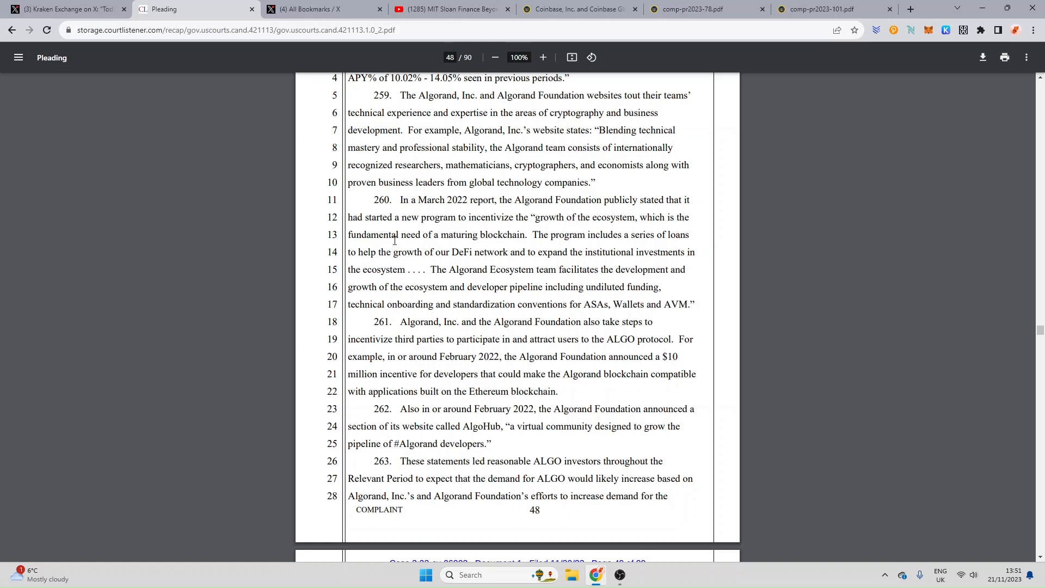
{"action": "mouse_move", "coordinate": [507, 235]}
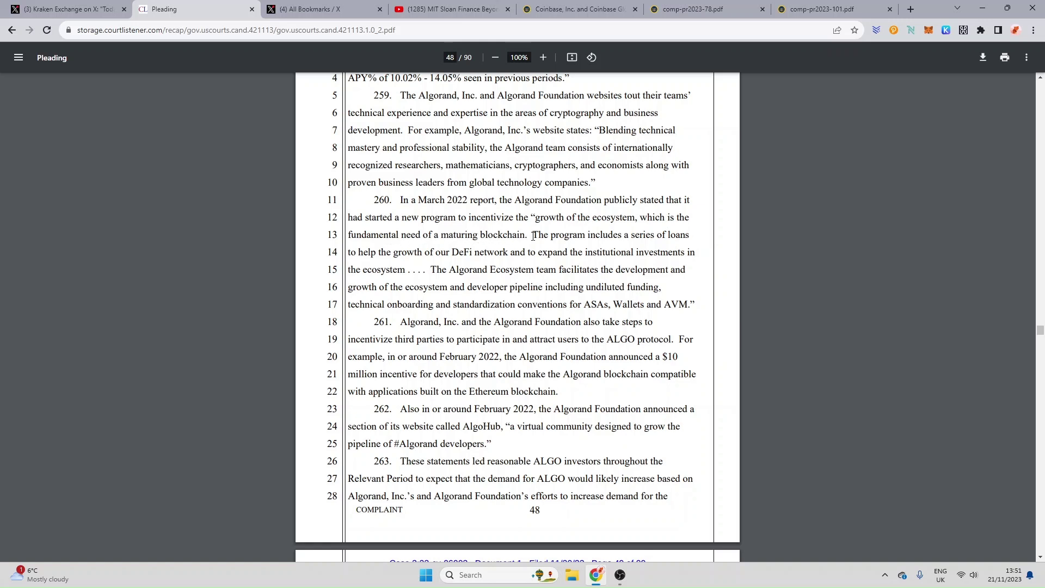
{"action": "mouse_move", "coordinate": [432, 253]}
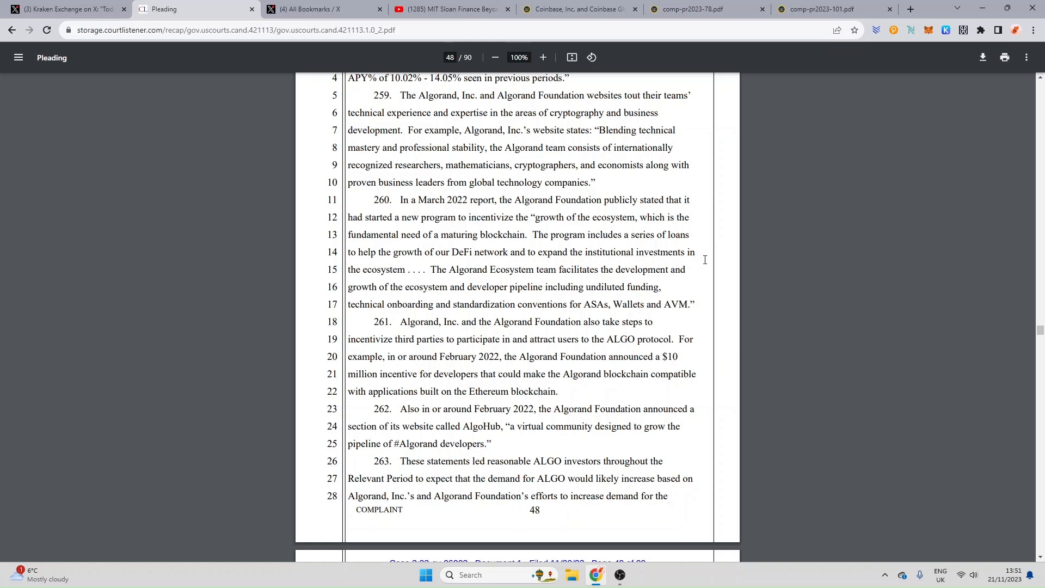
{"action": "mouse_move", "coordinate": [424, 270]}
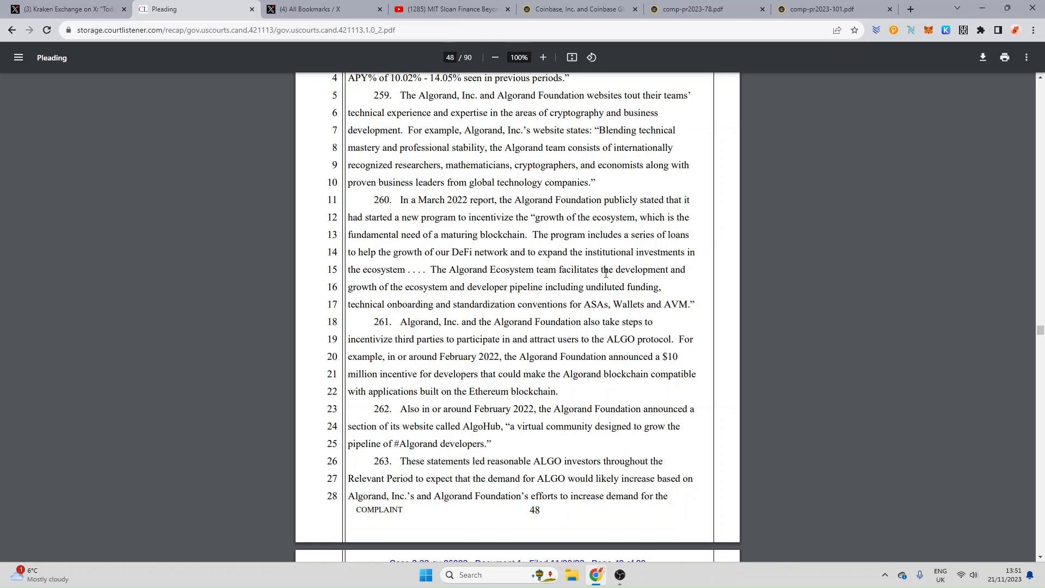
{"action": "mouse_move", "coordinate": [399, 289]}
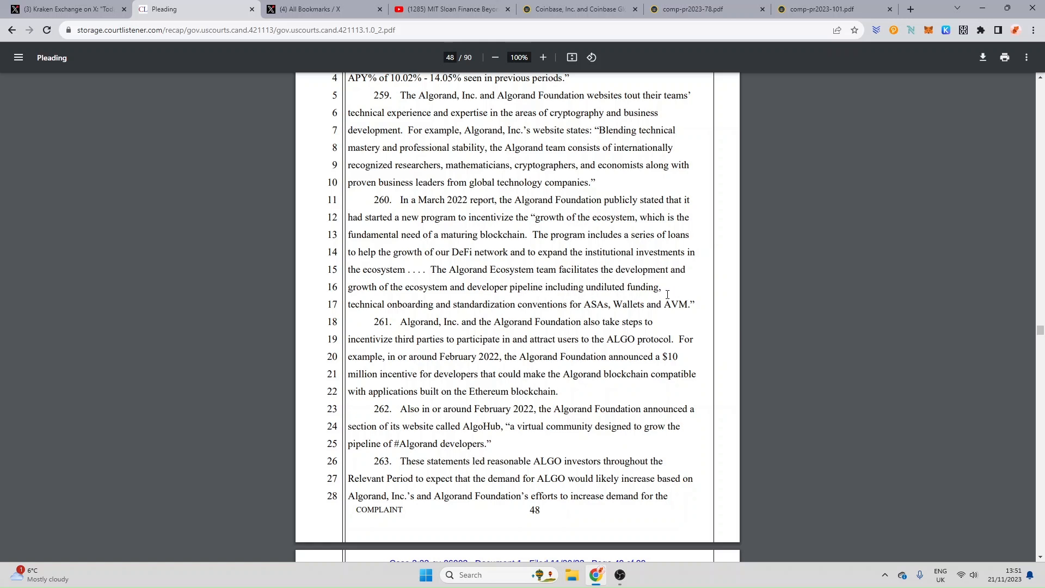
{"action": "mouse_move", "coordinate": [387, 308]}
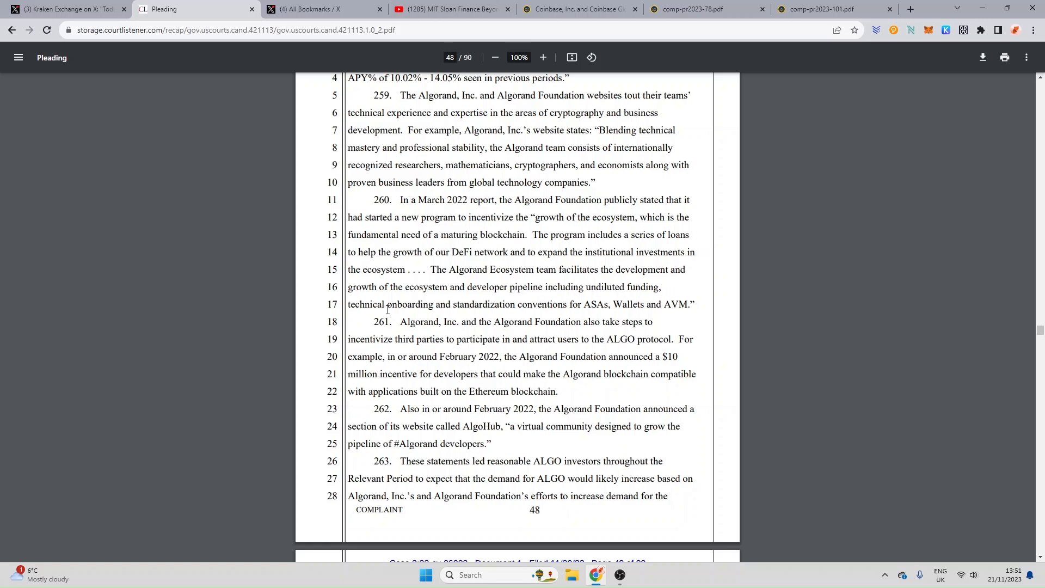
{"action": "mouse_move", "coordinate": [537, 316]}
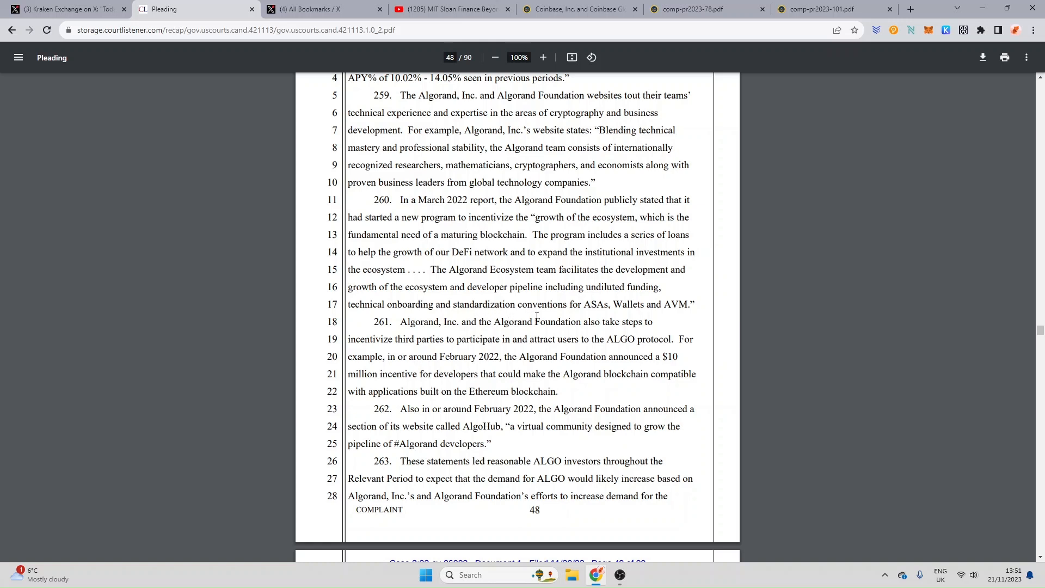
{"action": "mouse_move", "coordinate": [571, 314]}
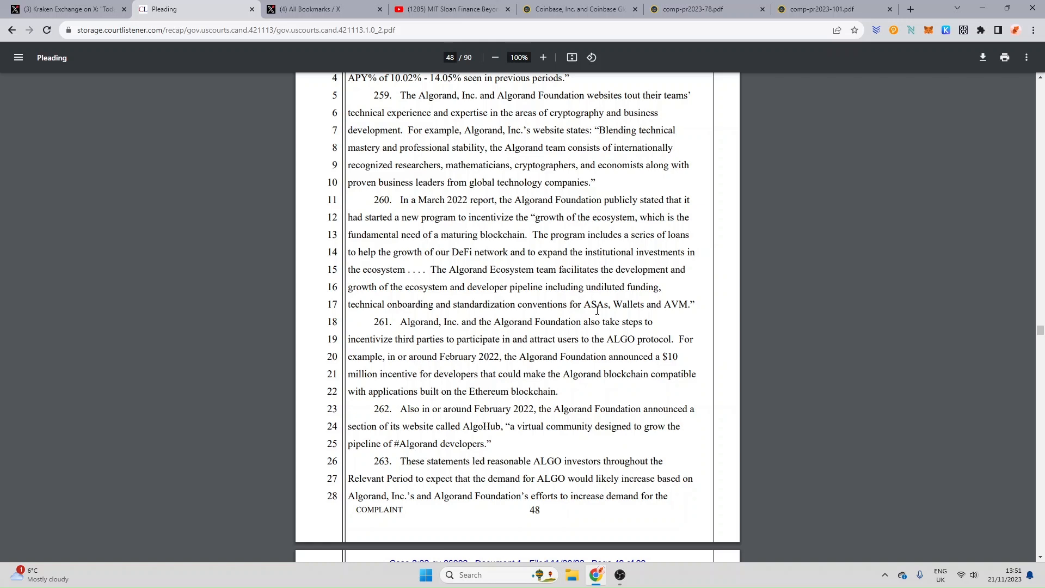
{"action": "mouse_move", "coordinate": [622, 307]}
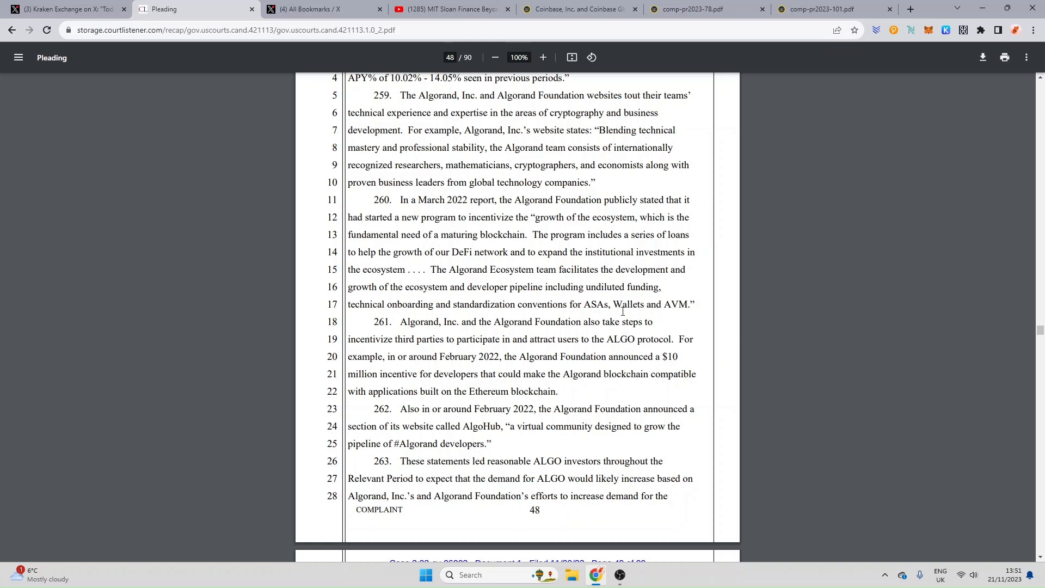
Select the word 'ASAs' in paragraph 260's standardization conventions on page 48
{"action": "double_click", "coordinate": [594, 305]}
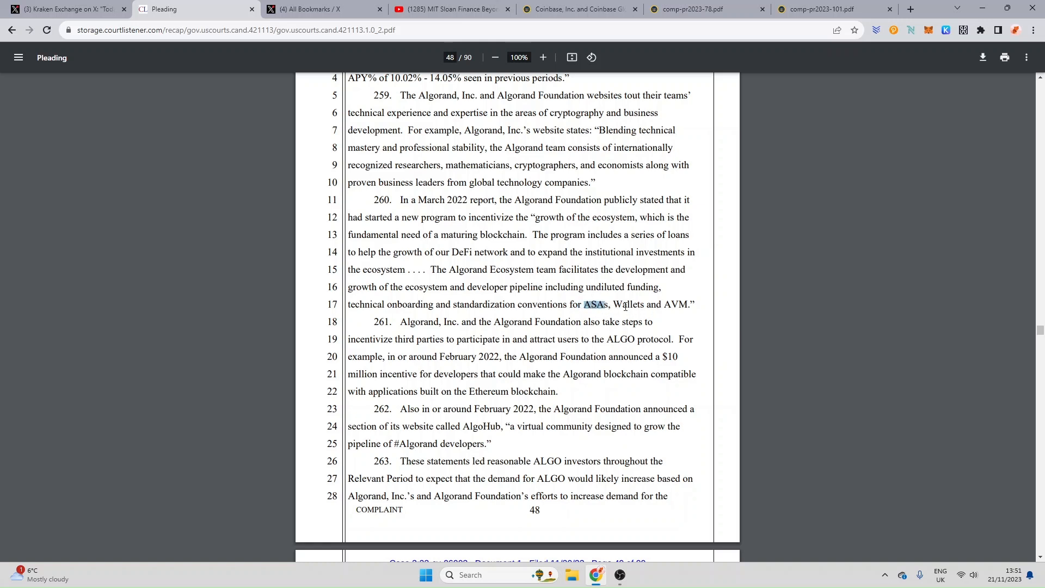
{"action": "mouse_move", "coordinate": [448, 341]}
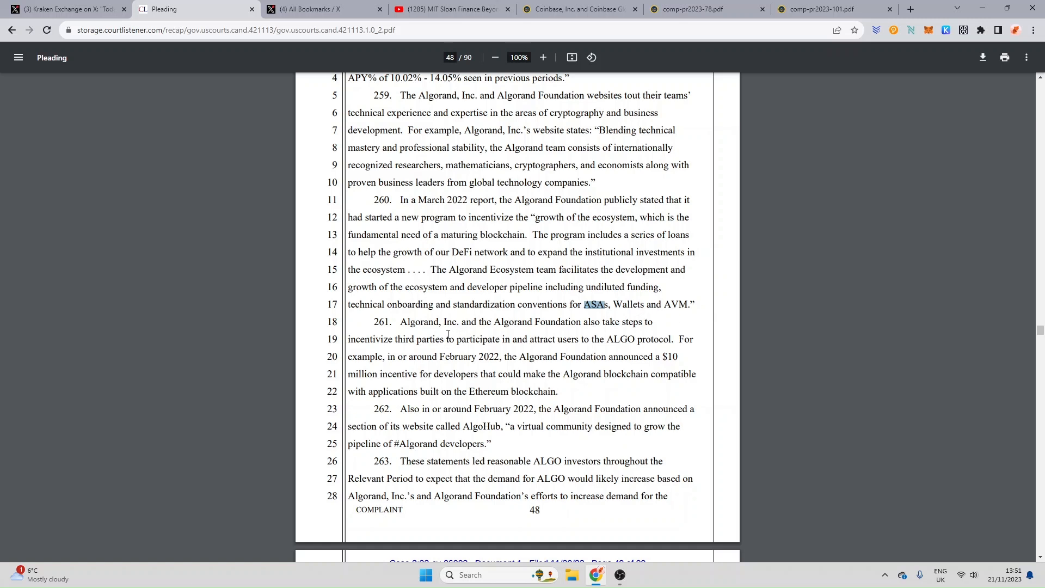
{"action": "mouse_move", "coordinate": [613, 346]}
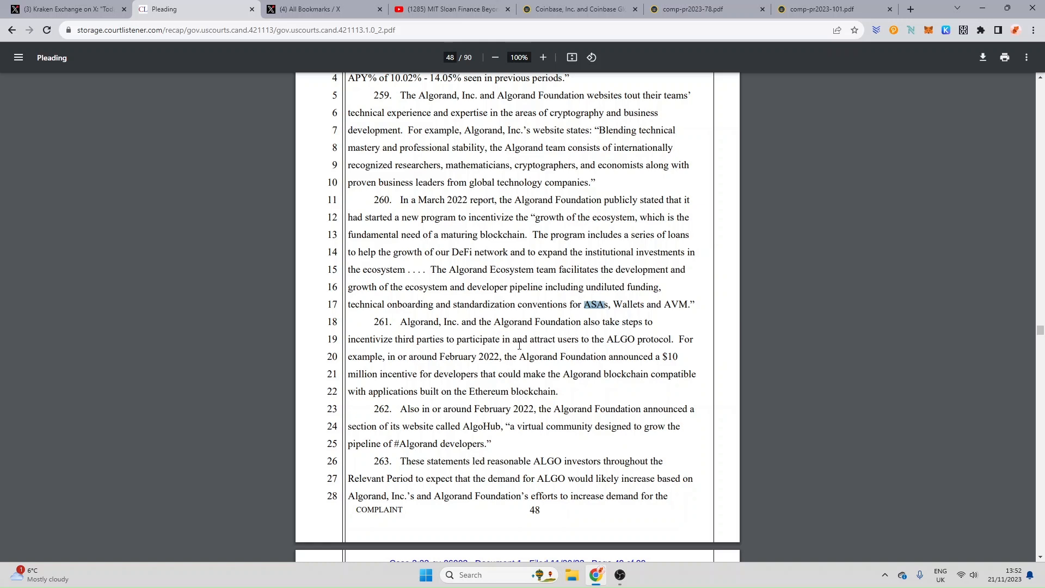
{"action": "mouse_move", "coordinate": [382, 370]}
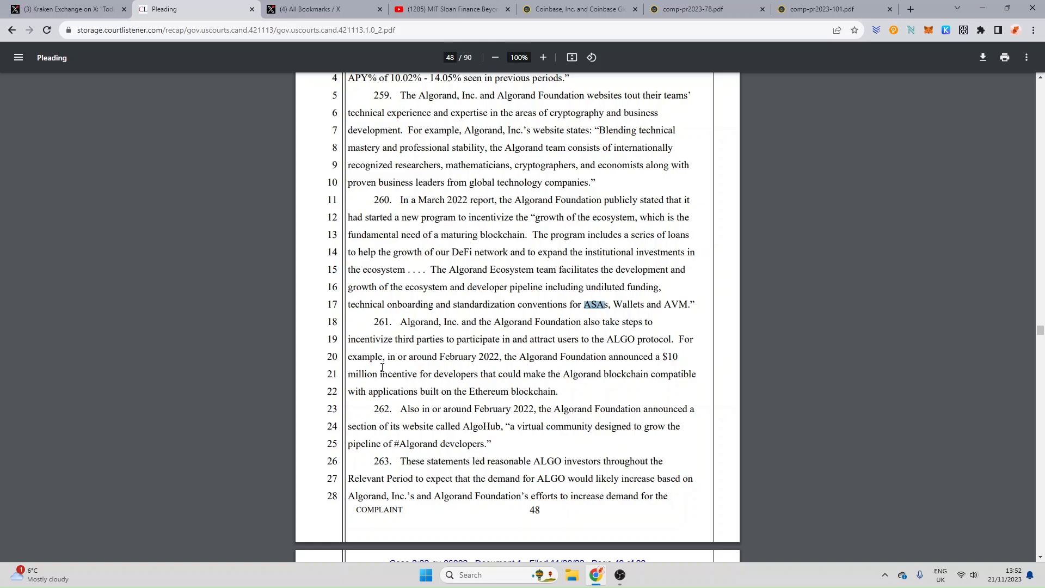
{"action": "mouse_move", "coordinate": [461, 359]}
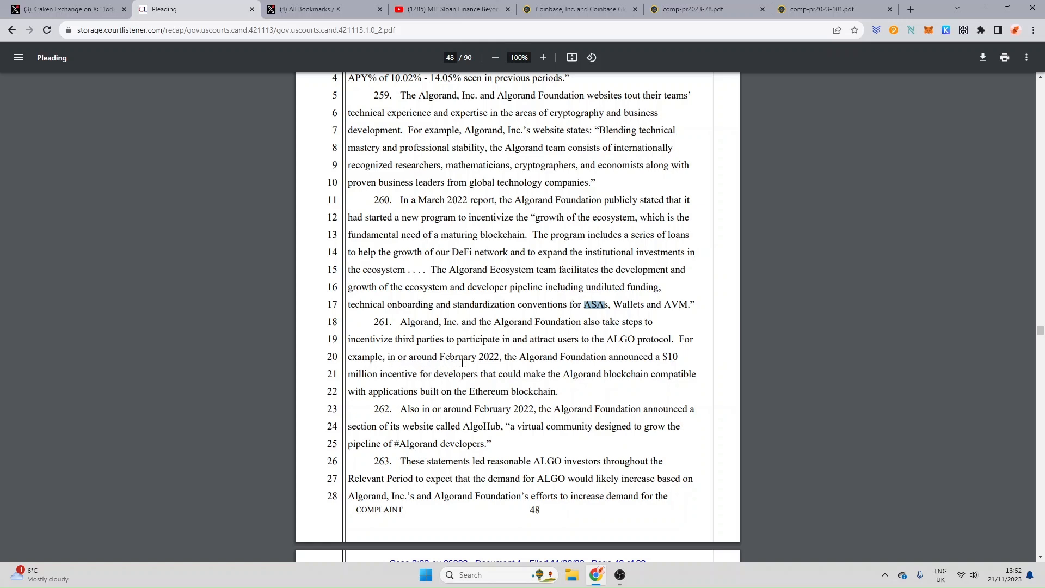
{"action": "mouse_move", "coordinate": [645, 372]}
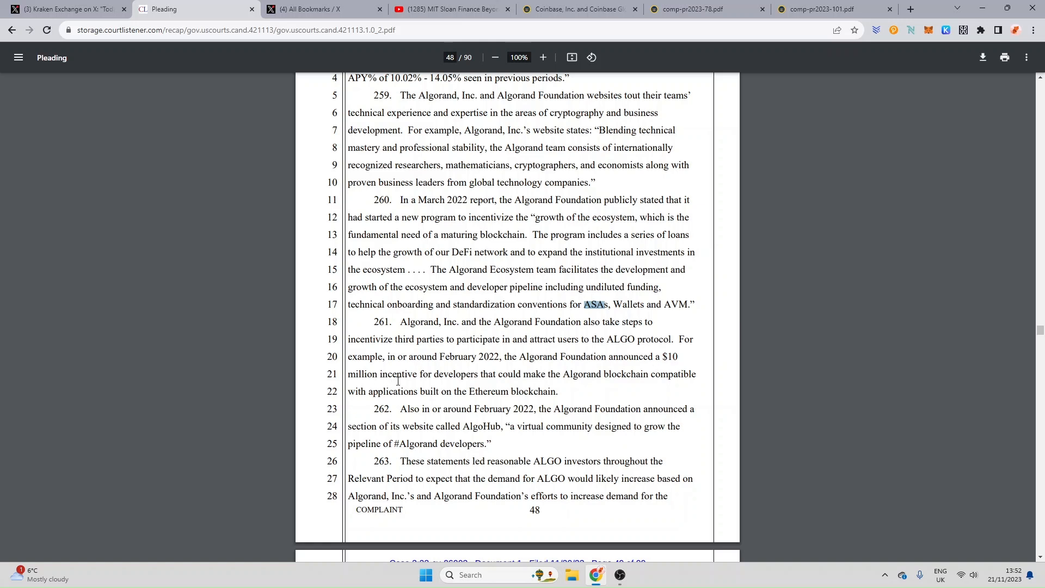
{"action": "mouse_move", "coordinate": [501, 379]}
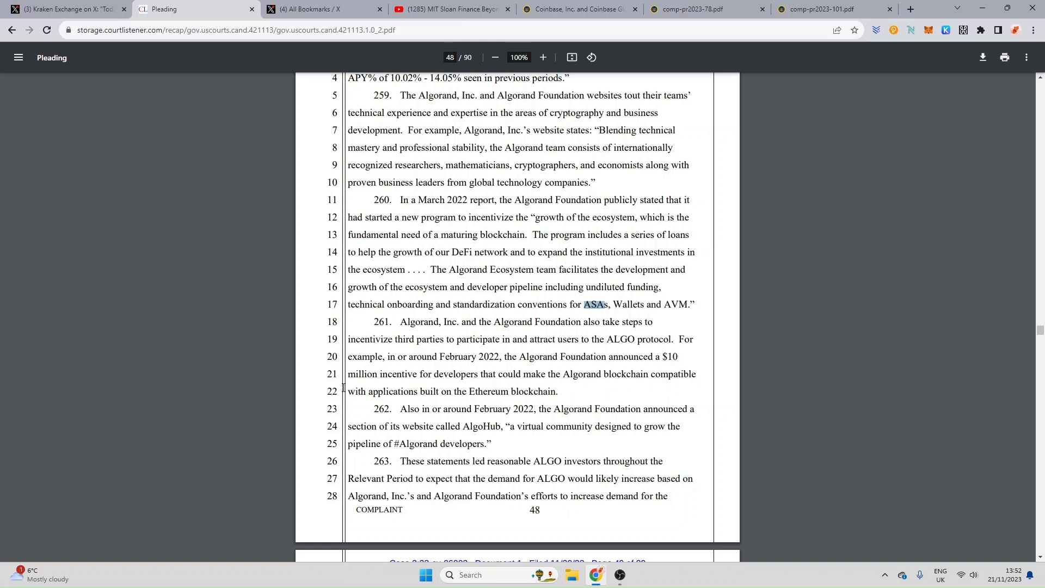
{"action": "mouse_move", "coordinate": [593, 417]}
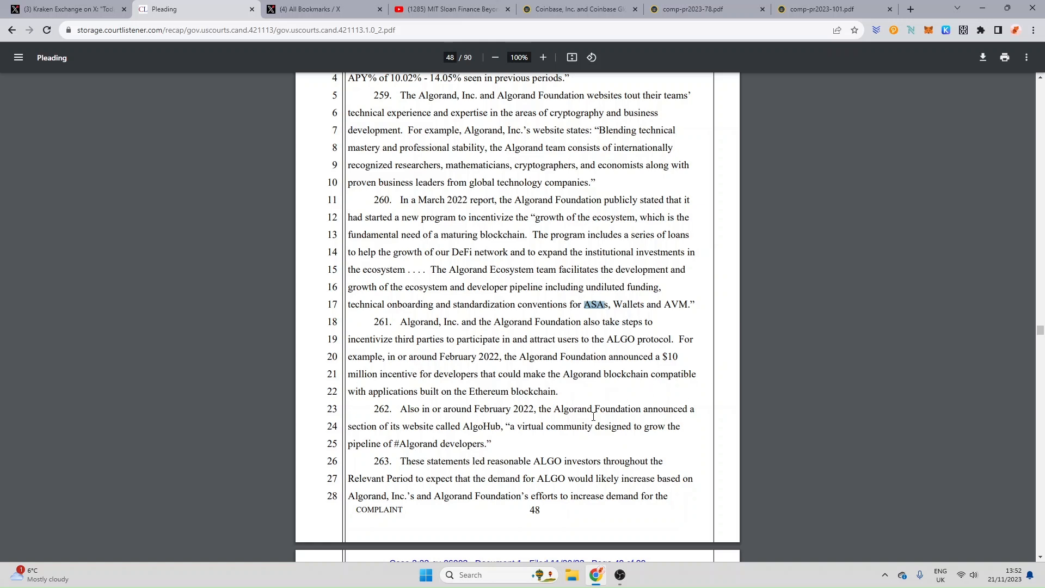
Scroll to paragraph 263 at the foot of page 48 with page 49 starting to show
{"action": "scroll", "scroll_direction": "down", "scroll_amount": 3}
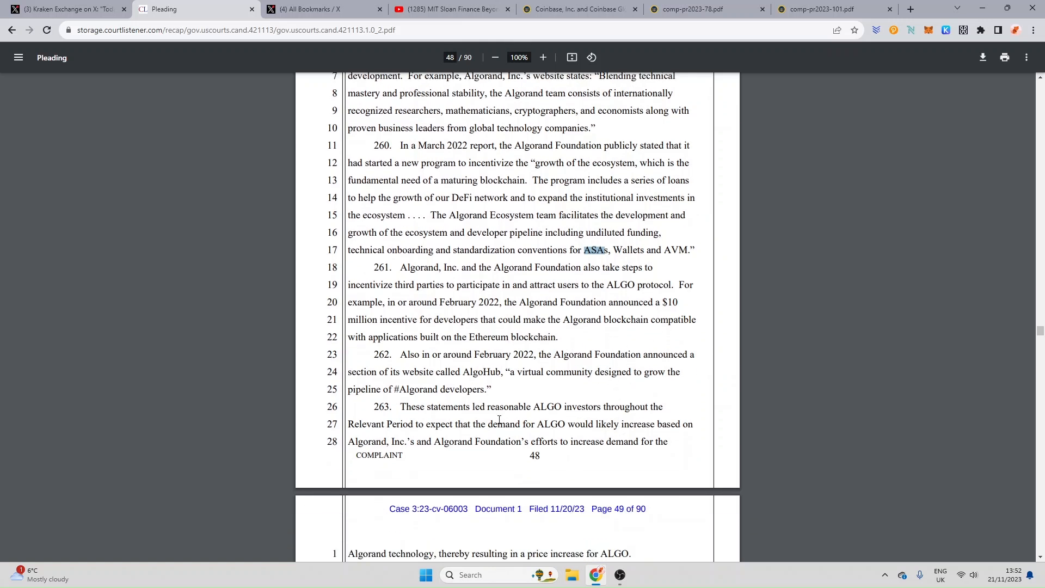
{"action": "mouse_move", "coordinate": [551, 357]}
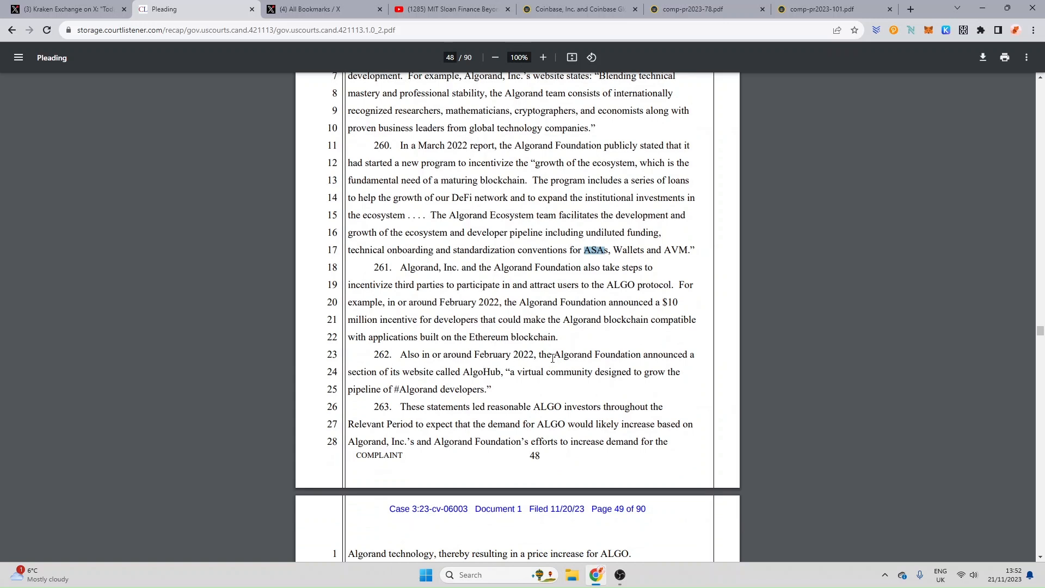
{"action": "mouse_move", "coordinate": [376, 379]}
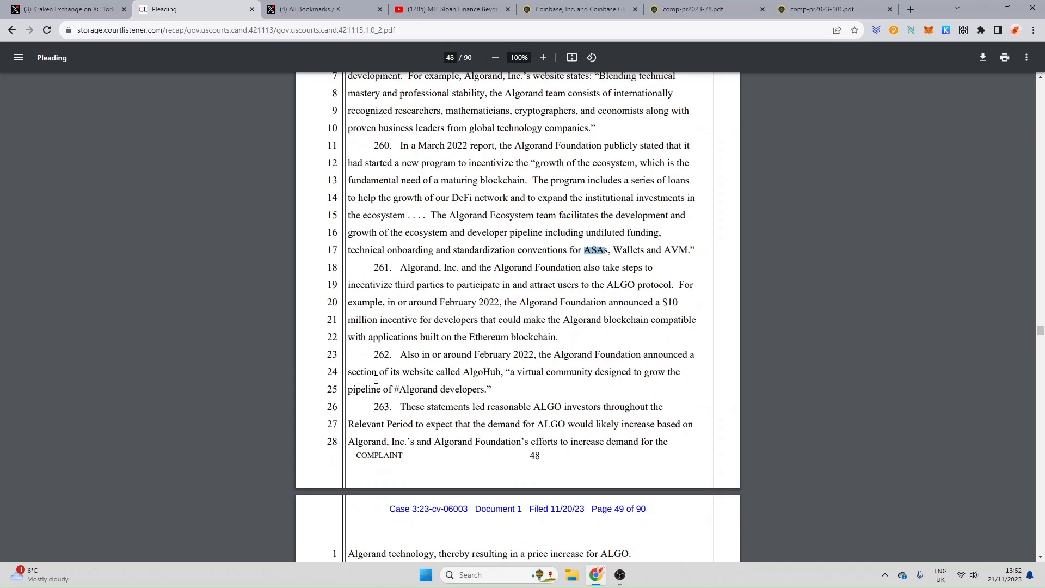
{"action": "mouse_move", "coordinate": [448, 379]}
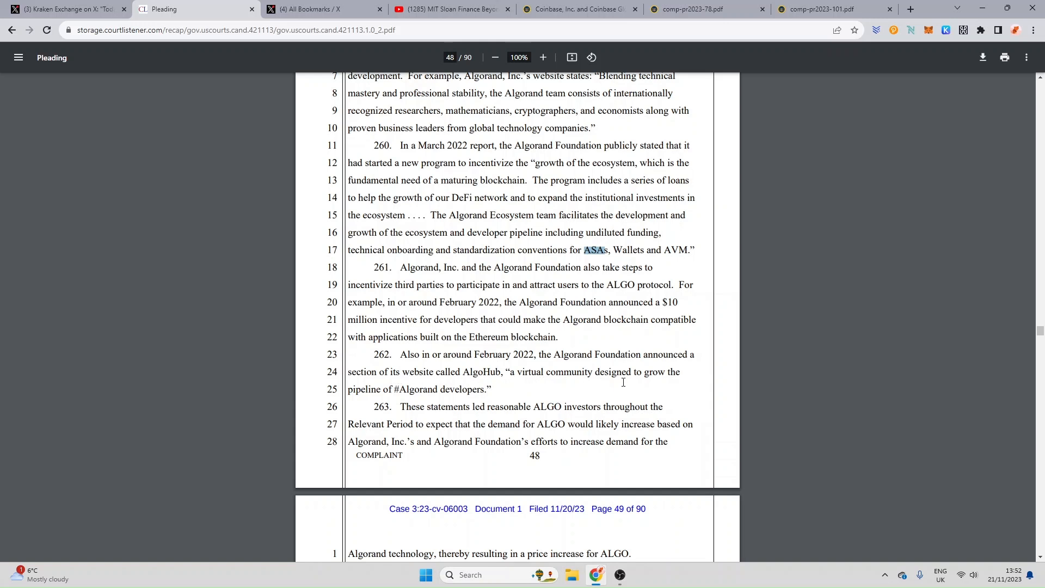
{"action": "mouse_move", "coordinate": [406, 396]}
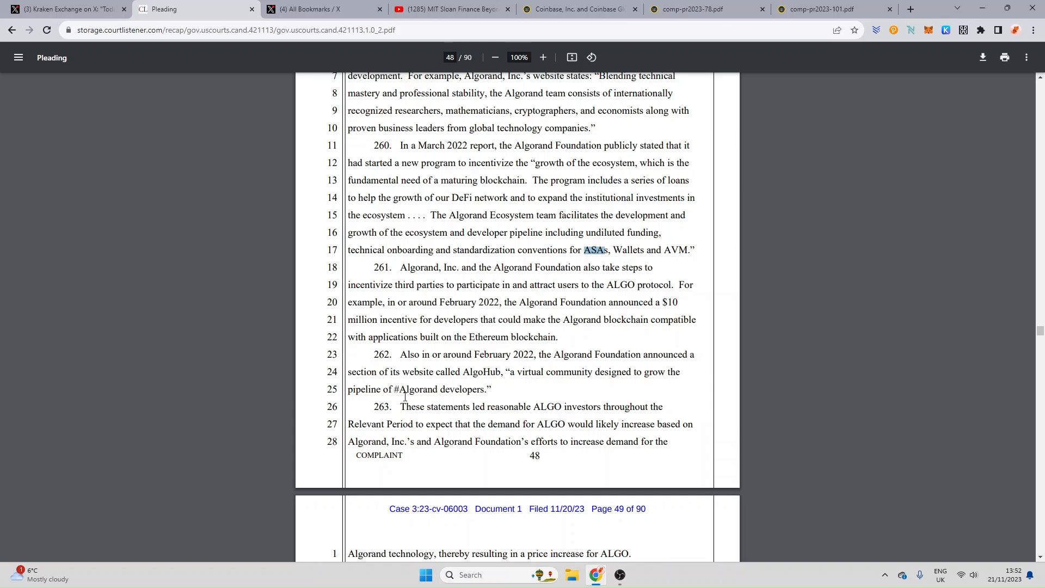
{"action": "mouse_move", "coordinate": [537, 396]}
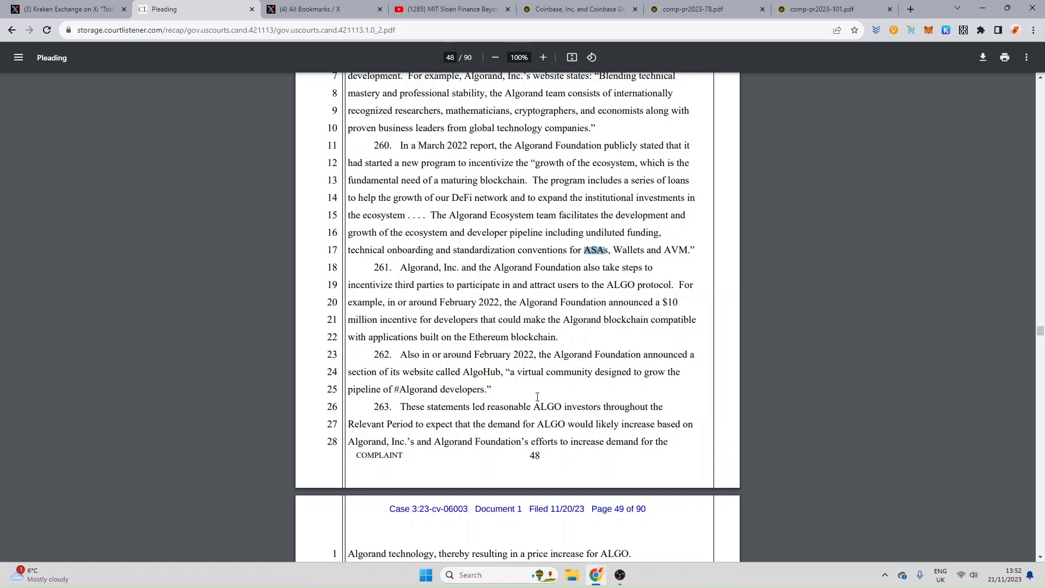
{"action": "mouse_move", "coordinate": [717, 462]}
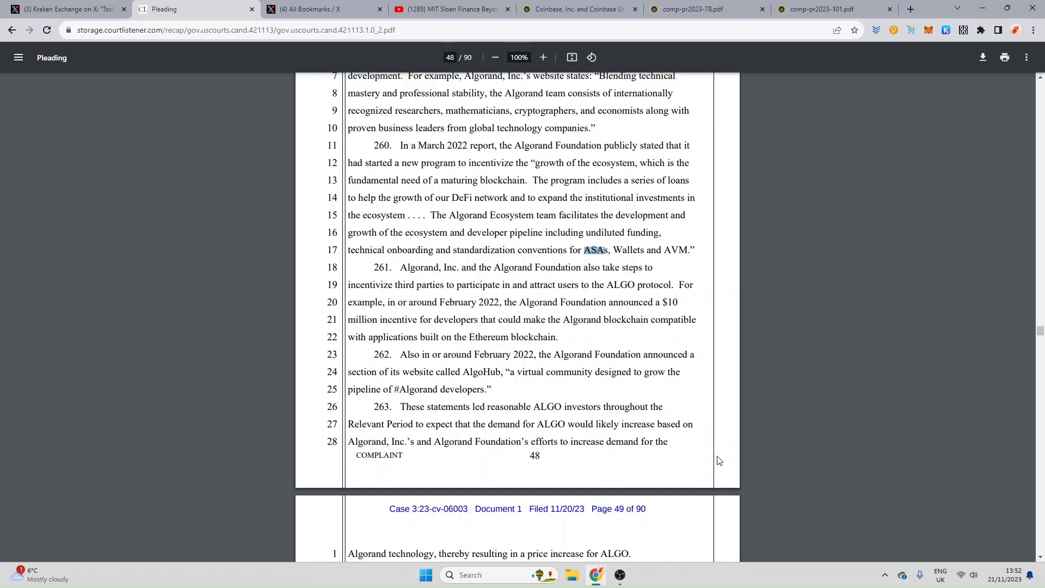
{"action": "mouse_move", "coordinate": [605, 468]}
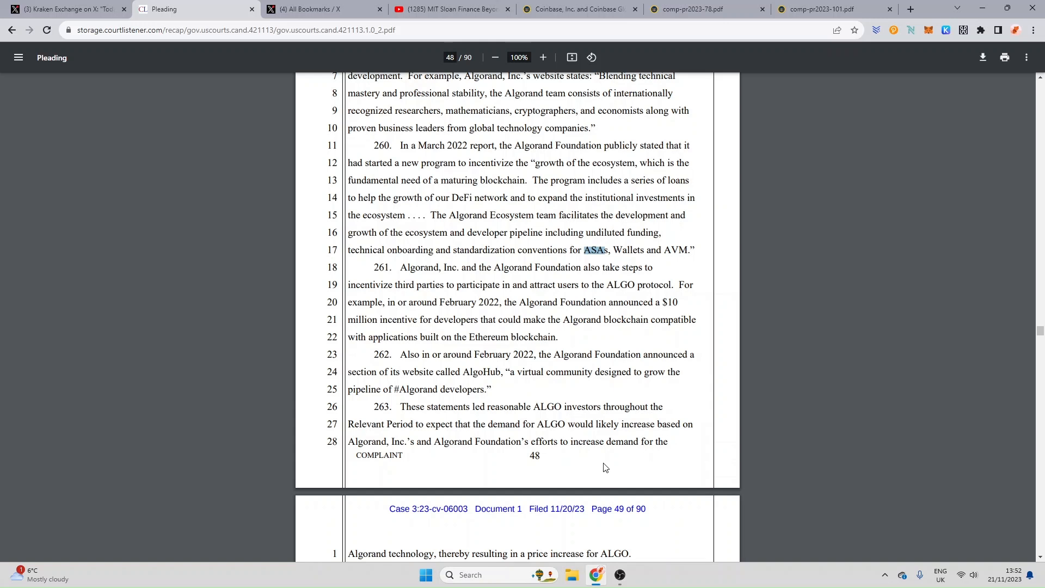
{"action": "mouse_move", "coordinate": [548, 463]}
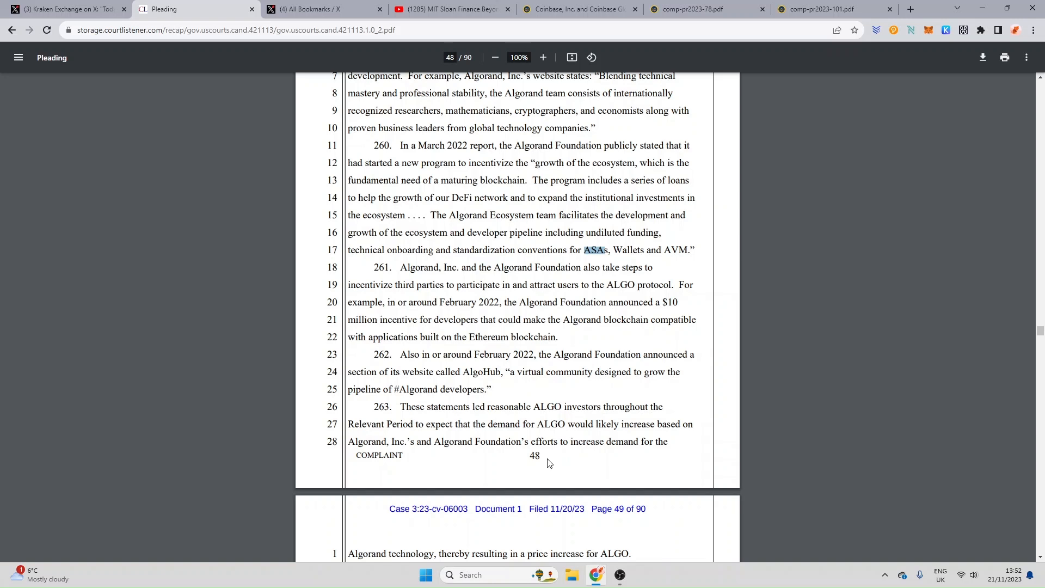
{"action": "mouse_move", "coordinate": [597, 466]}
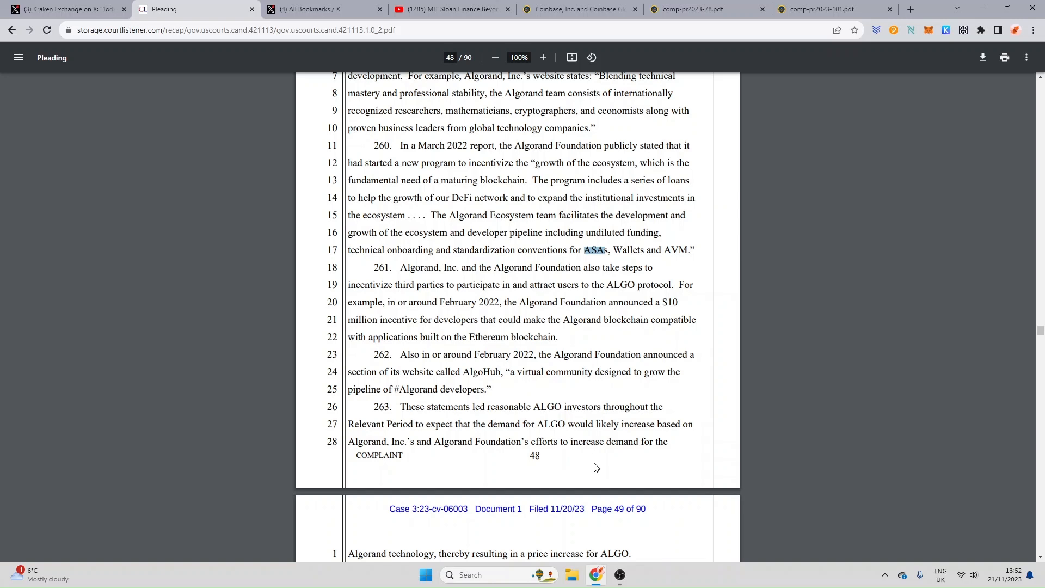
Scroll page 49 to Kraken's ALGO statements and the ATOM section, then switch to the X post tab
{"action": "scroll", "scroll_direction": "down", "scroll_amount": 3}
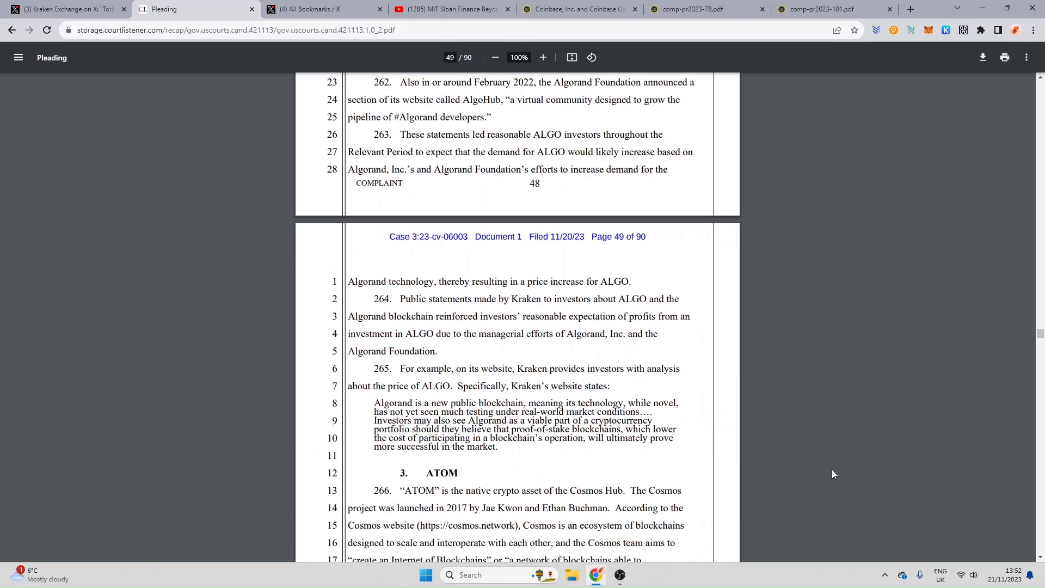
{"action": "scroll", "scroll_direction": "down", "scroll_amount": 3}
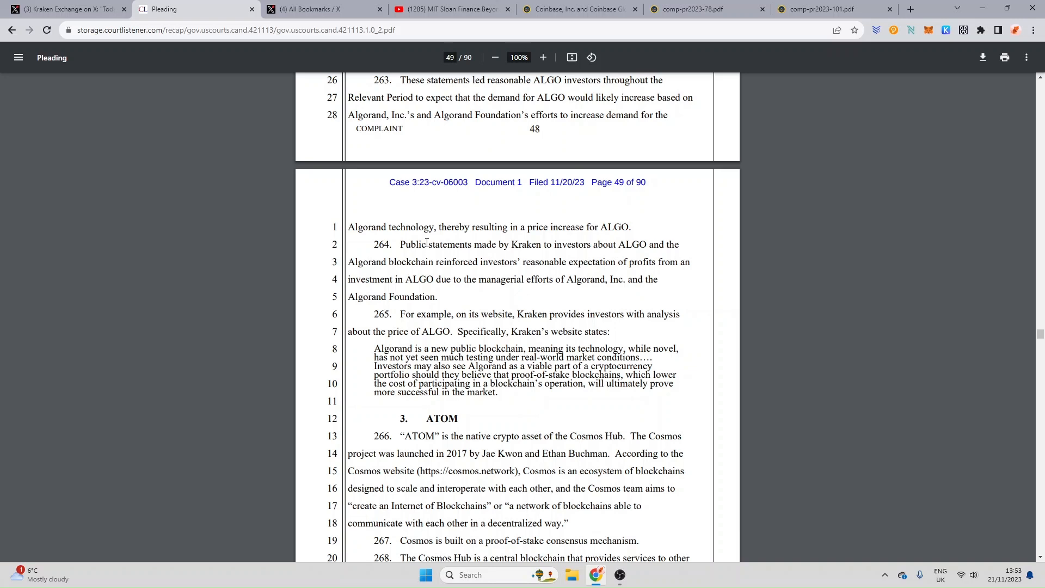
{"action": "left_click", "coordinate": [318, 9]}
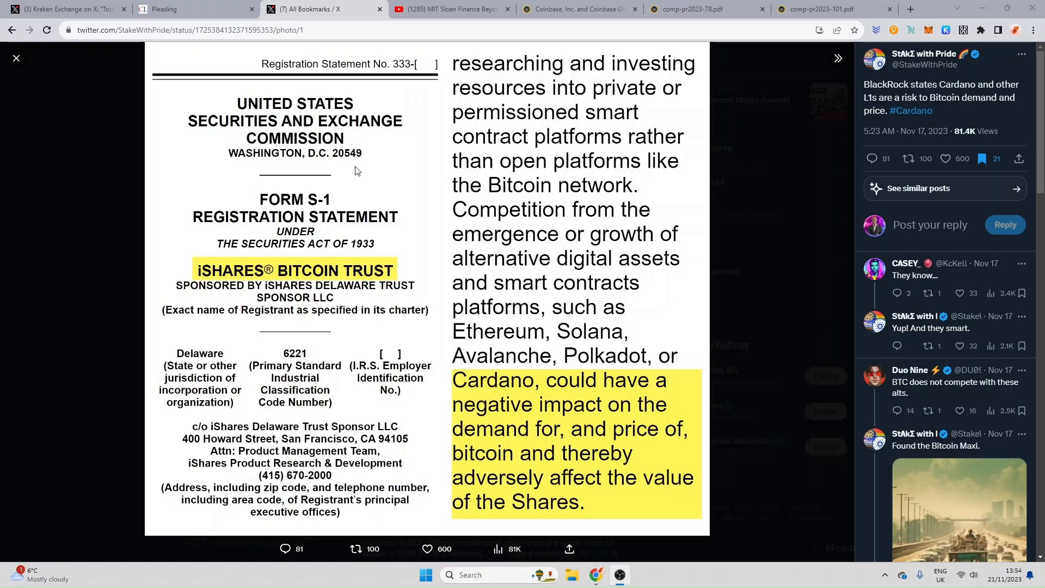
{"action": "mouse_move", "coordinate": [386, 156]}
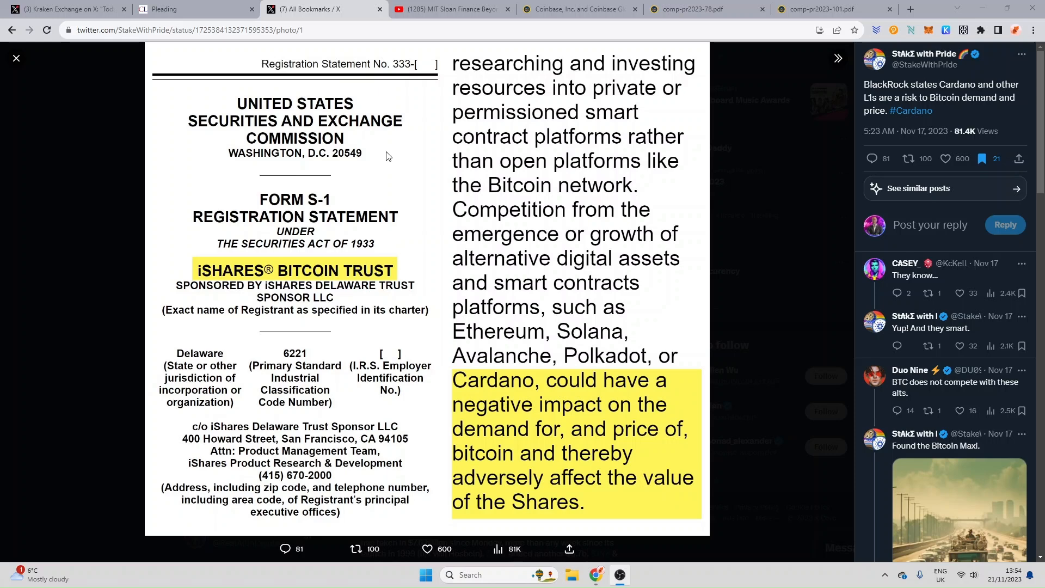
{"action": "mouse_move", "coordinate": [264, 448]}
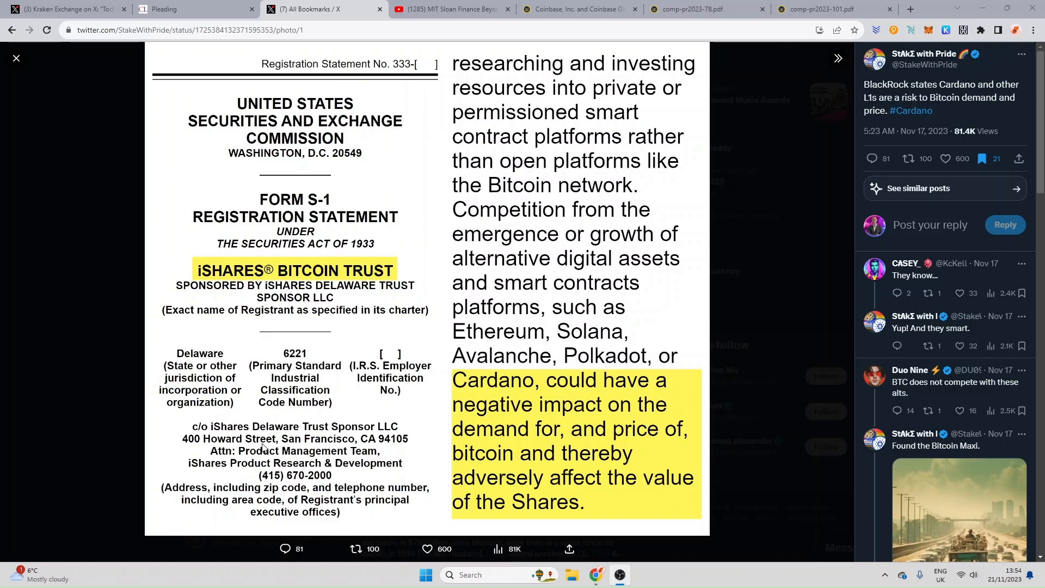